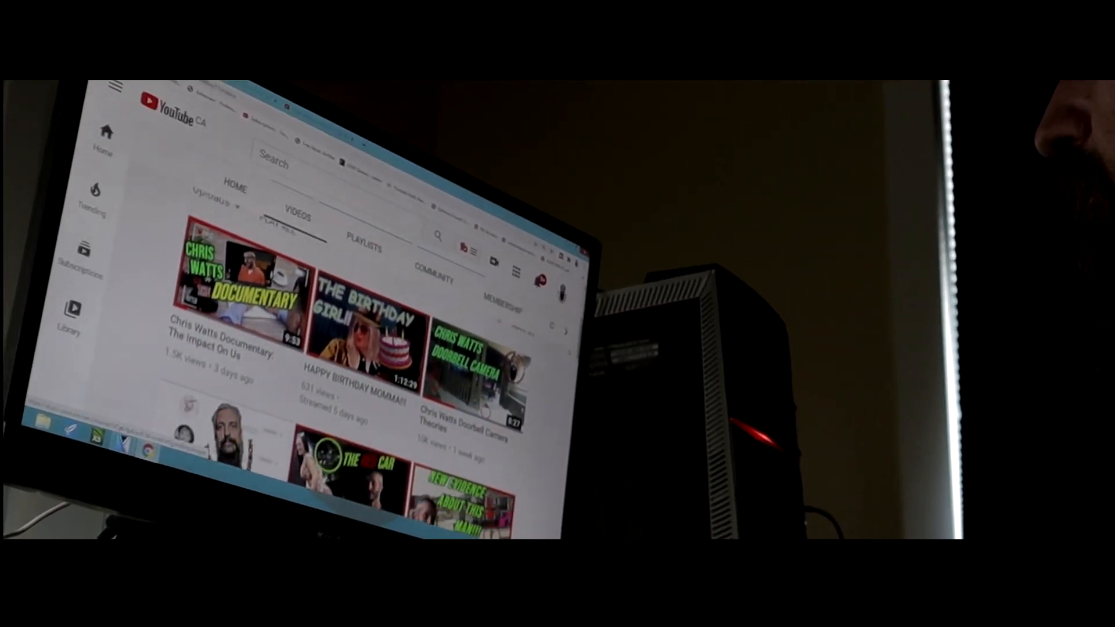
Watch the filmed intro until the recording cuts to the project timeline.
click(479, 355)
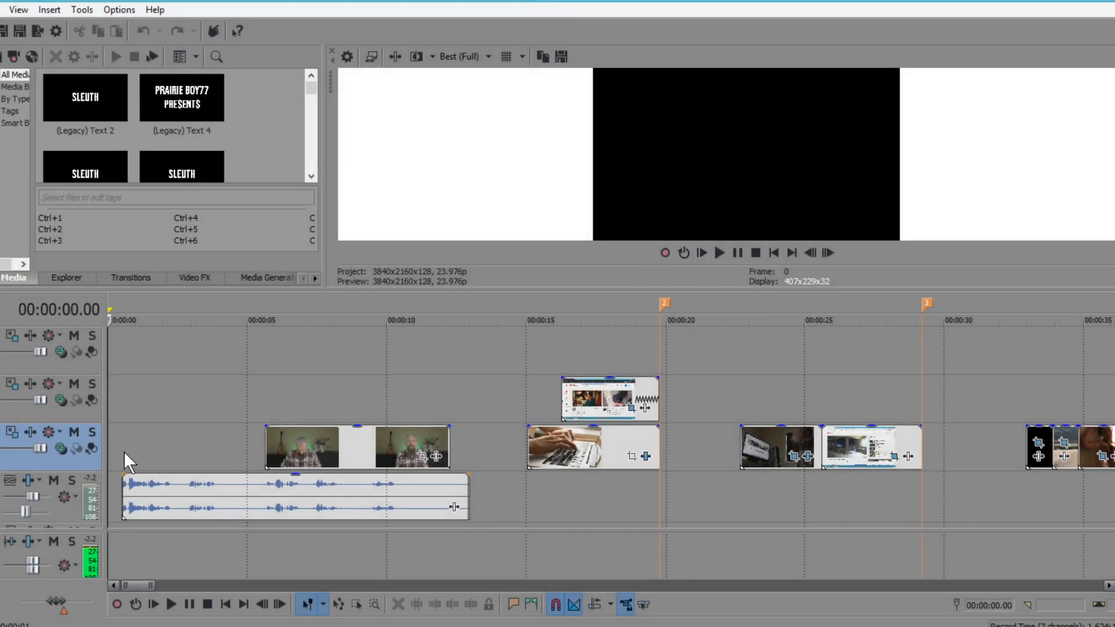
Play the trailer from the start, pause mid-interview, and jump back earlier in the interview clip.
click(718, 252)
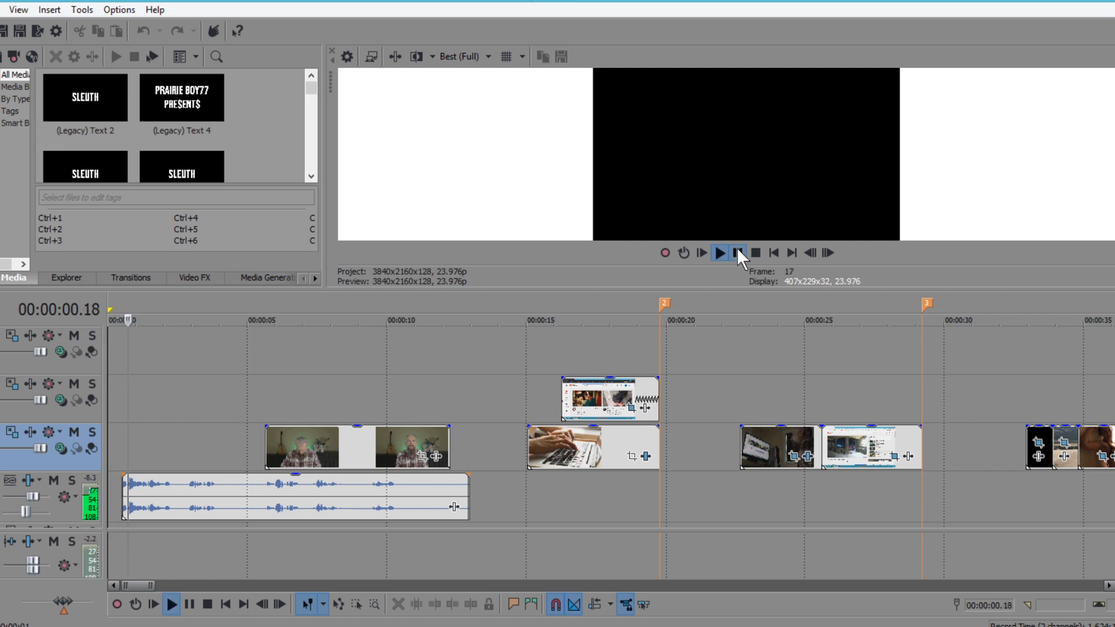
click(738, 252)
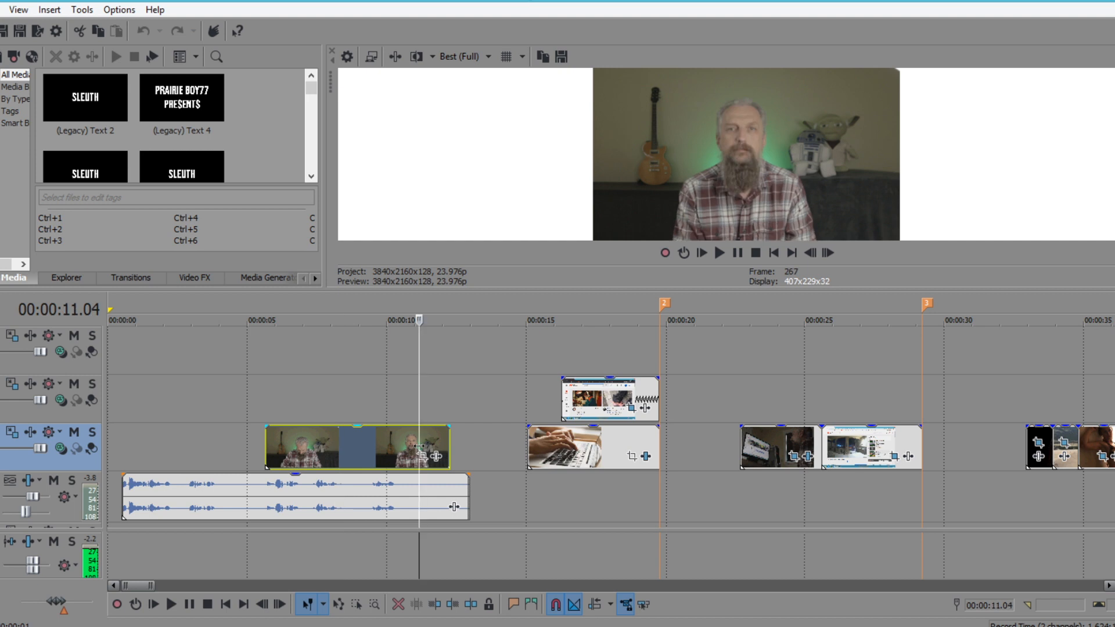
mouse_move(426, 453)
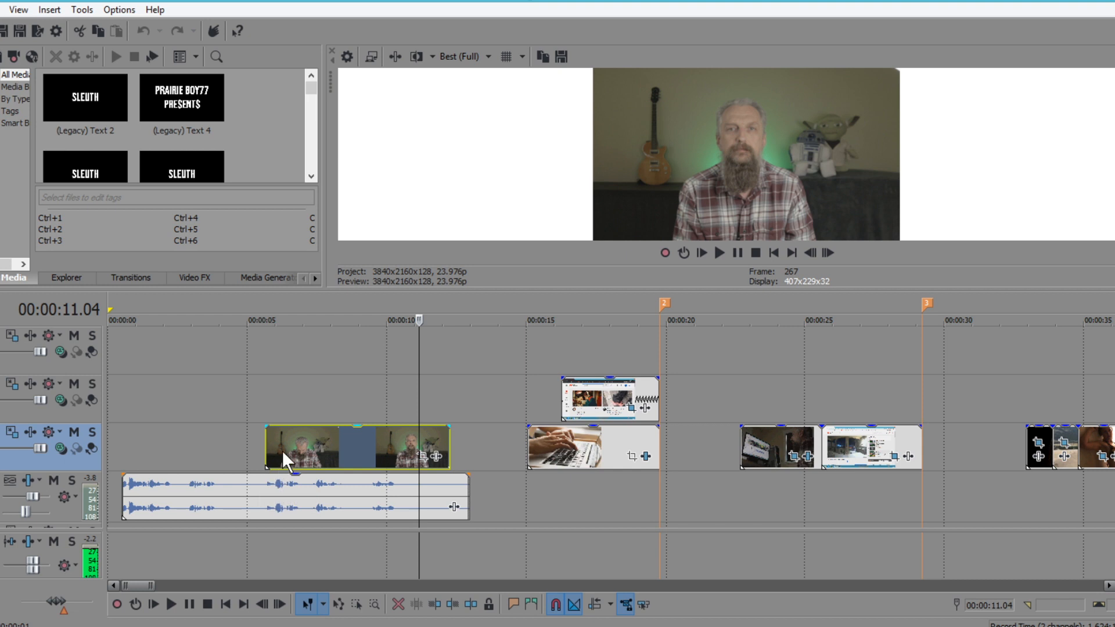
click(302, 321)
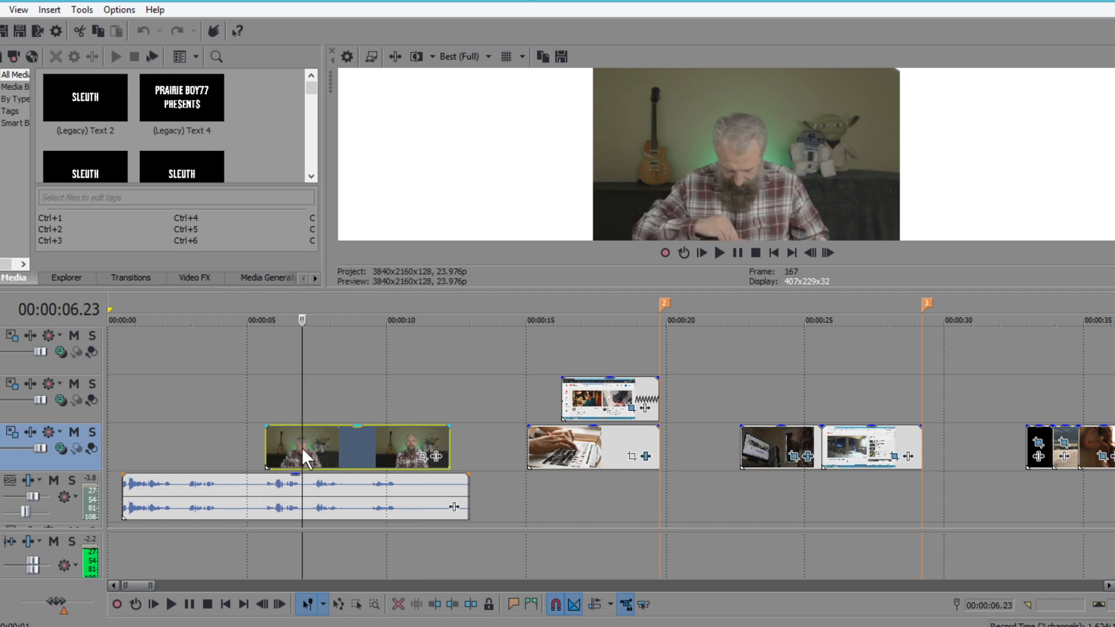
mouse_move(486, 458)
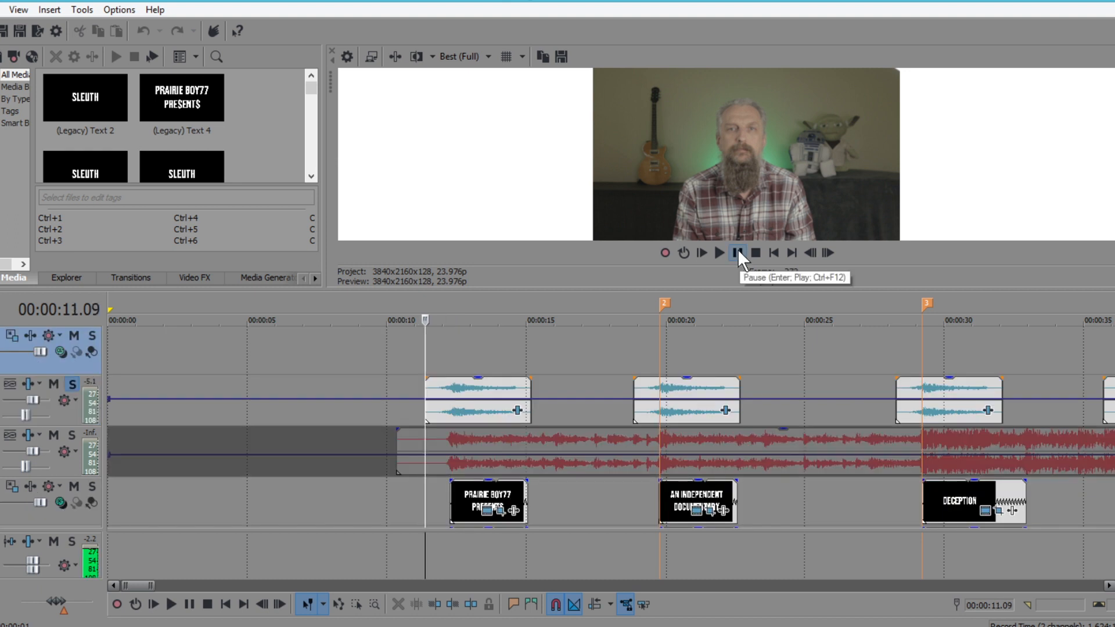
Play and pause on the fire-lettered opening title, then replay the title sequence from just before it.
click(719, 252)
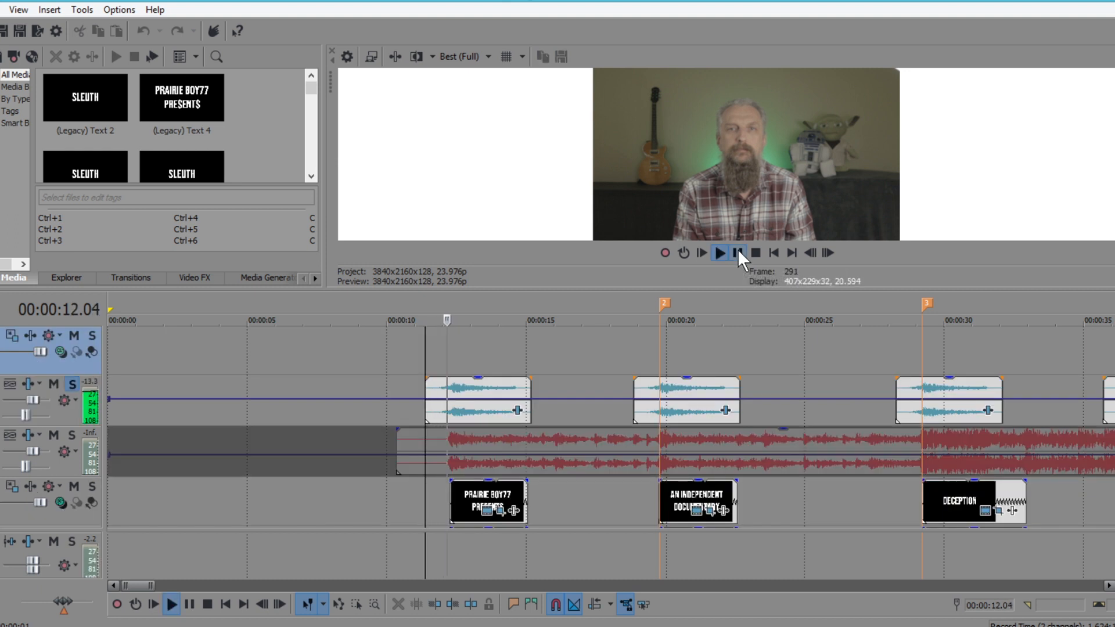
click(719, 252)
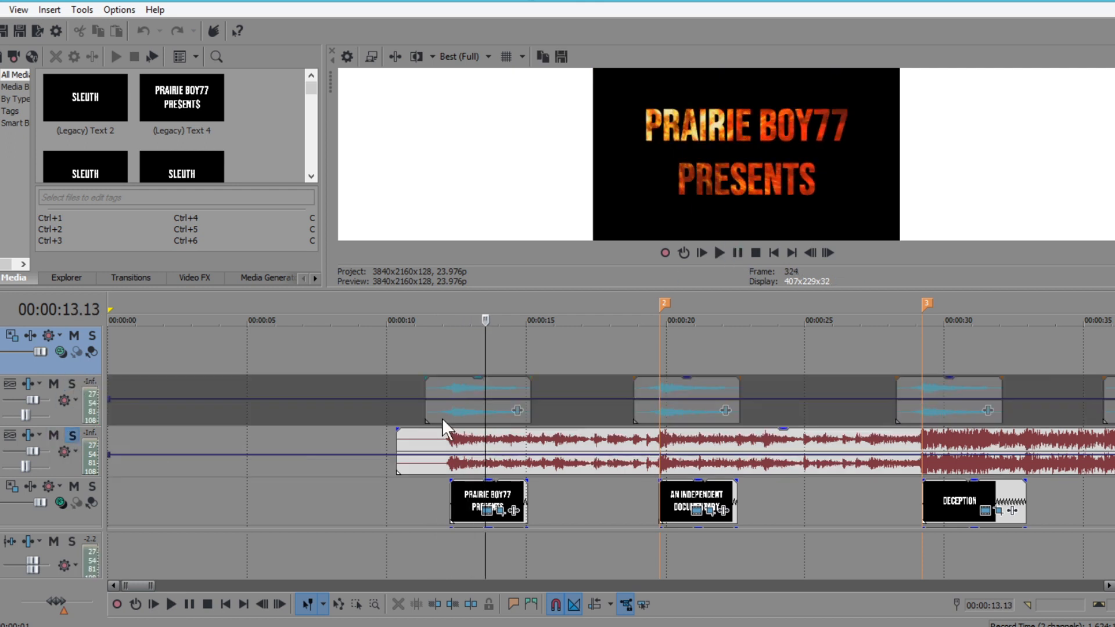
click(719, 252)
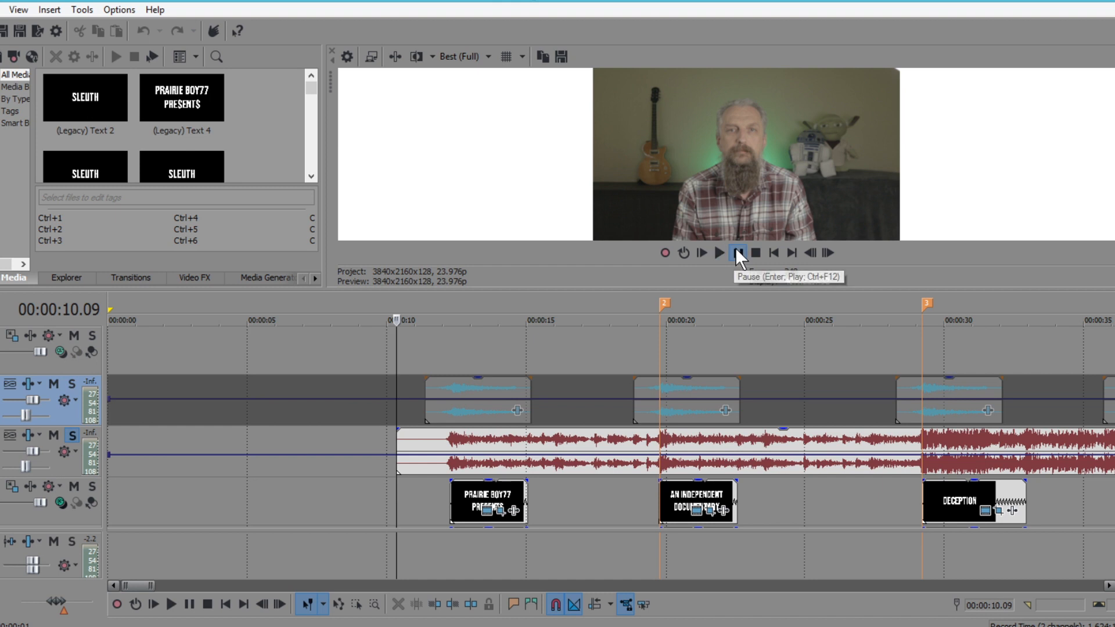
click(719, 252)
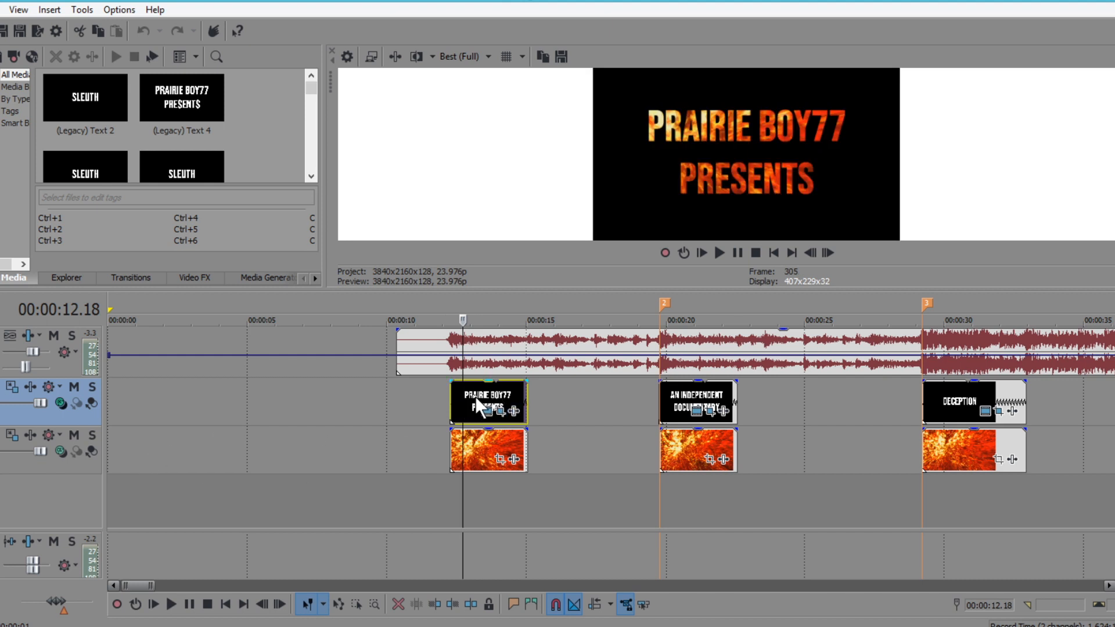
Disable the title track's mask compositing, then restore it as Multiply (Mask) so fire fills the letters.
click(59, 408)
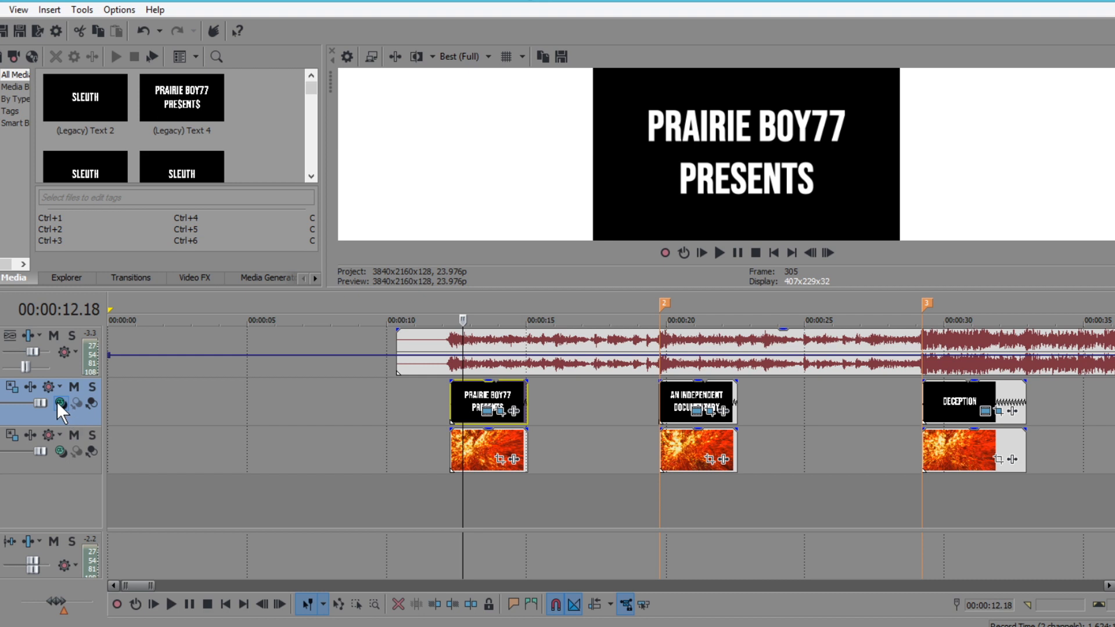
click(60, 404)
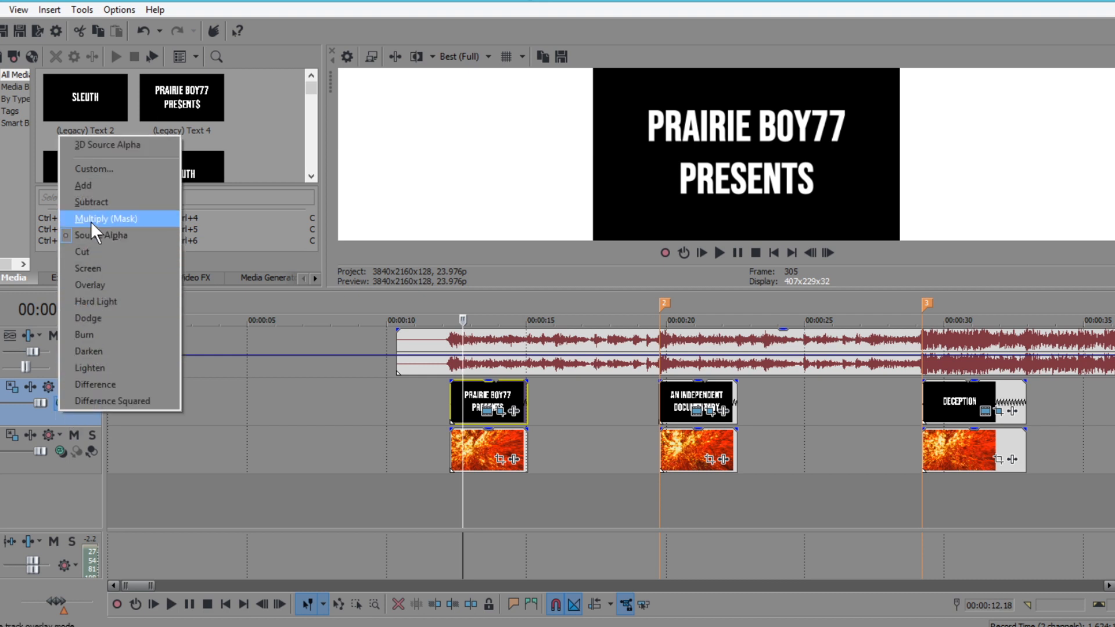
click(106, 218)
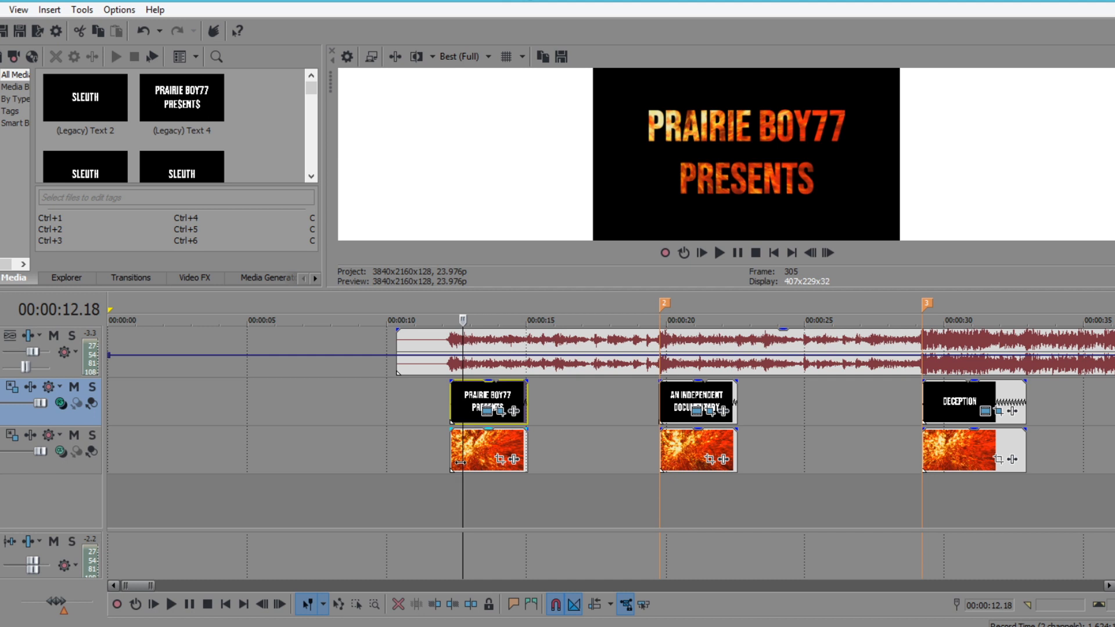
mouse_move(543, 475)
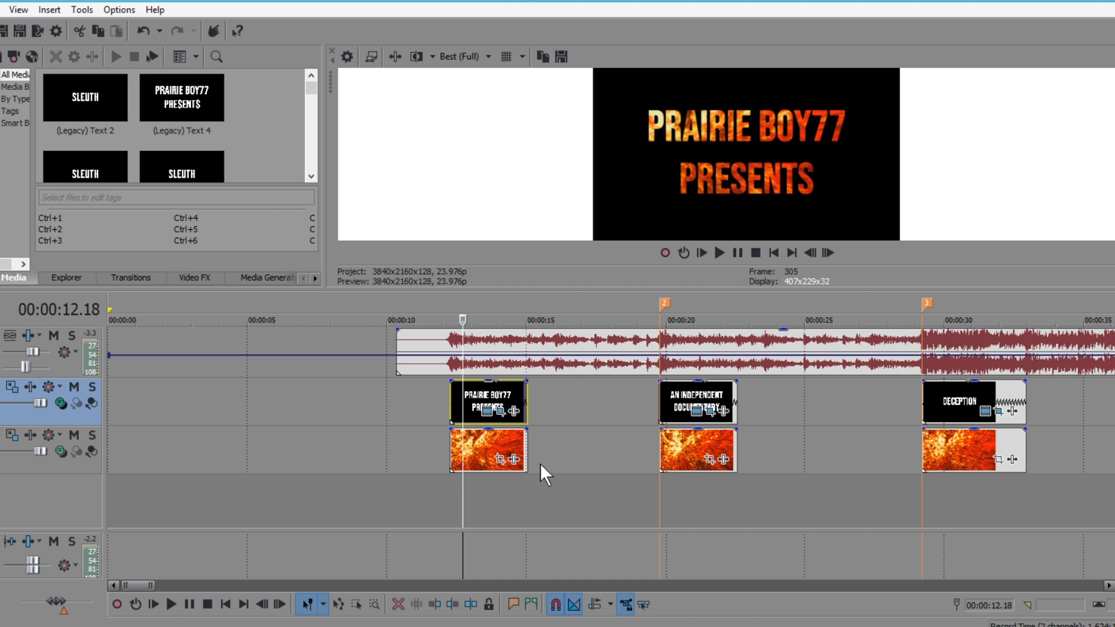
mouse_move(824, 177)
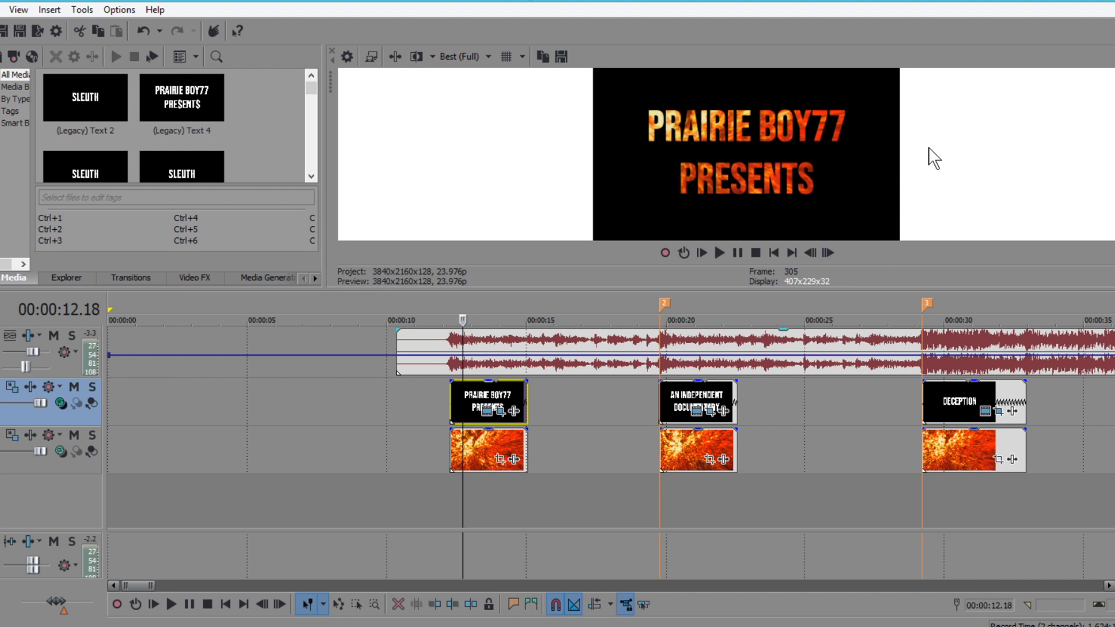
mouse_move(667, 106)
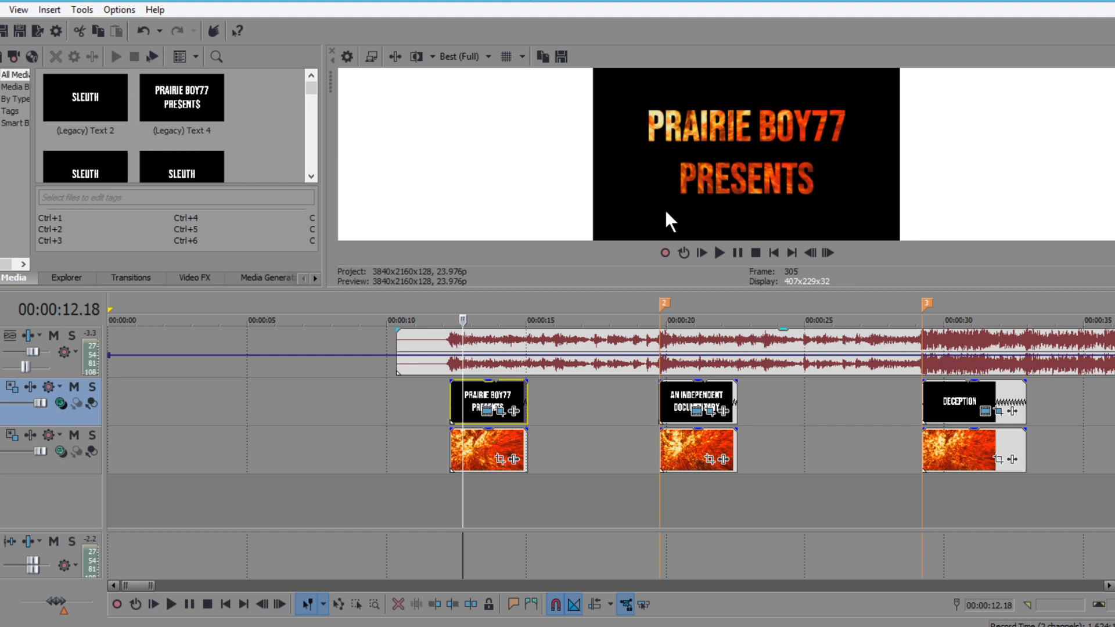
mouse_move(426, 446)
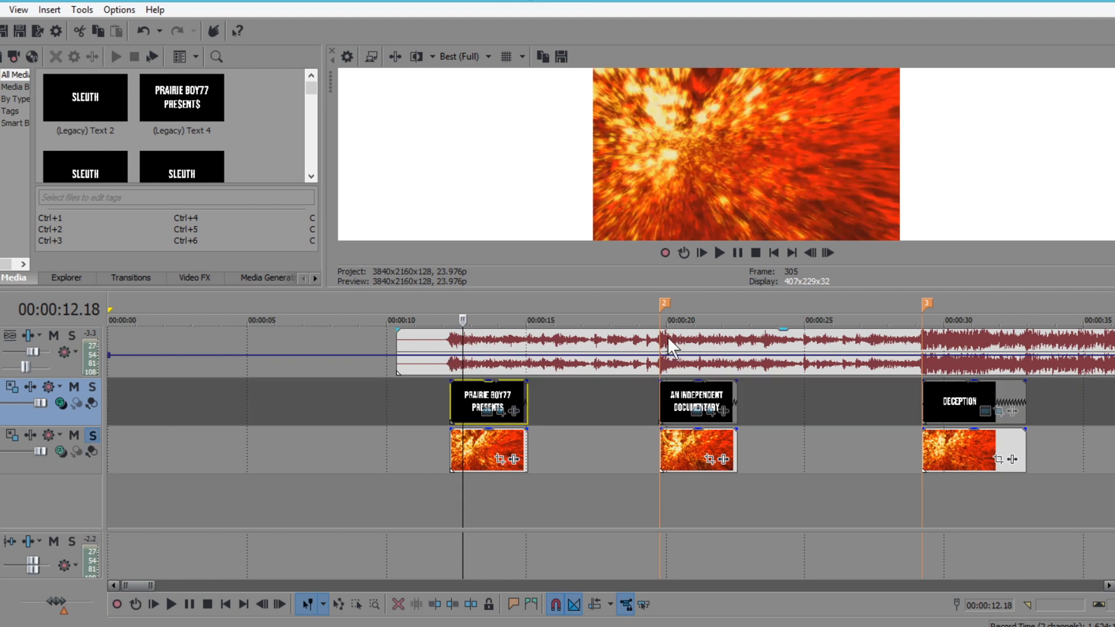
Check the fire footage further into the clip in the preview.
click(718, 252)
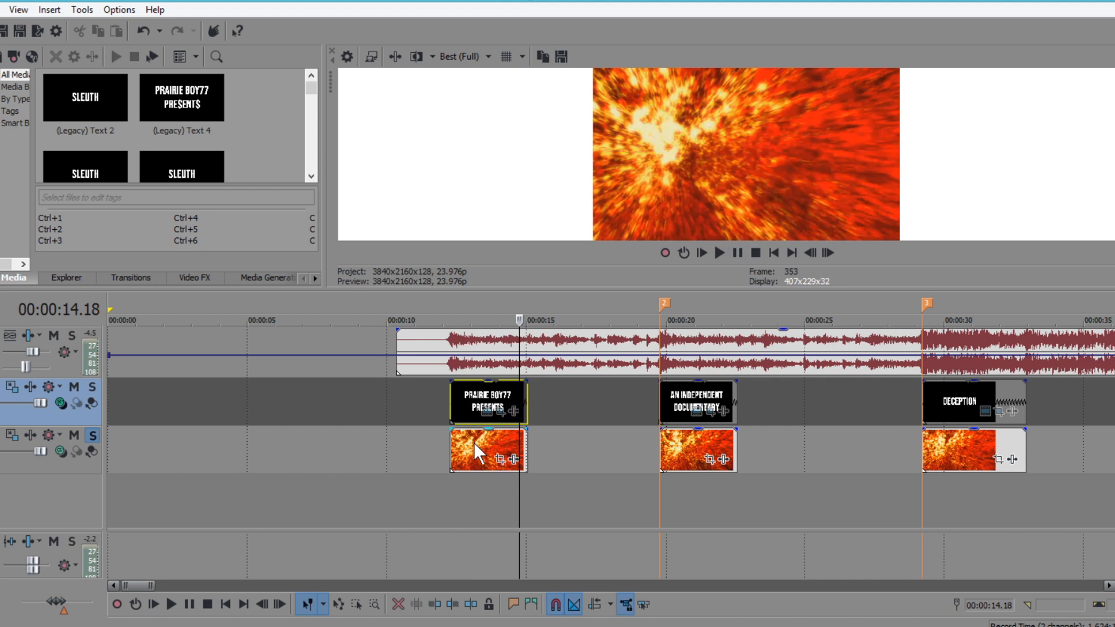
mouse_move(81, 455)
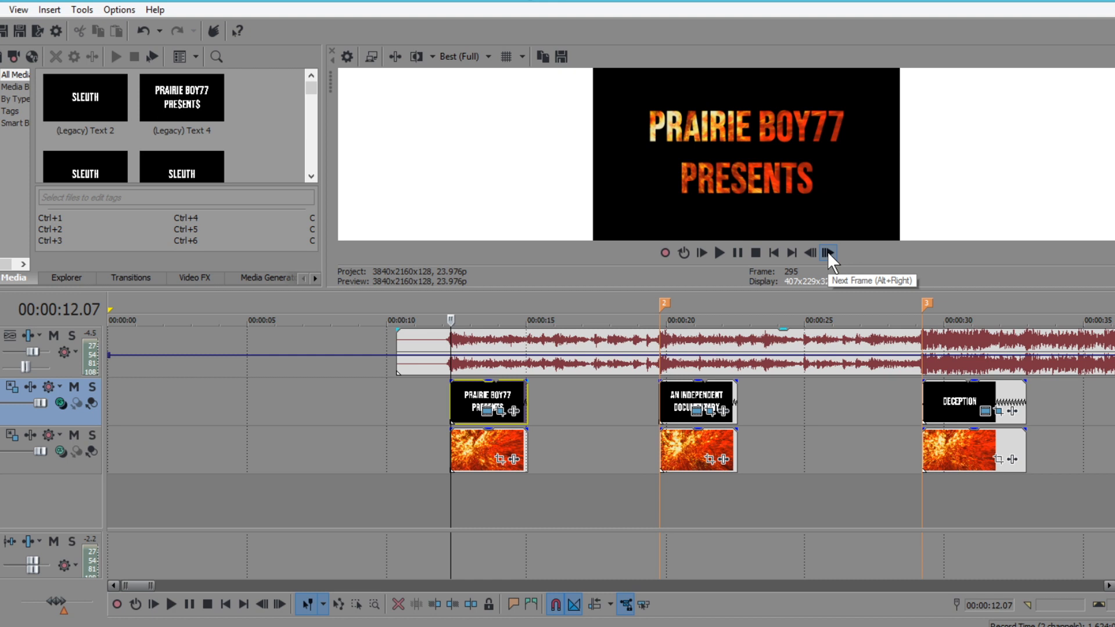
mouse_move(610, 261)
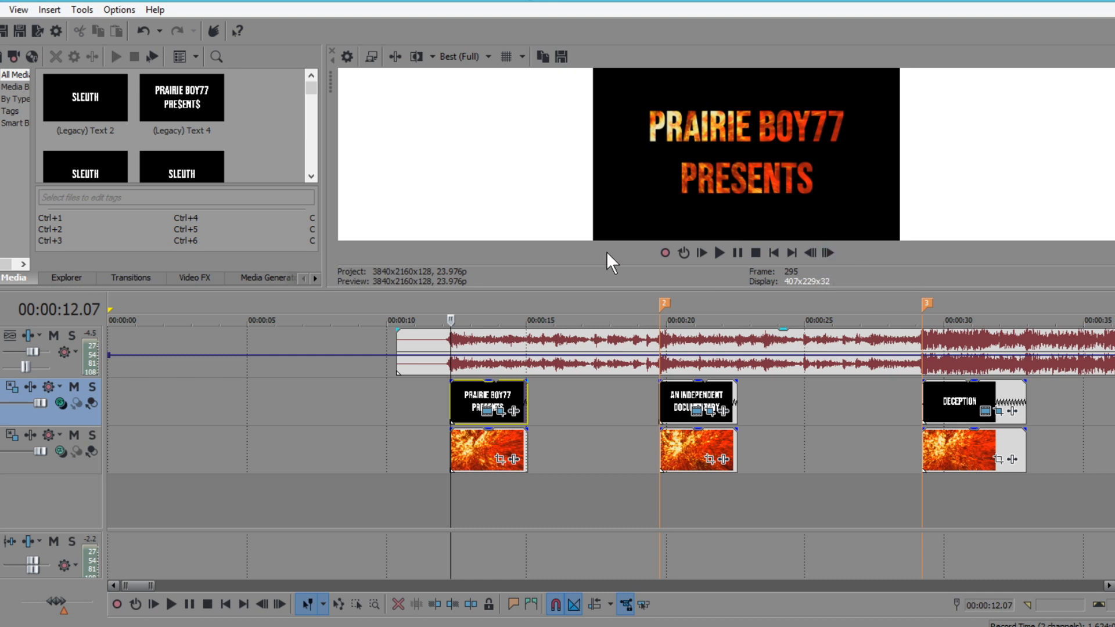
mouse_move(538, 376)
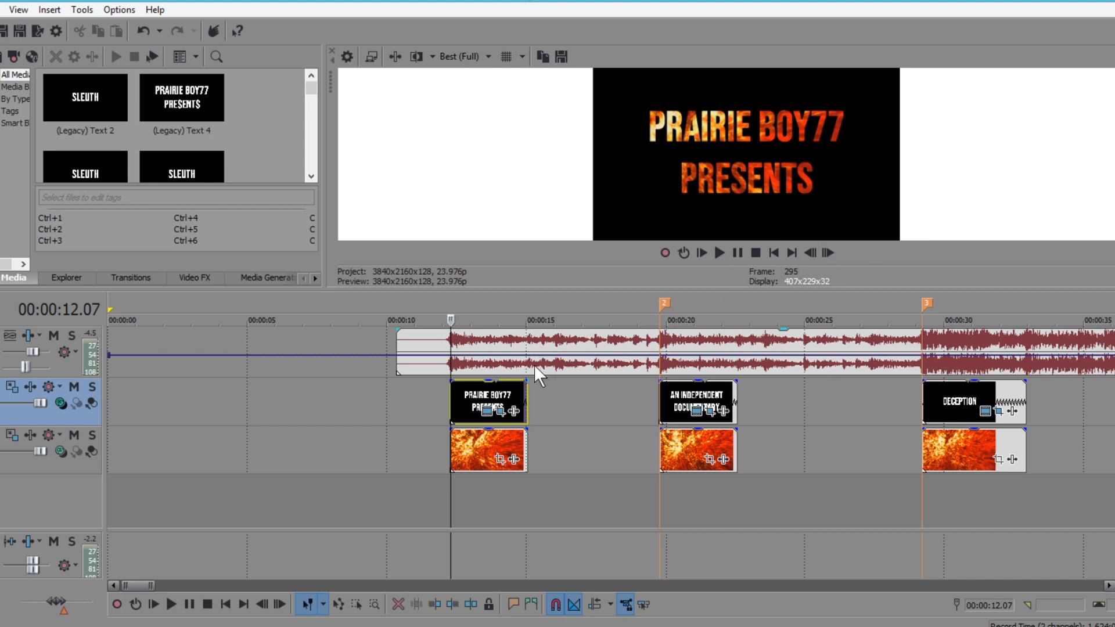
mouse_move(819, 56)
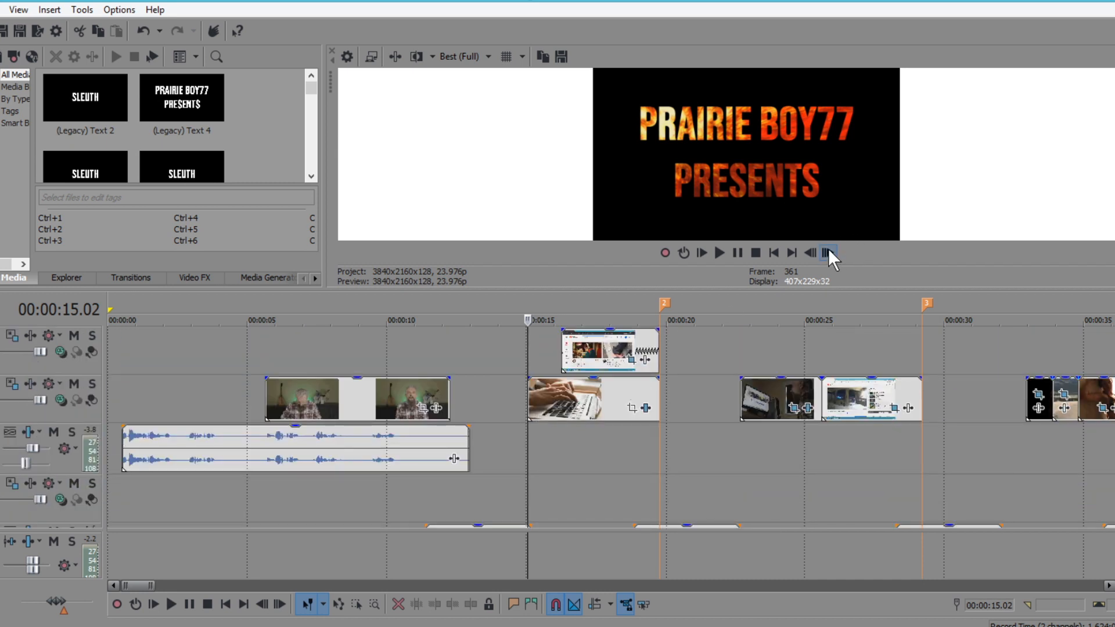
Step one frame into the laptop shot, select that clip, and bring up the screenshot clip's Event Pan/Crop settings.
click(827, 252)
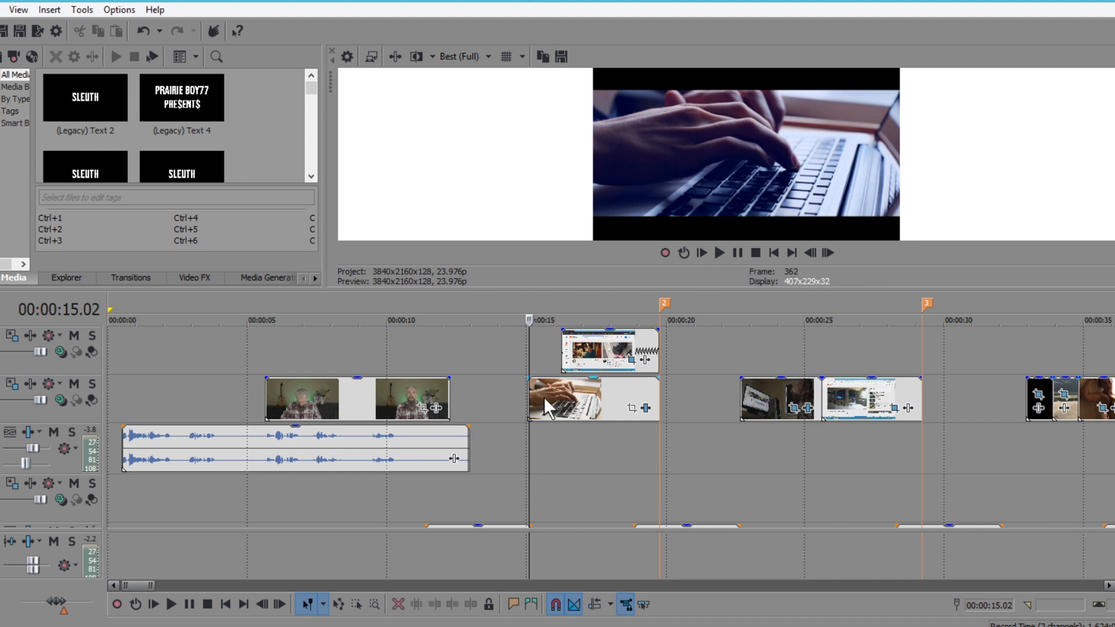
click(583, 400)
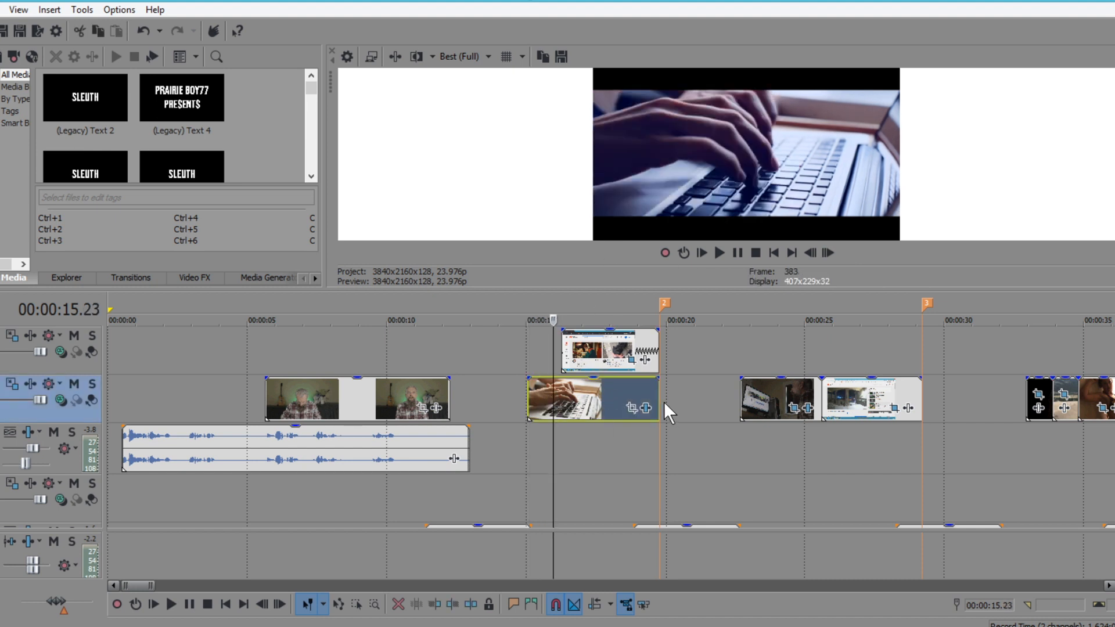
mouse_move(557, 406)
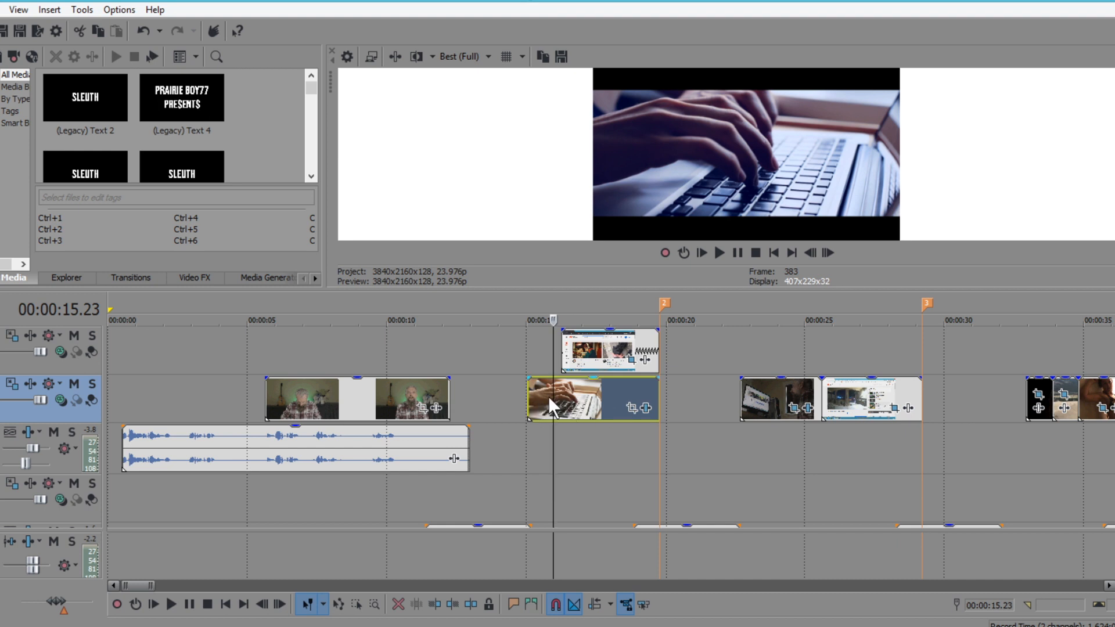
mouse_move(569, 406)
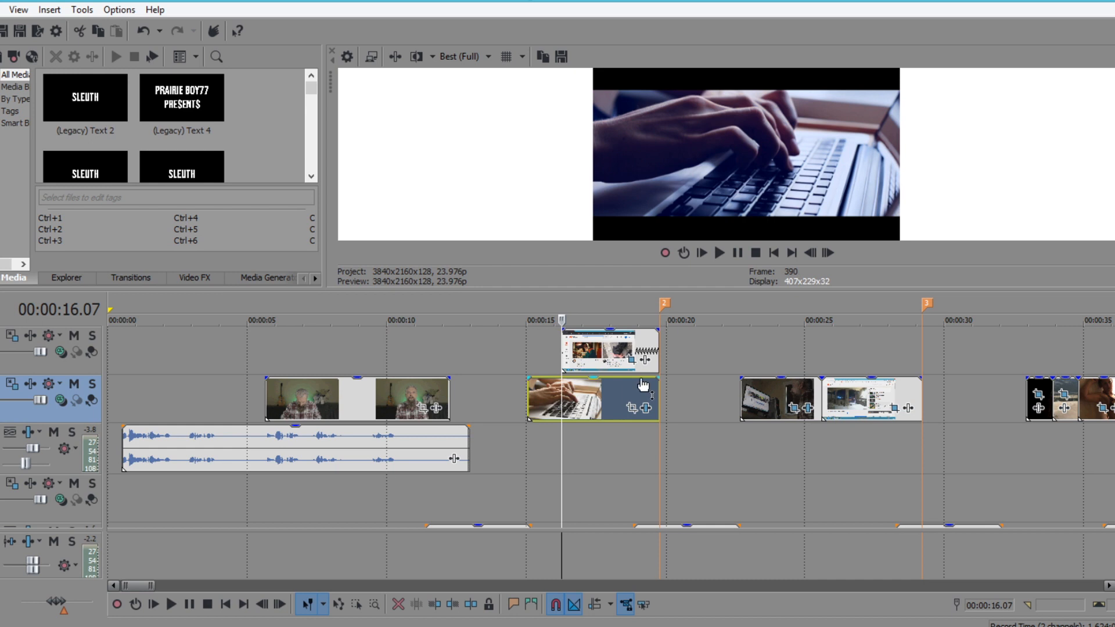
click(827, 252)
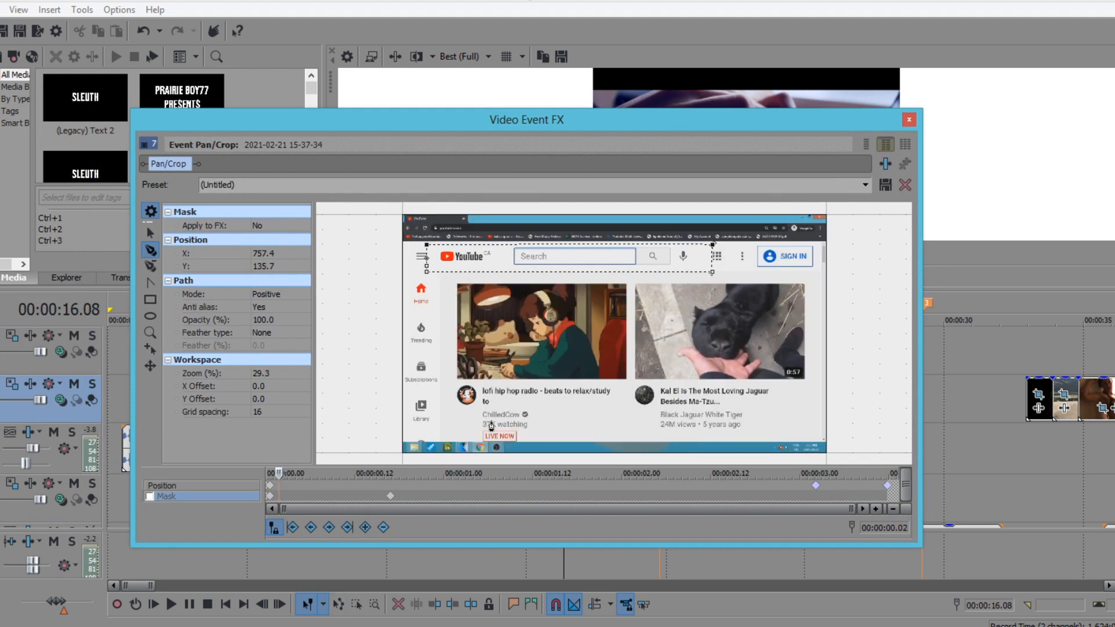
Enable the Mask around the YouTube search bar and choose the Rectangle mask tool.
click(150, 496)
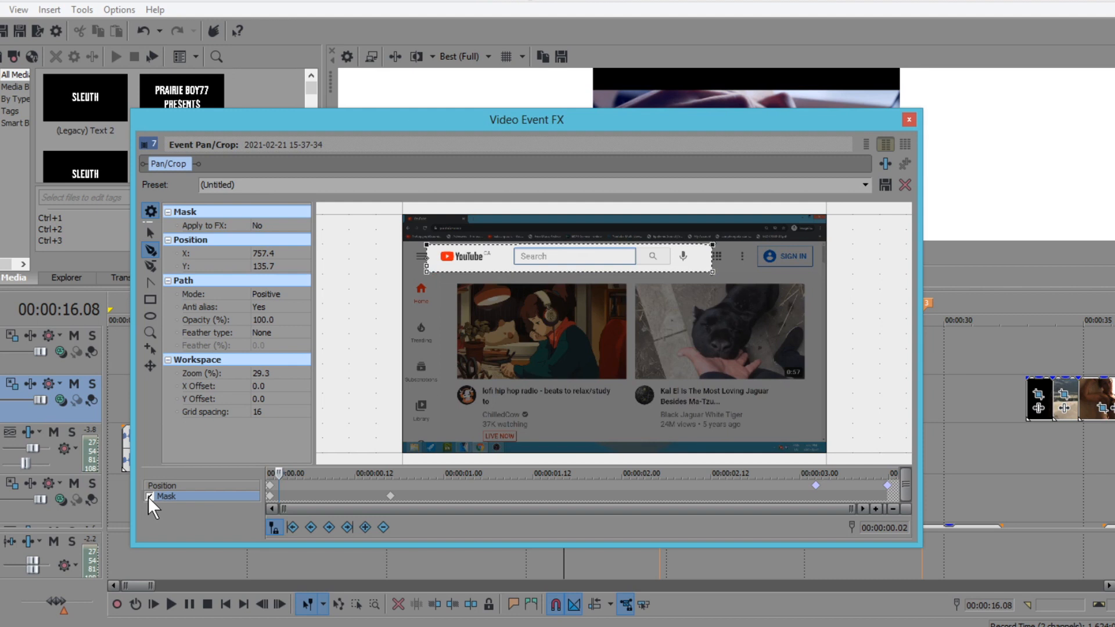
click(149, 496)
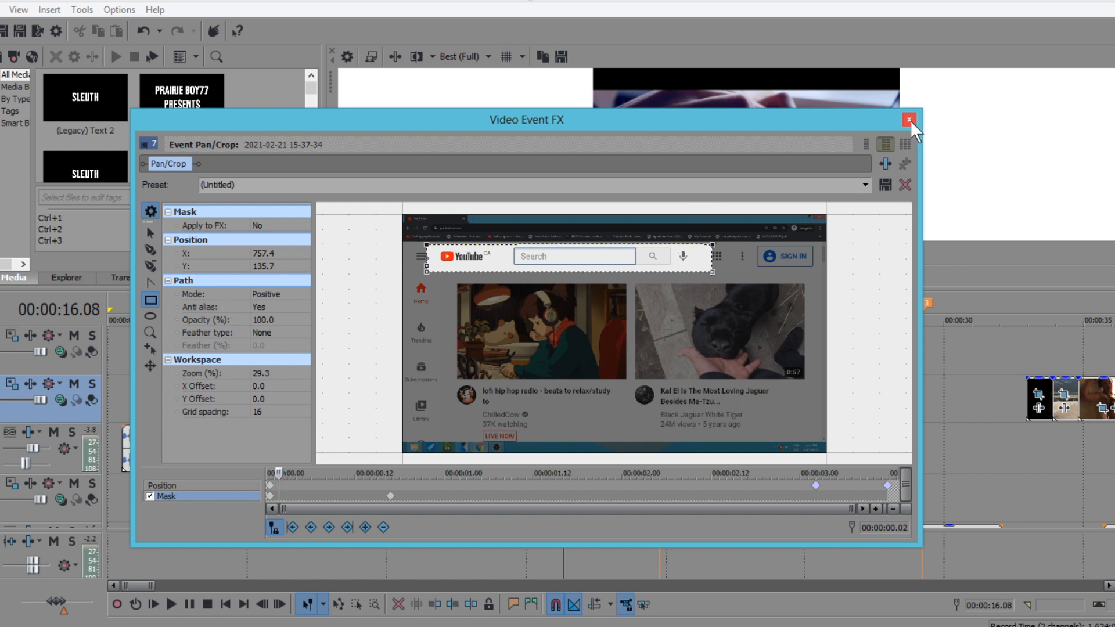
click(910, 119)
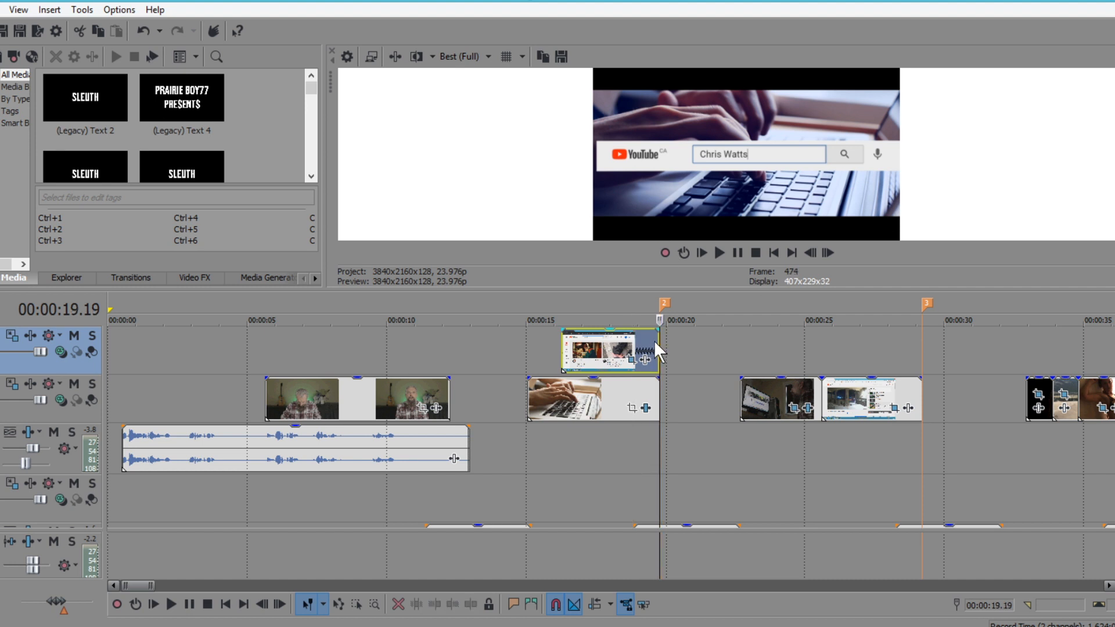
click(807, 252)
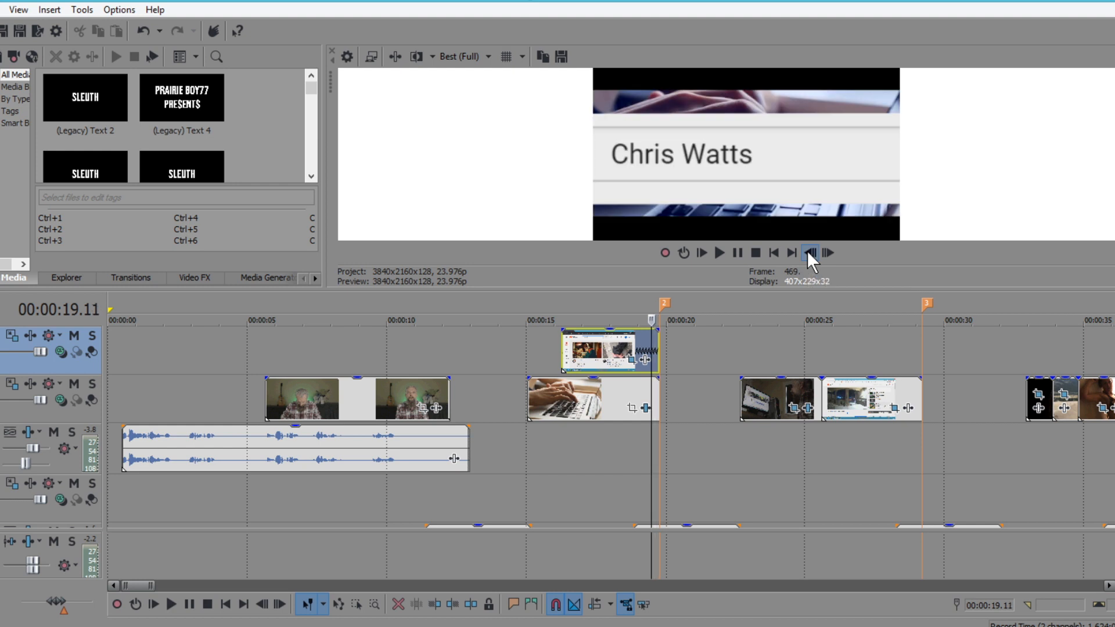
click(827, 252)
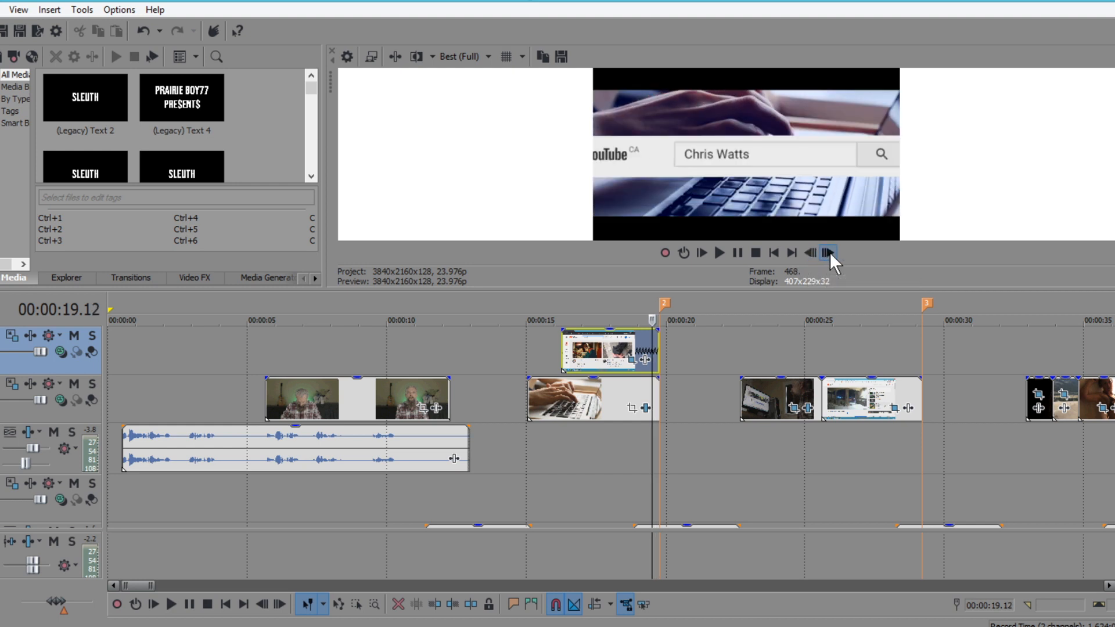
click(827, 252)
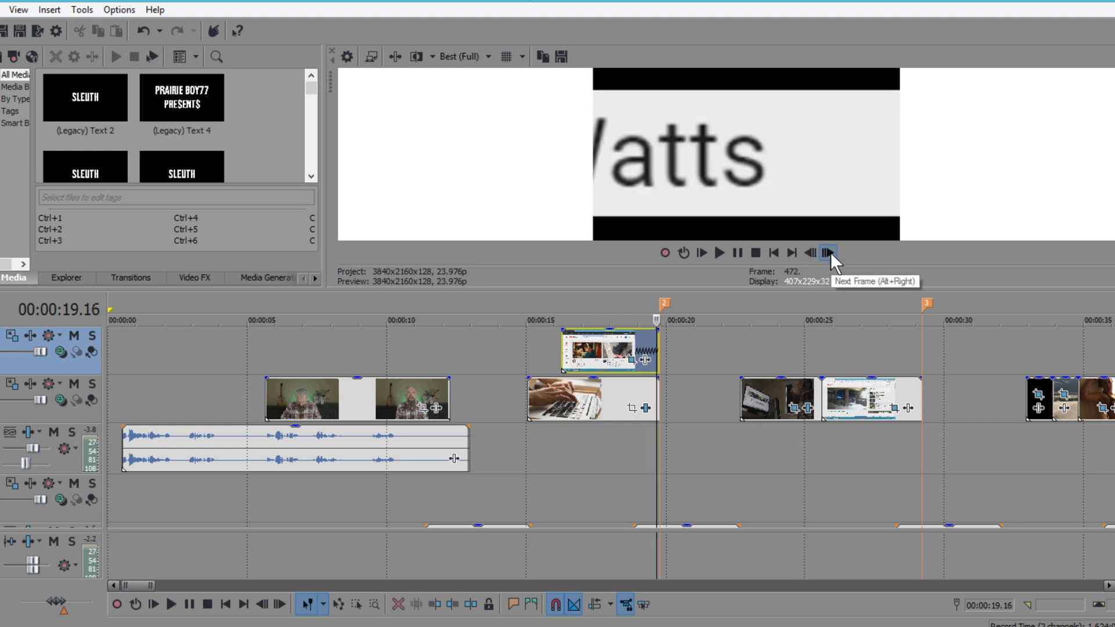
click(827, 252)
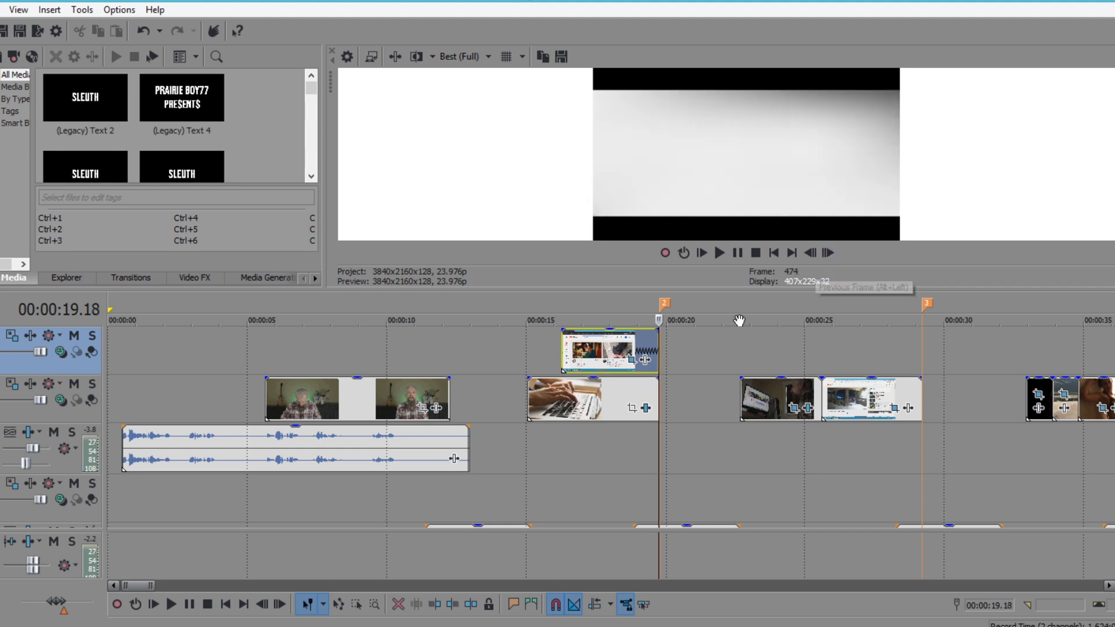
click(810, 252)
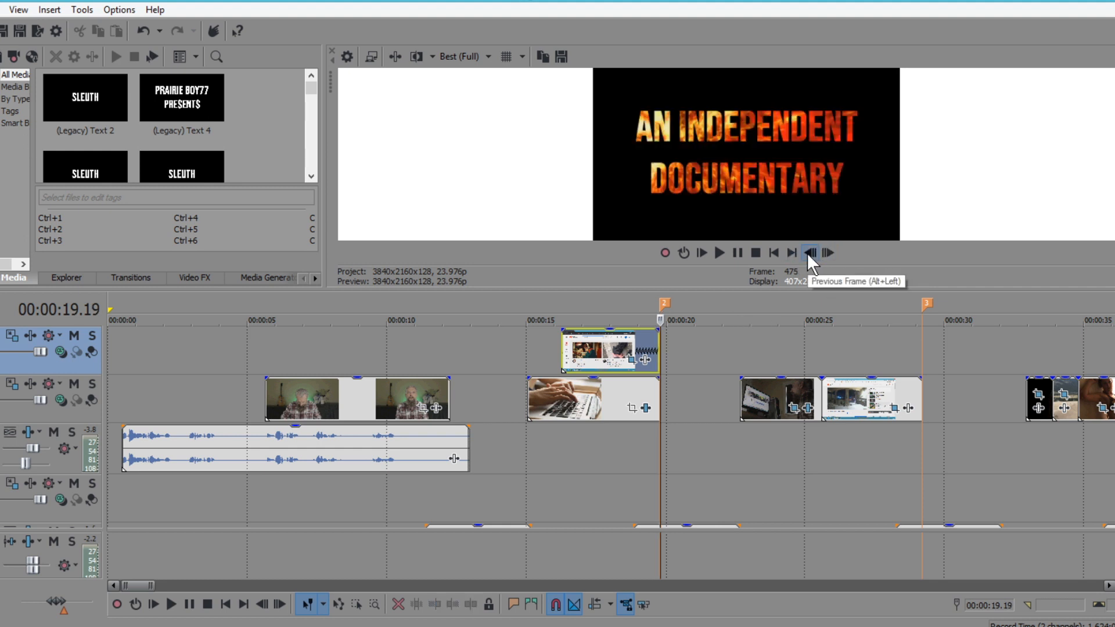
click(810, 252)
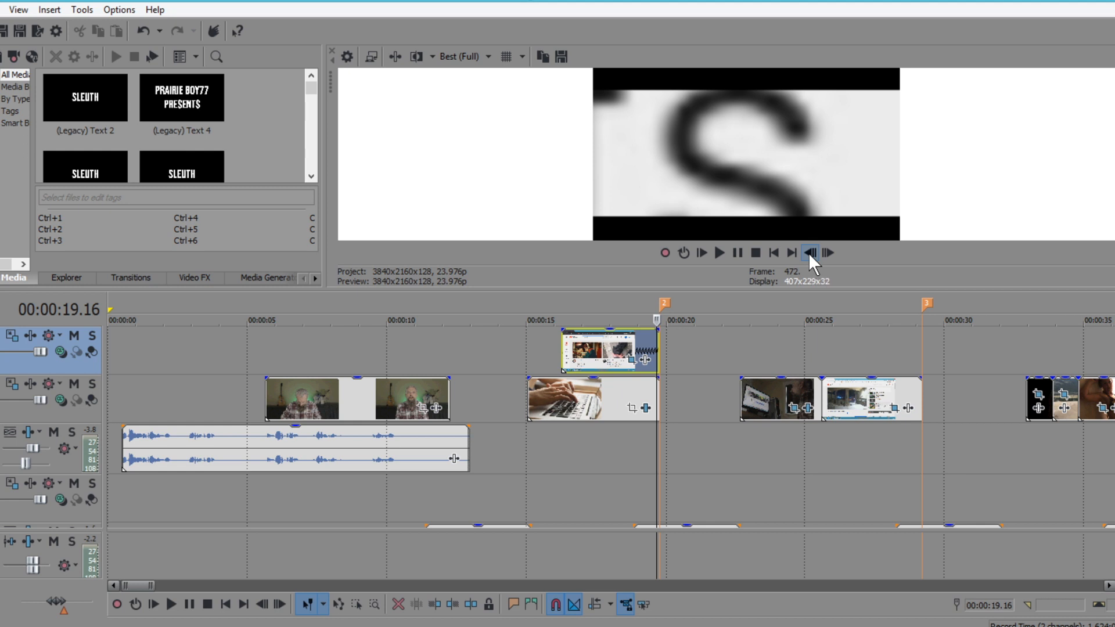
click(810, 252)
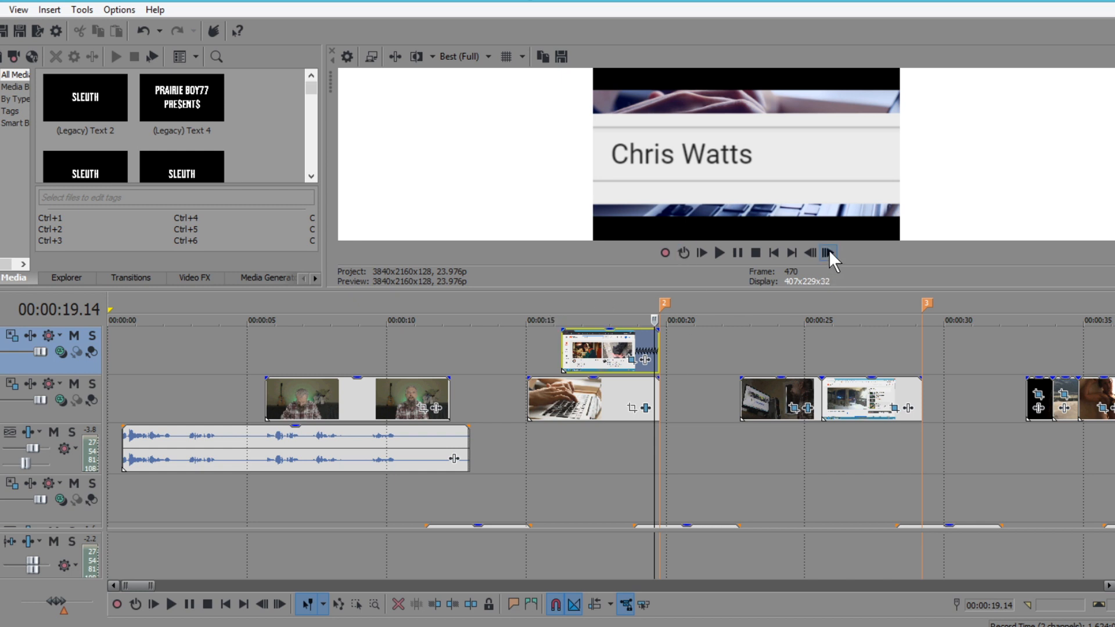
click(827, 253)
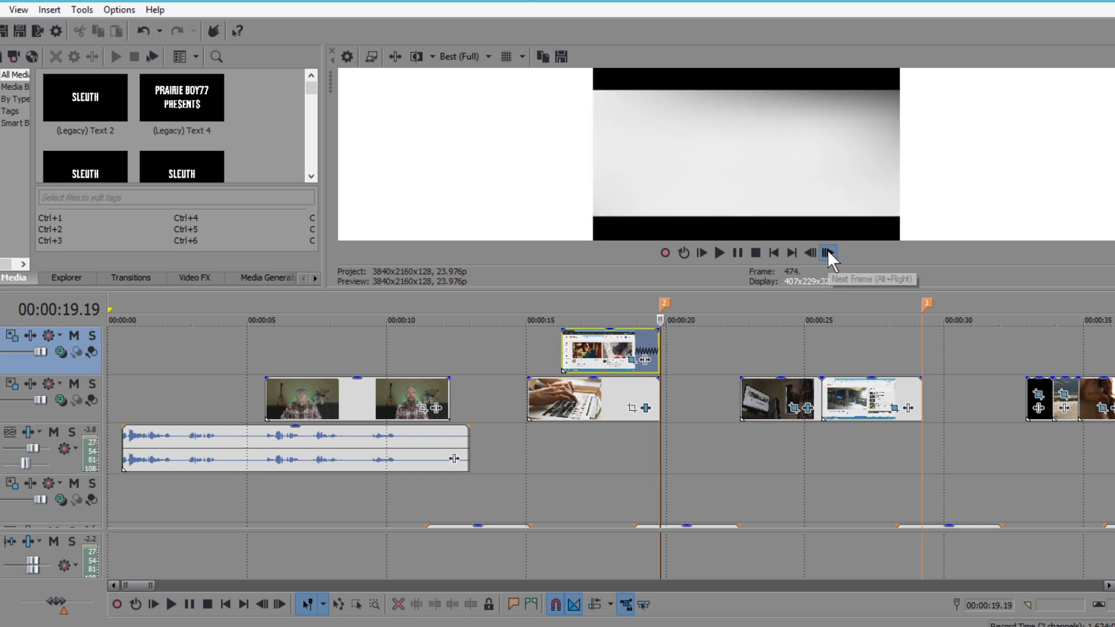
click(827, 252)
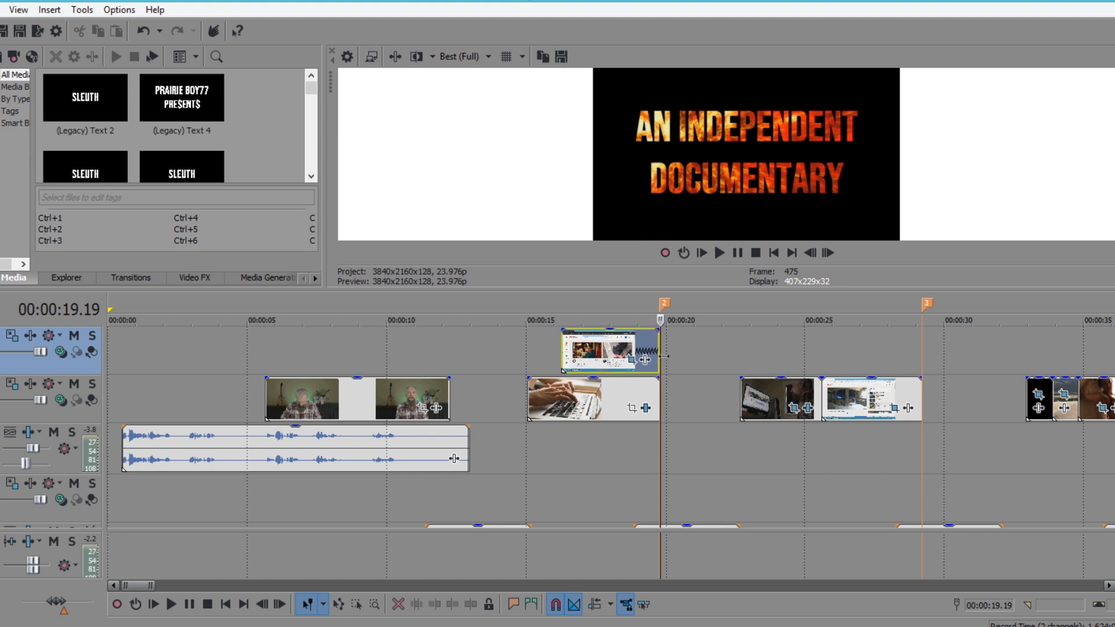
mouse_move(682, 351)
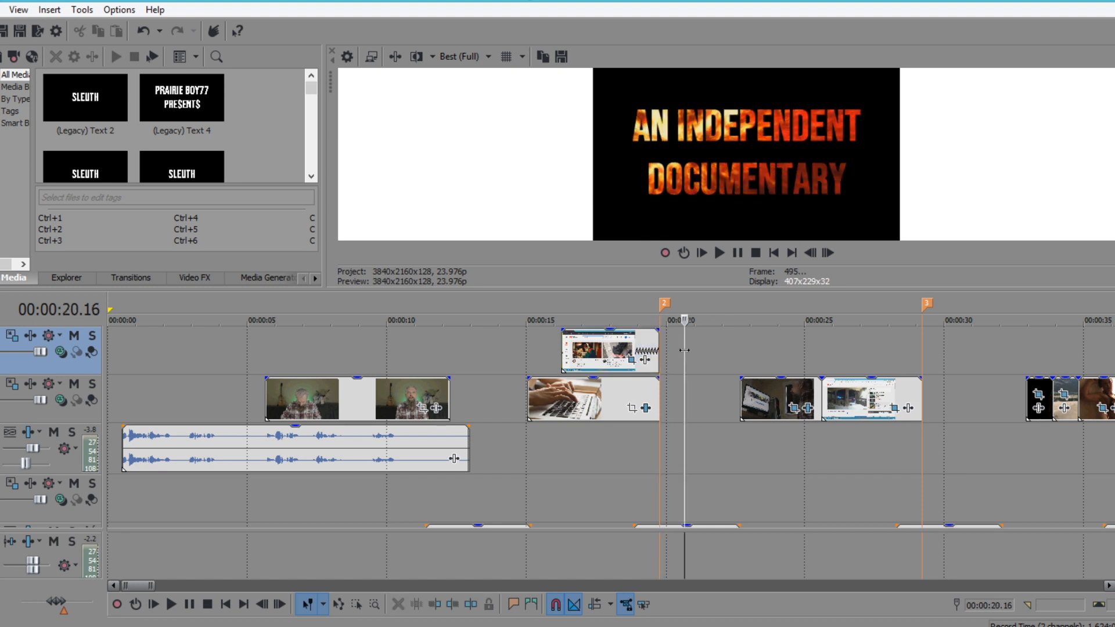
click(489, 321)
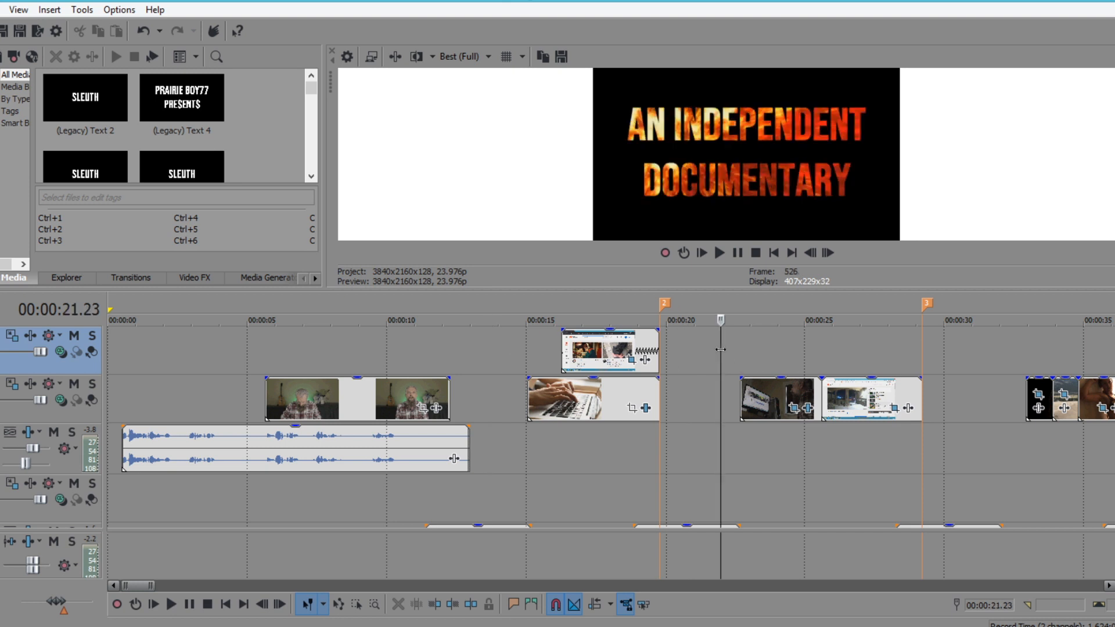
mouse_move(748, 344)
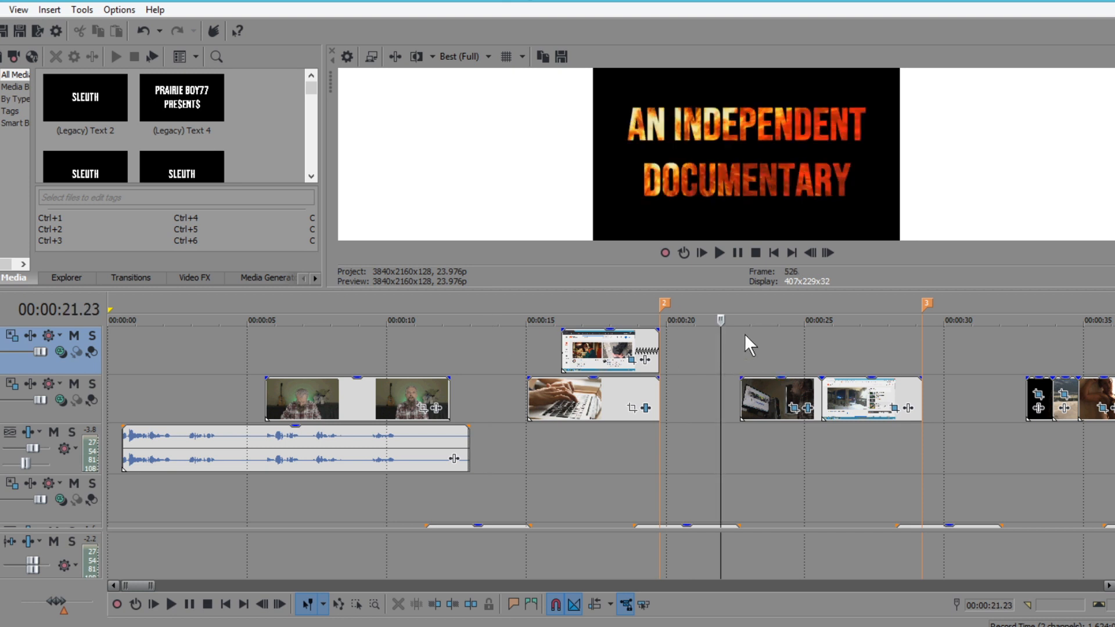
mouse_move(821, 178)
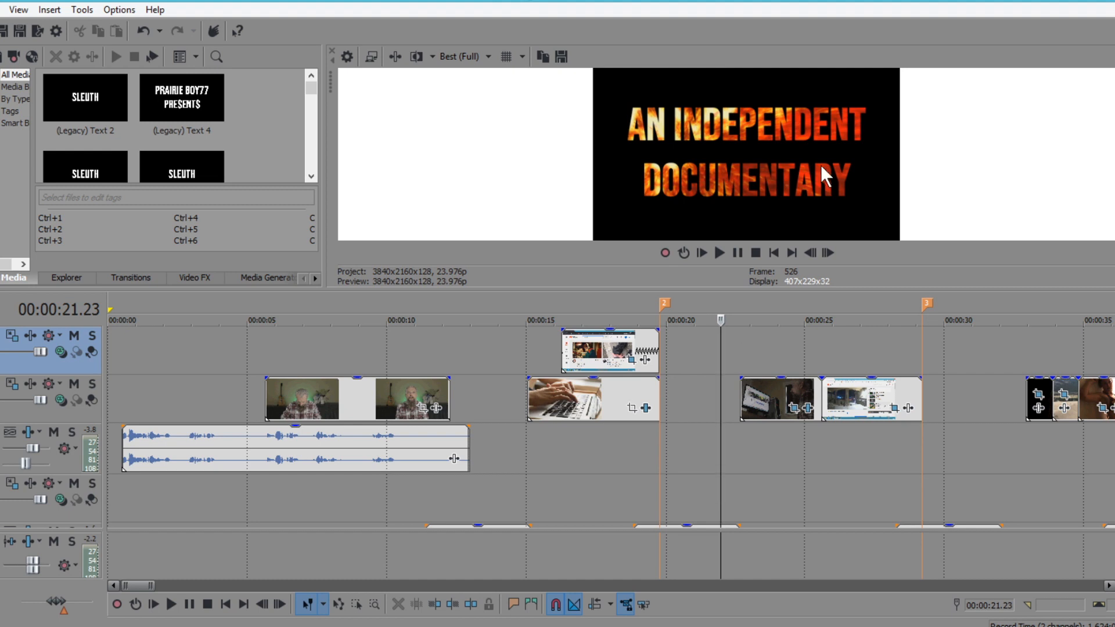
mouse_move(743, 358)
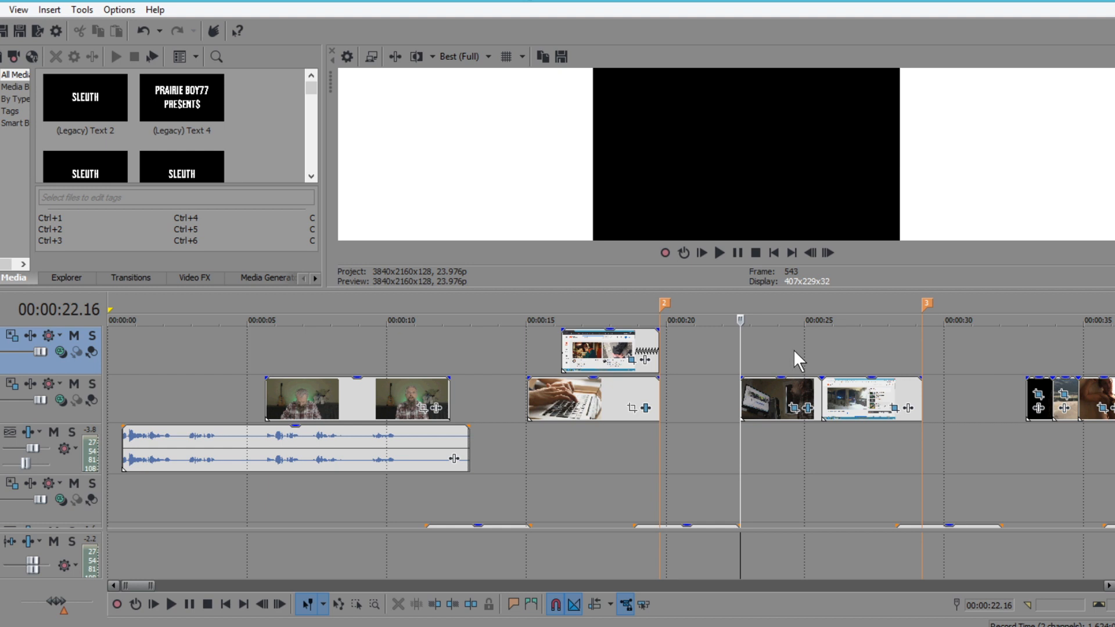
click(828, 252)
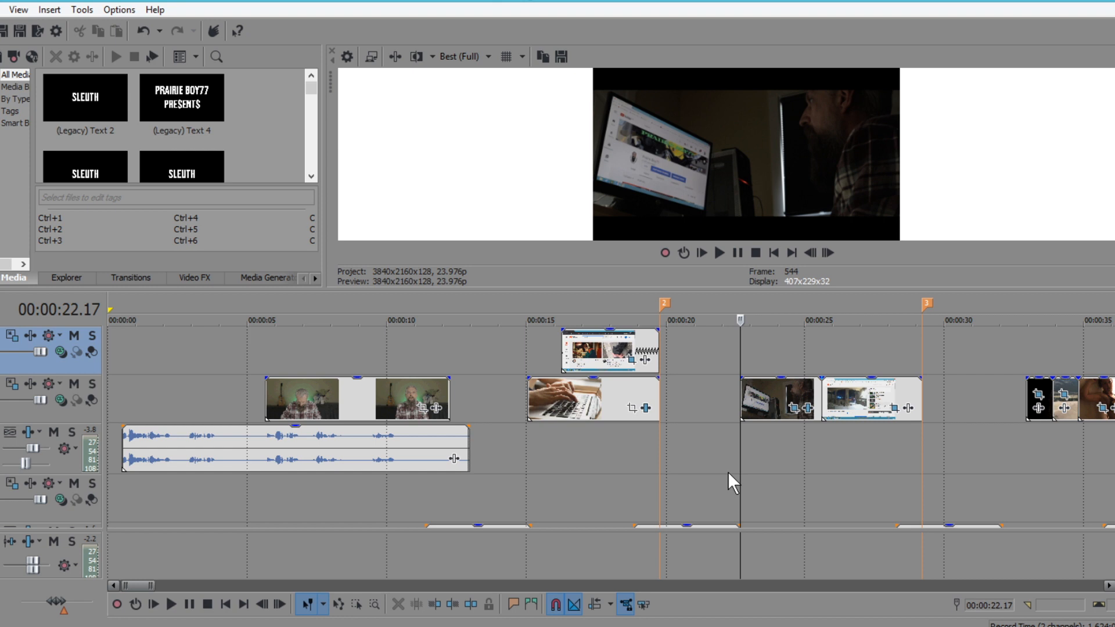
mouse_move(636, 267)
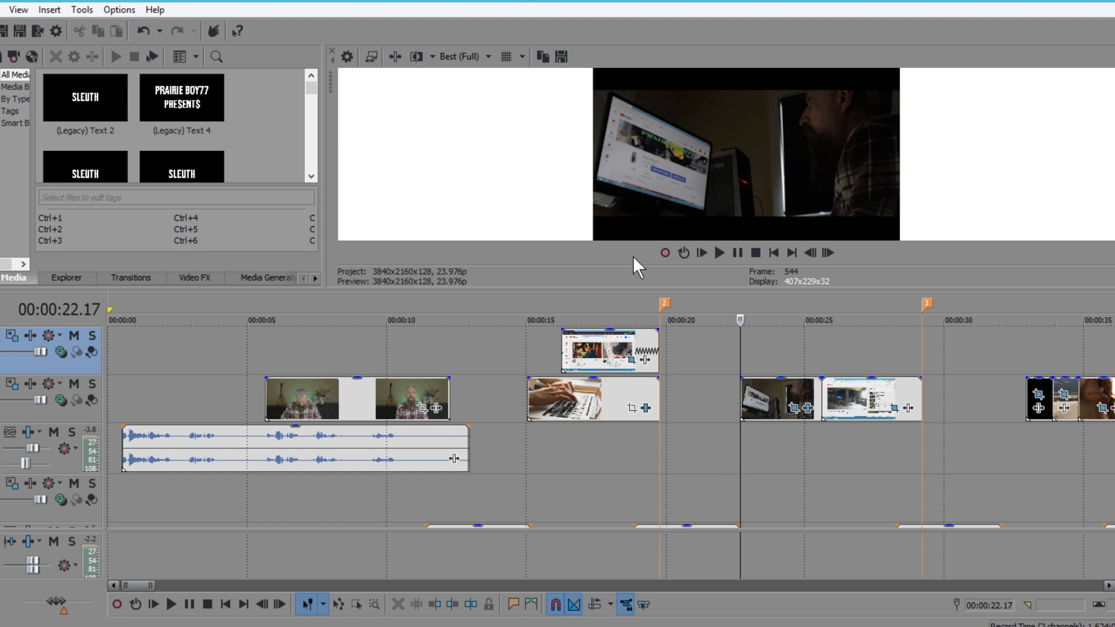
mouse_move(671, 226)
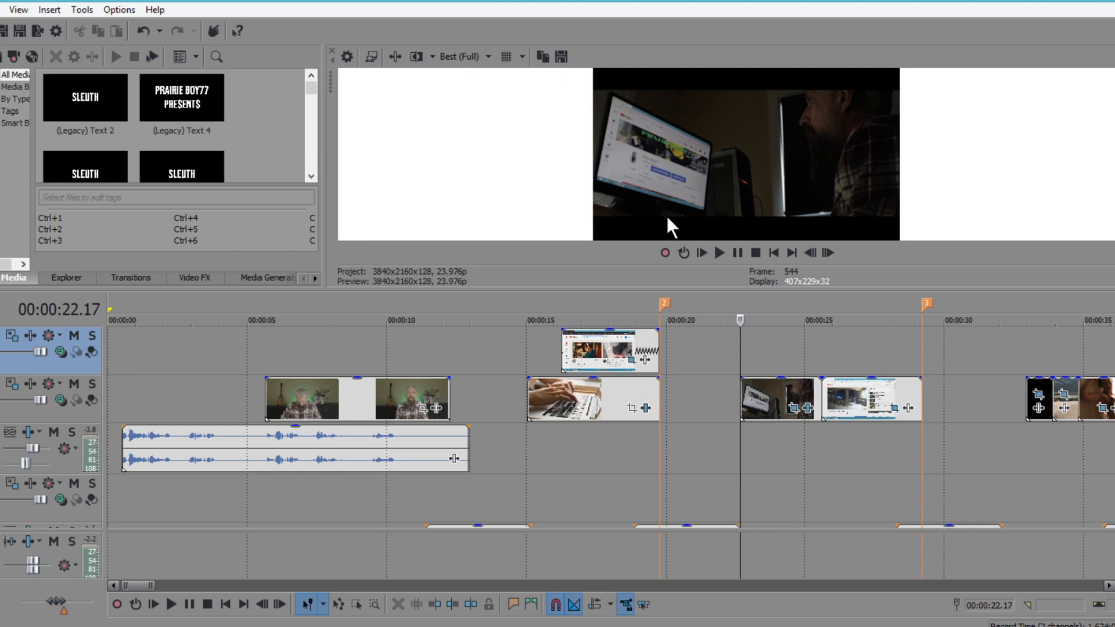
mouse_move(811, 429)
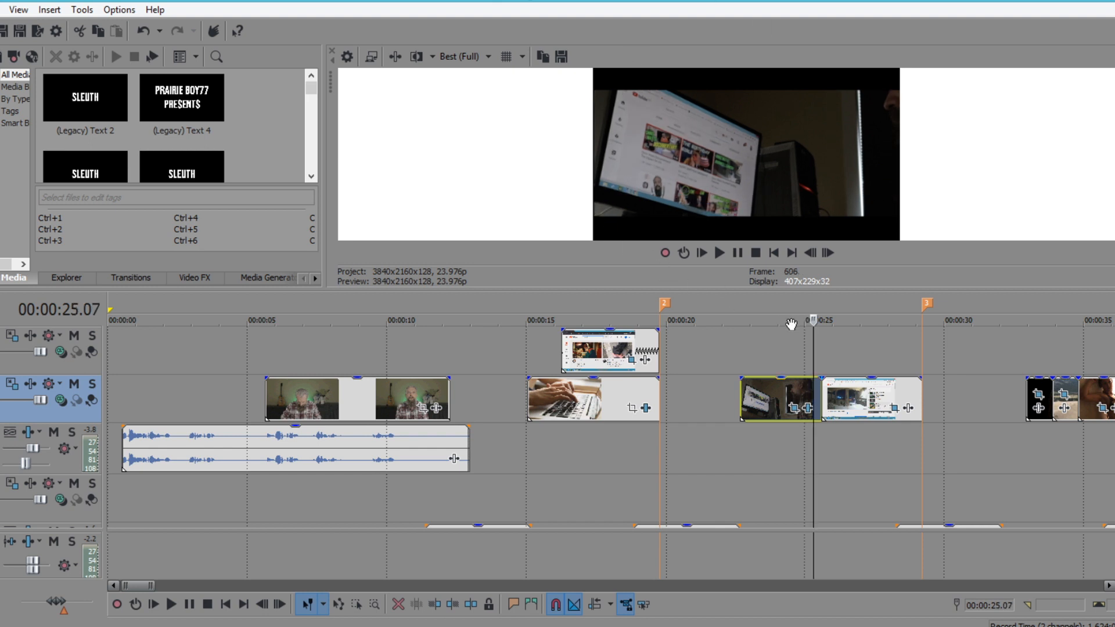
click(827, 252)
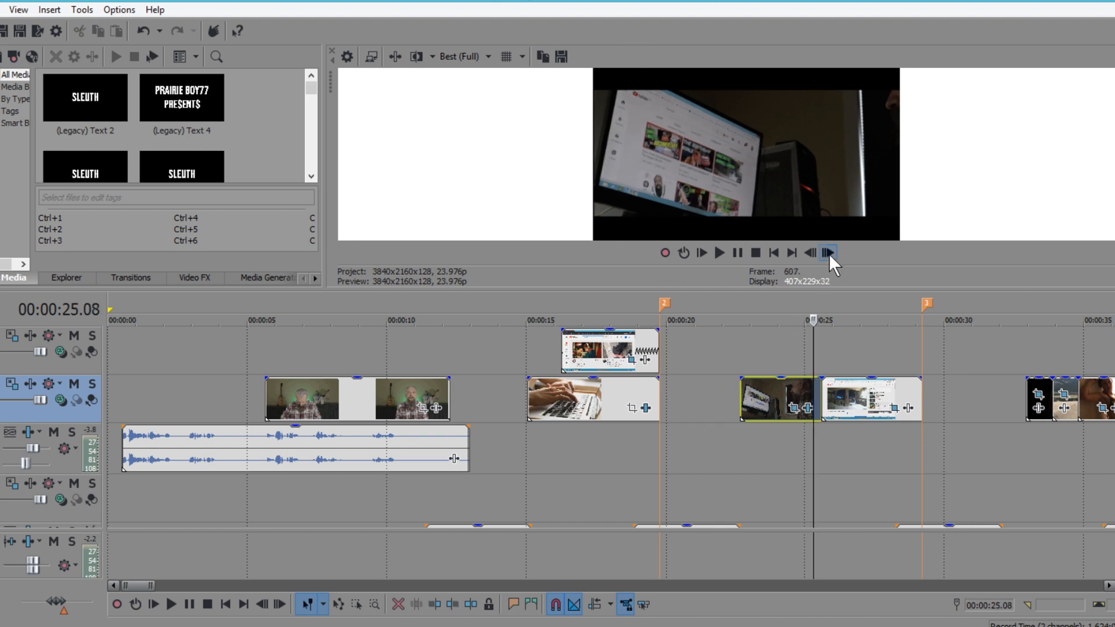
click(827, 253)
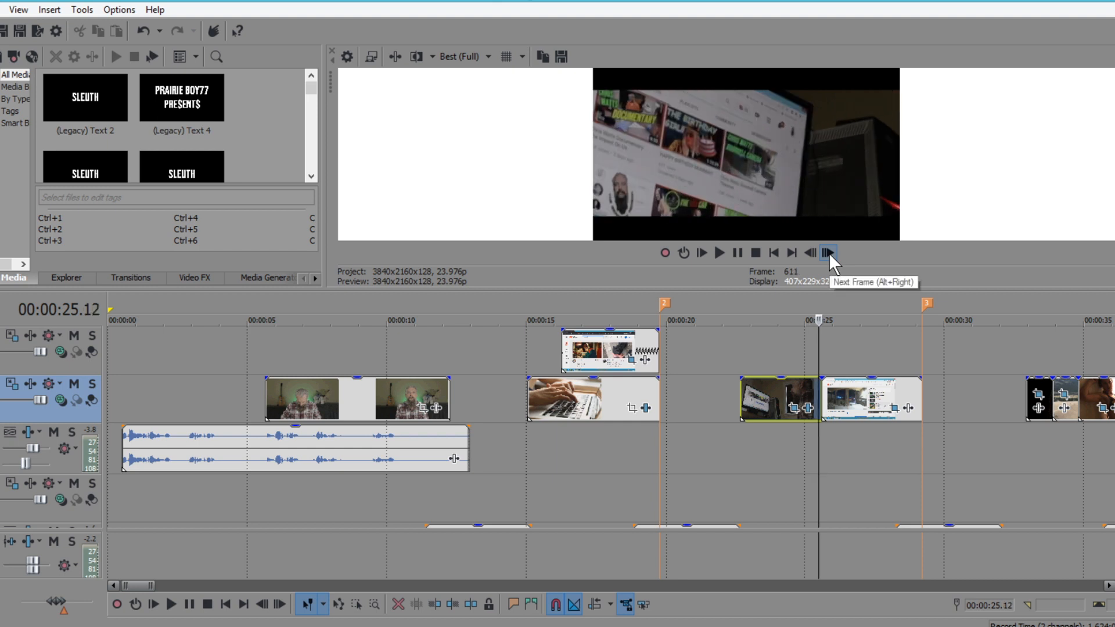
click(827, 253)
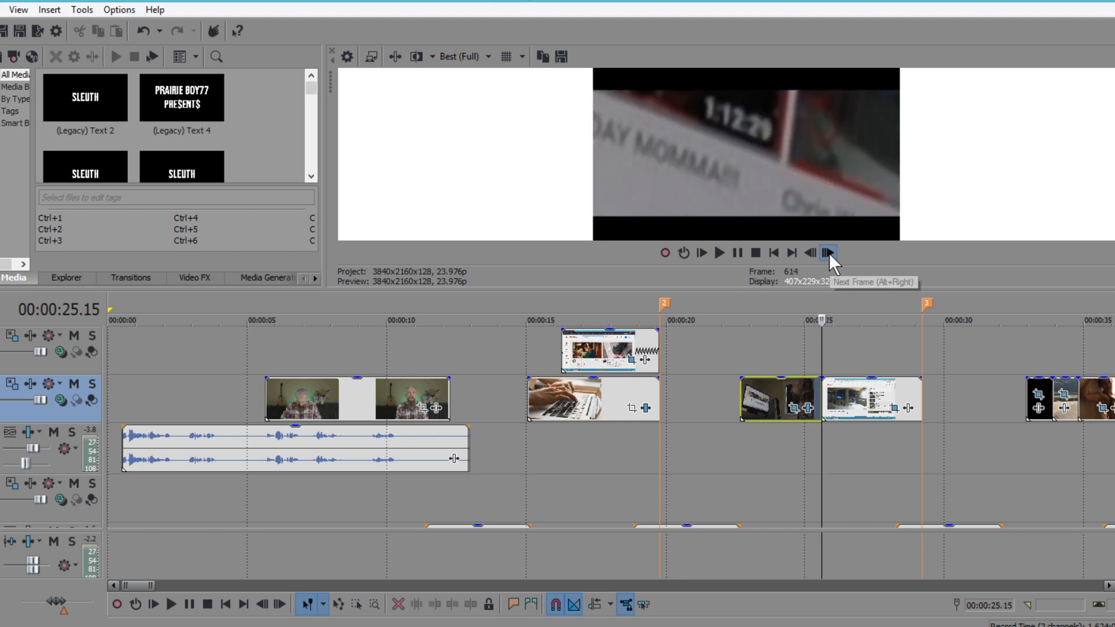
click(827, 252)
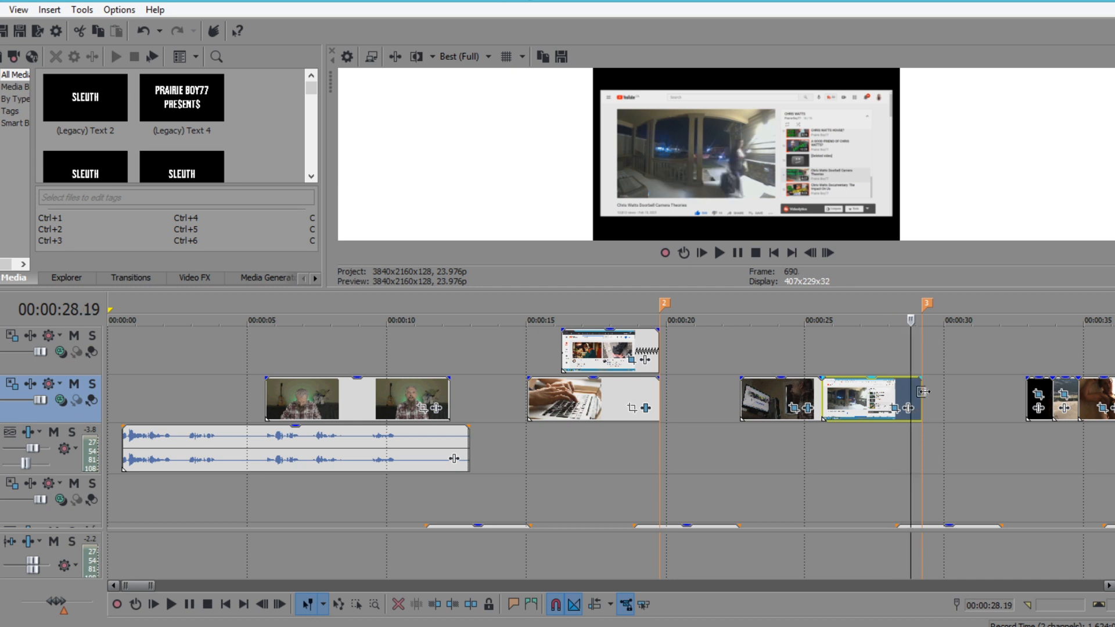
click(827, 252)
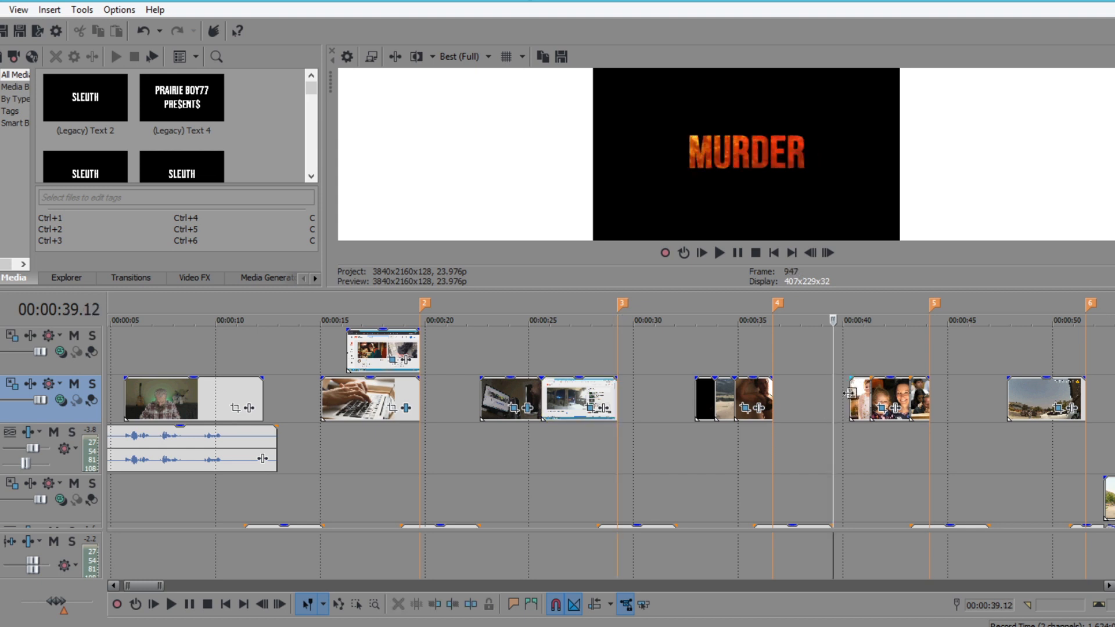
click(826, 252)
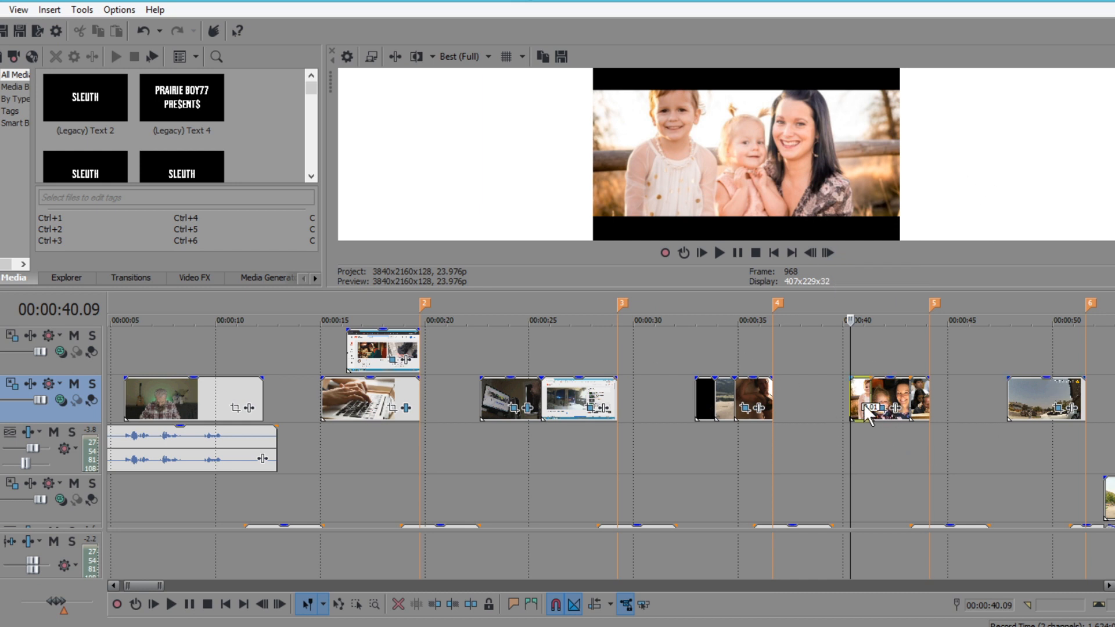
mouse_move(860, 396)
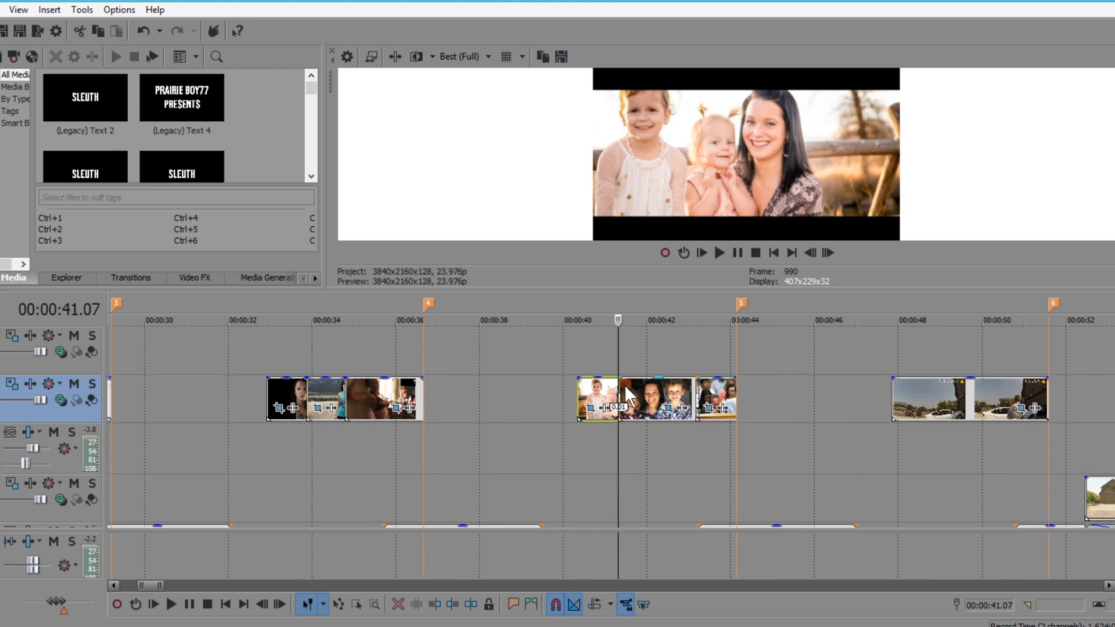
Go to the courtroom clip near 43 seconds and advance frame by frame to the EVIL title.
click(658, 399)
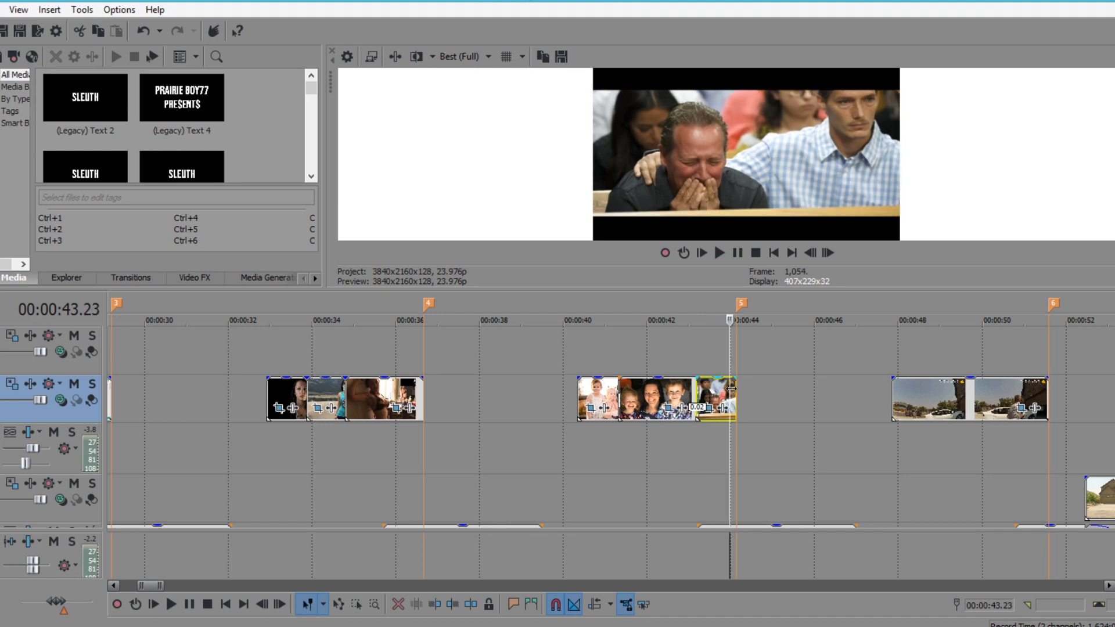
click(825, 252)
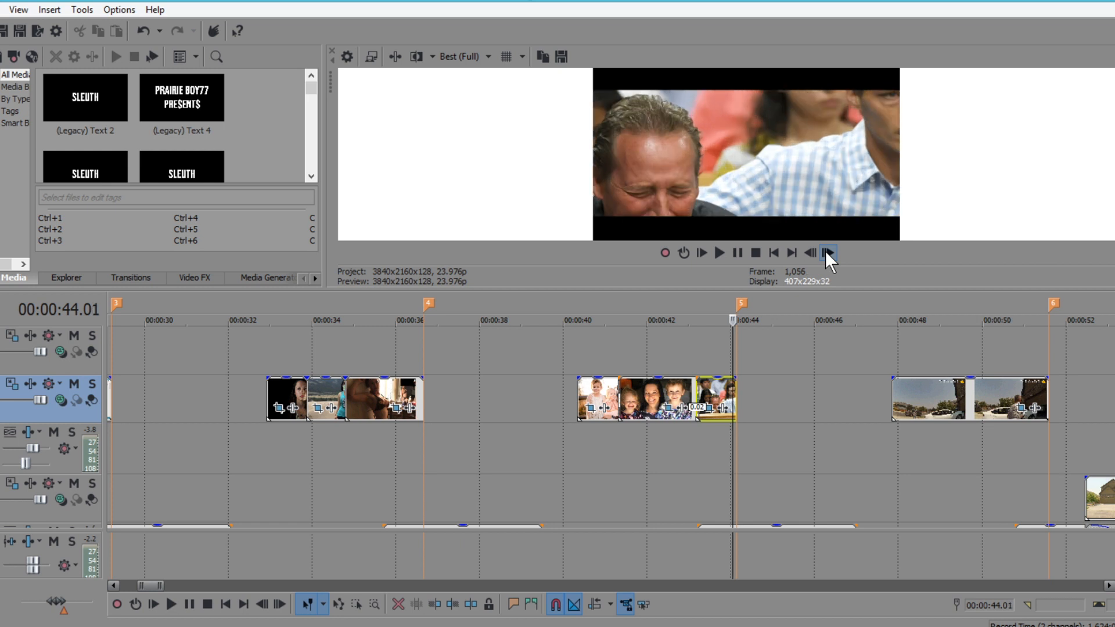
click(825, 252)
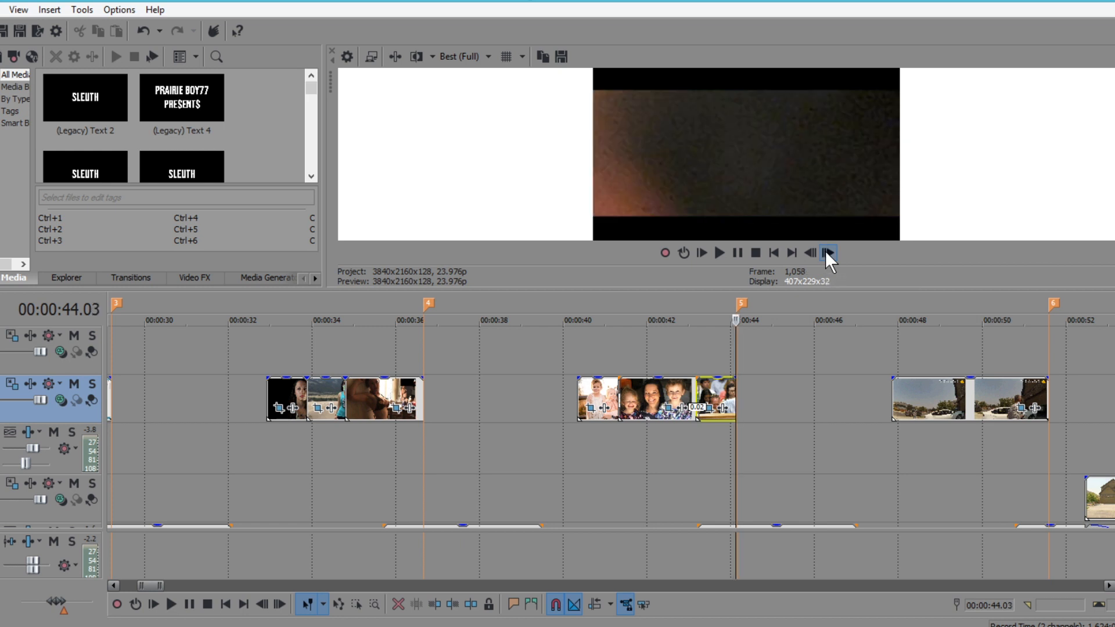
mouse_move(847, 264)
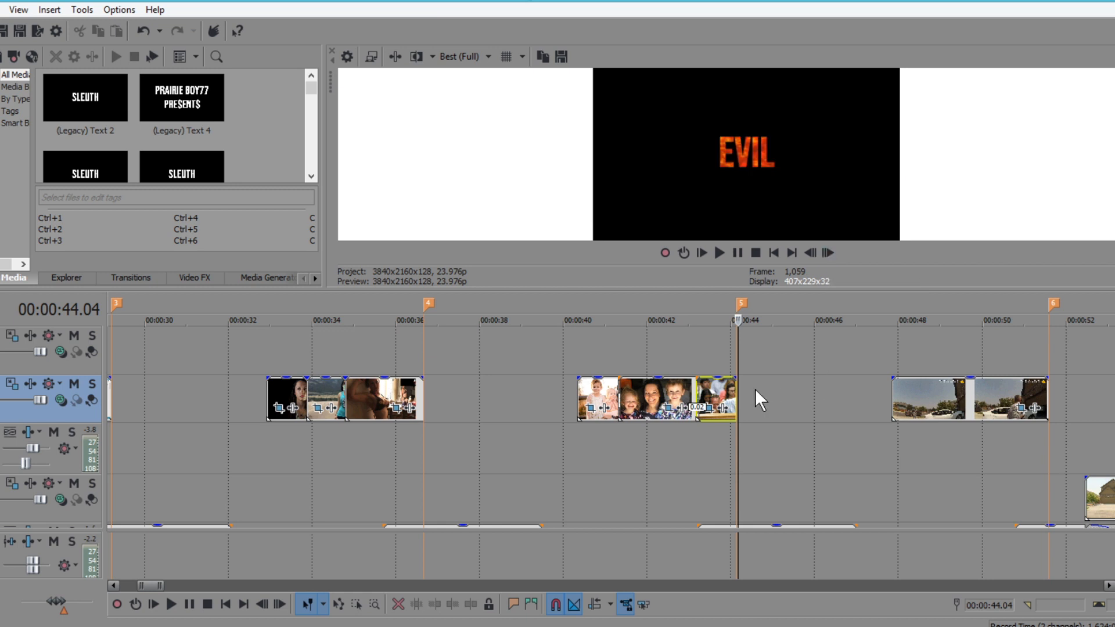
mouse_move(832, 371)
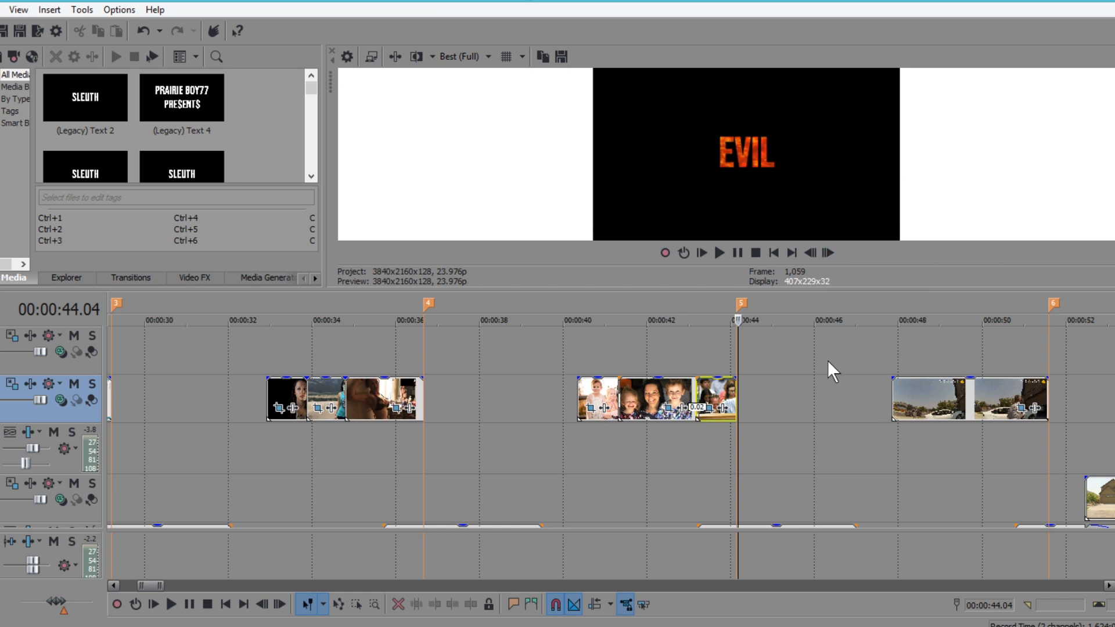
mouse_move(825, 405)
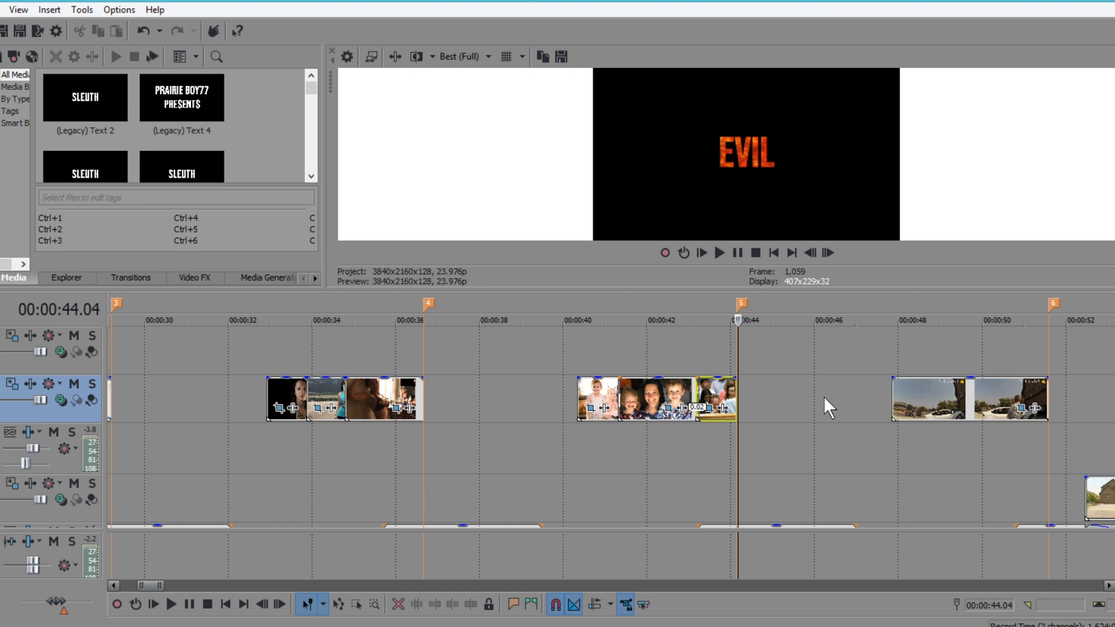
mouse_move(197, 408)
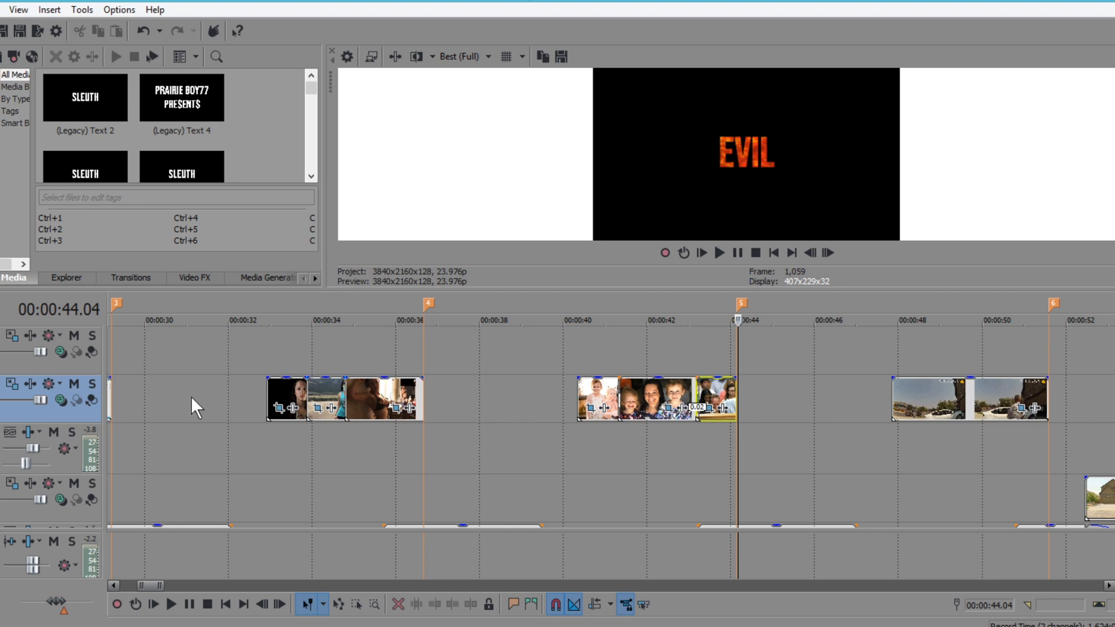
mouse_move(869, 378)
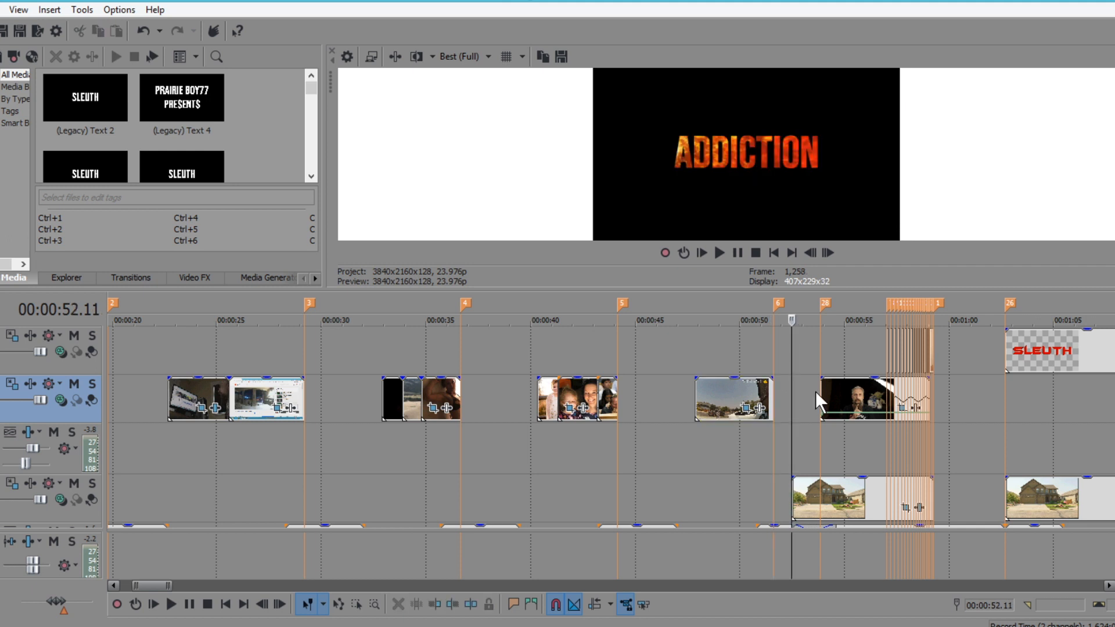
mouse_move(825, 395)
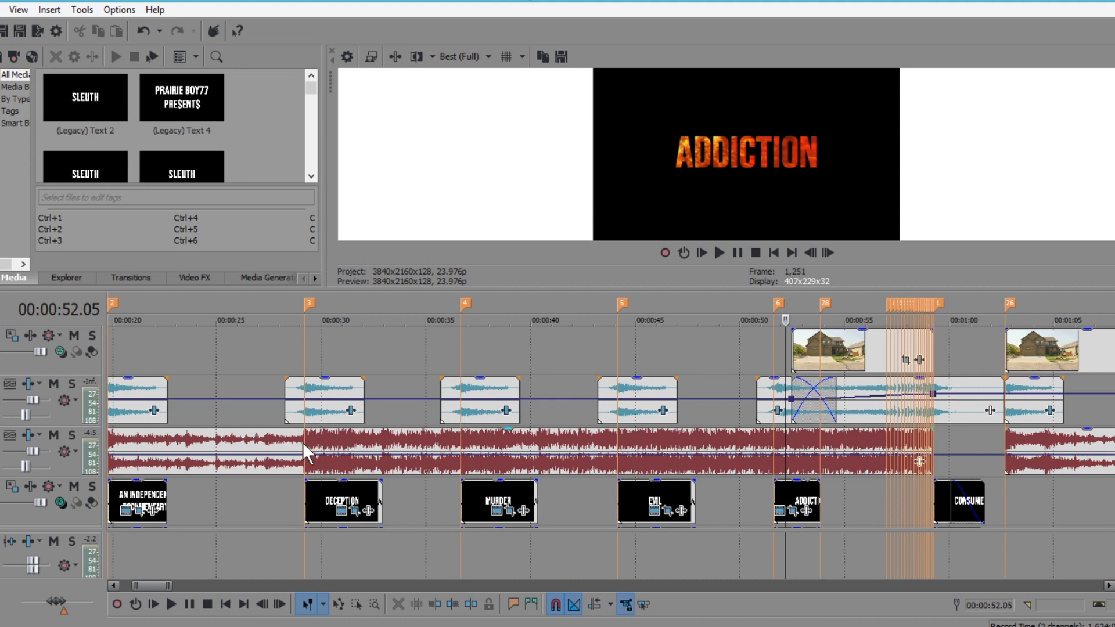
mouse_move(620, 445)
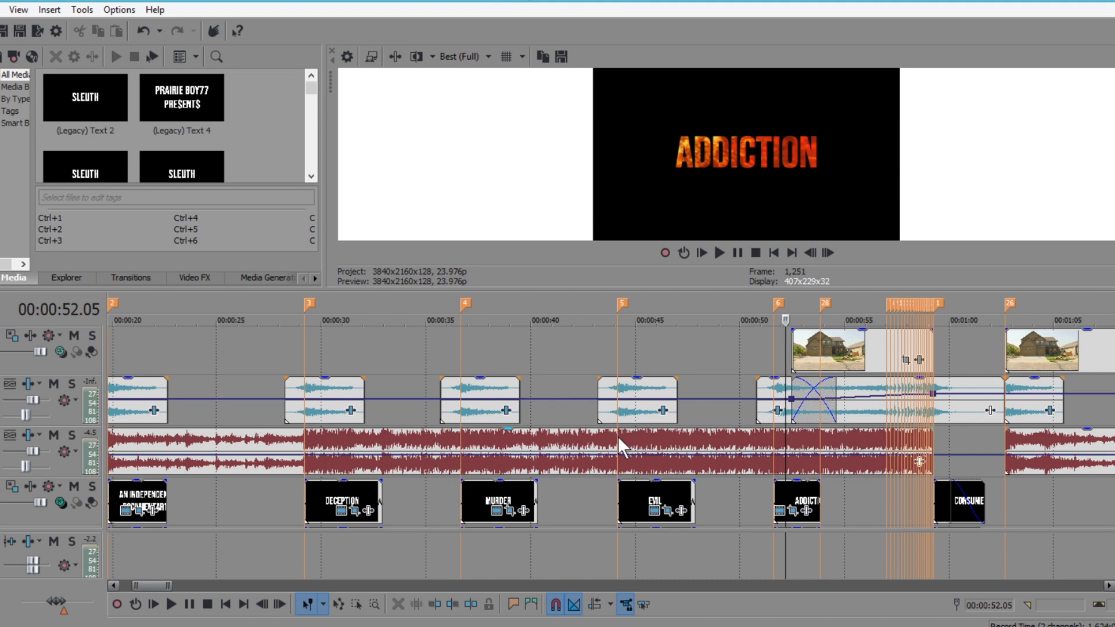
mouse_move(623, 397)
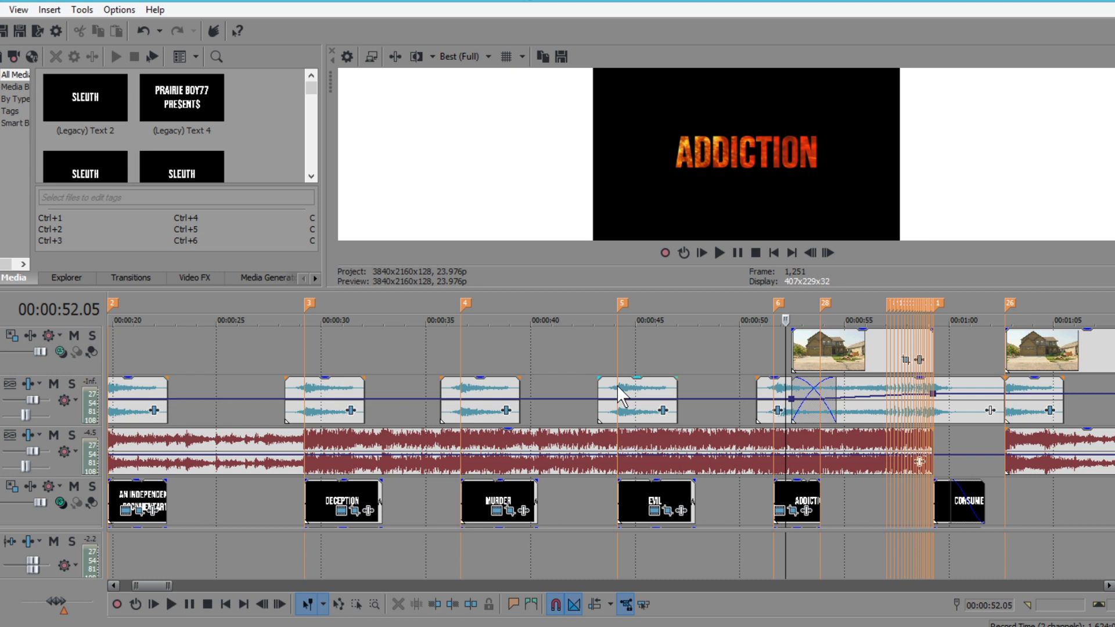
mouse_move(308, 399)
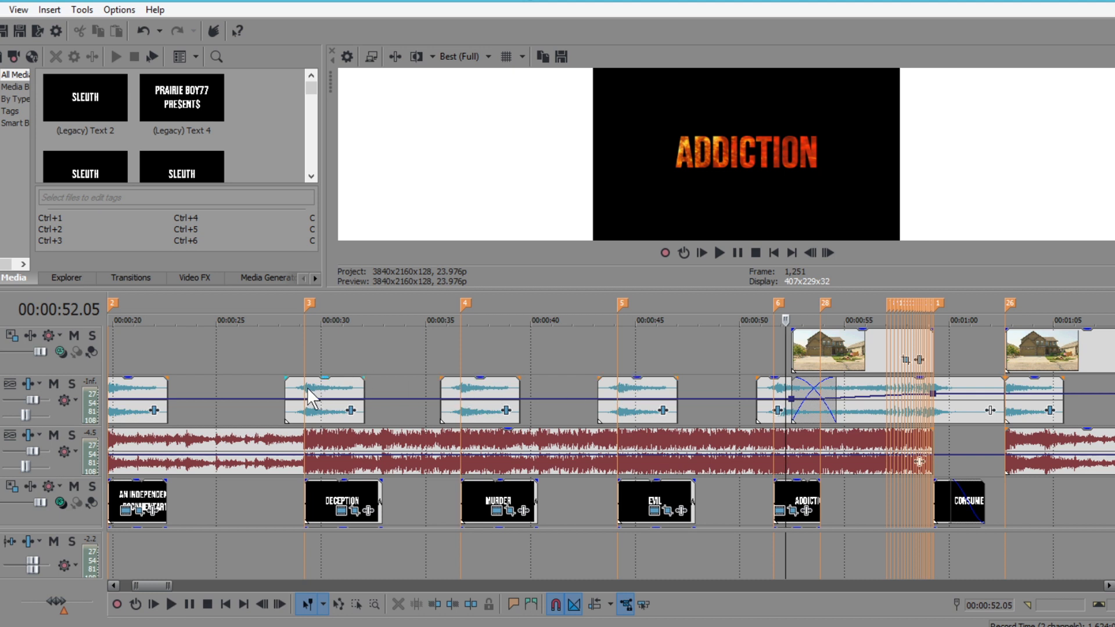
mouse_move(771, 375)
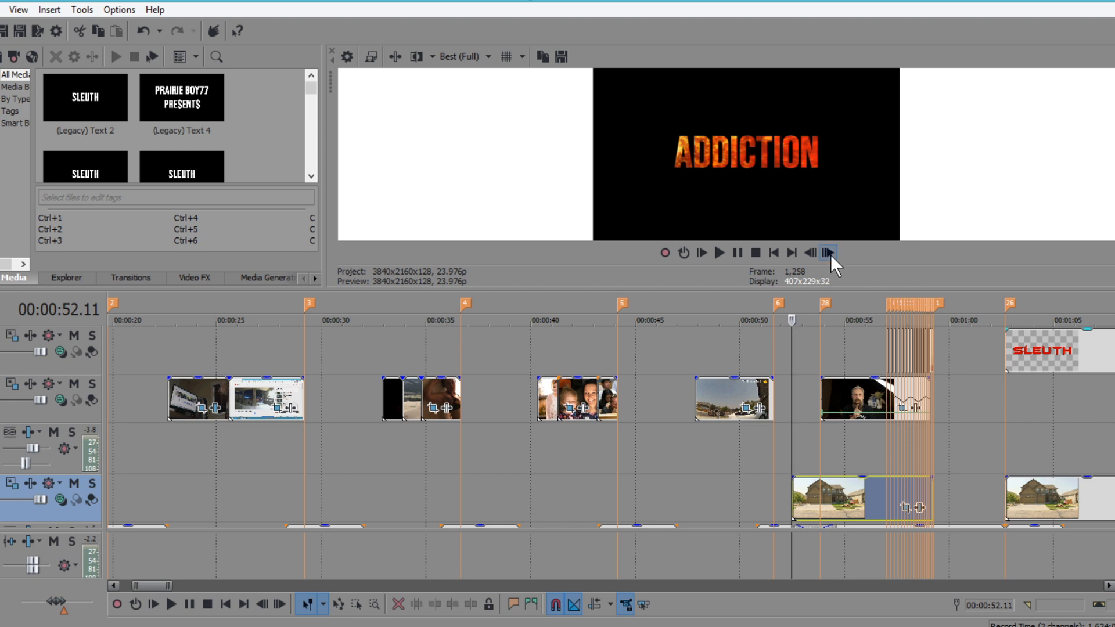
Advance one frame past the ADDICTION title into the black-and-white house shot.
click(825, 252)
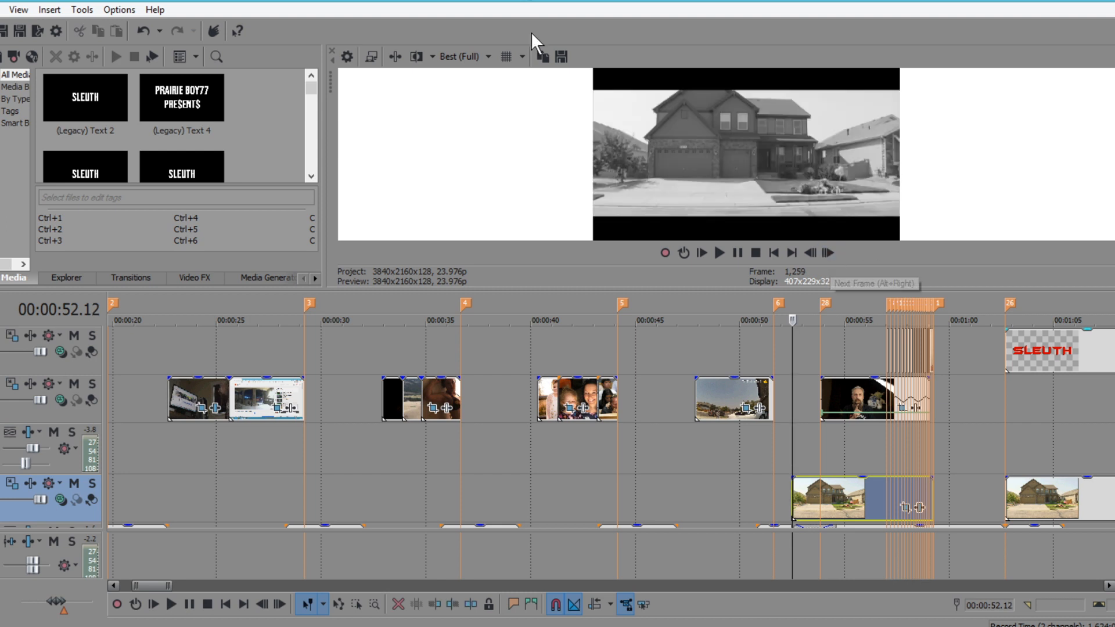
mouse_move(720, 130)
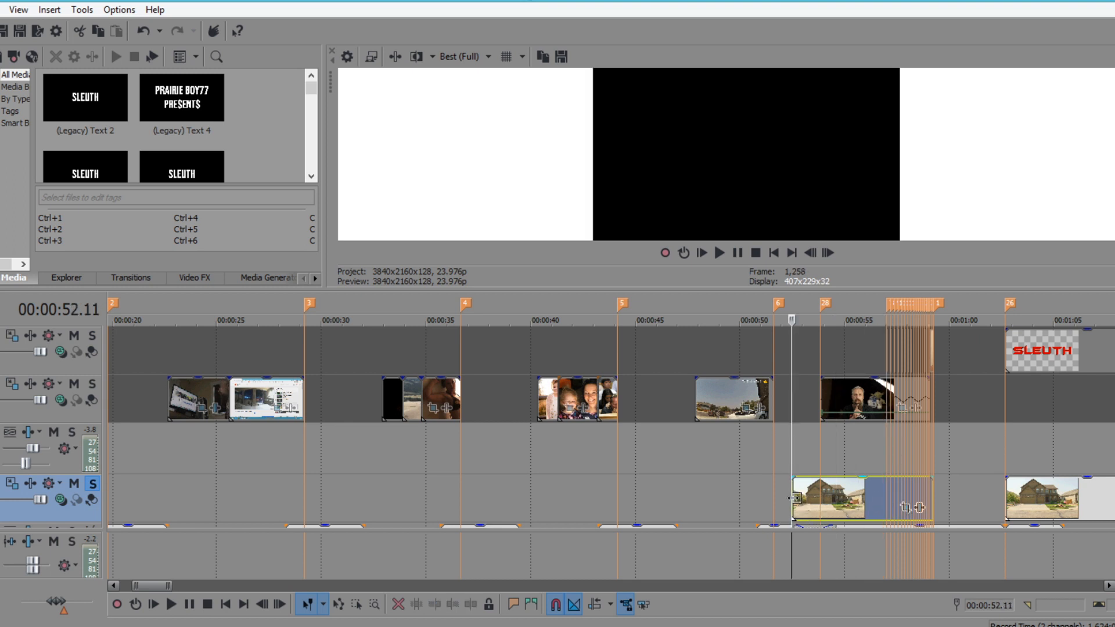
mouse_move(793, 498)
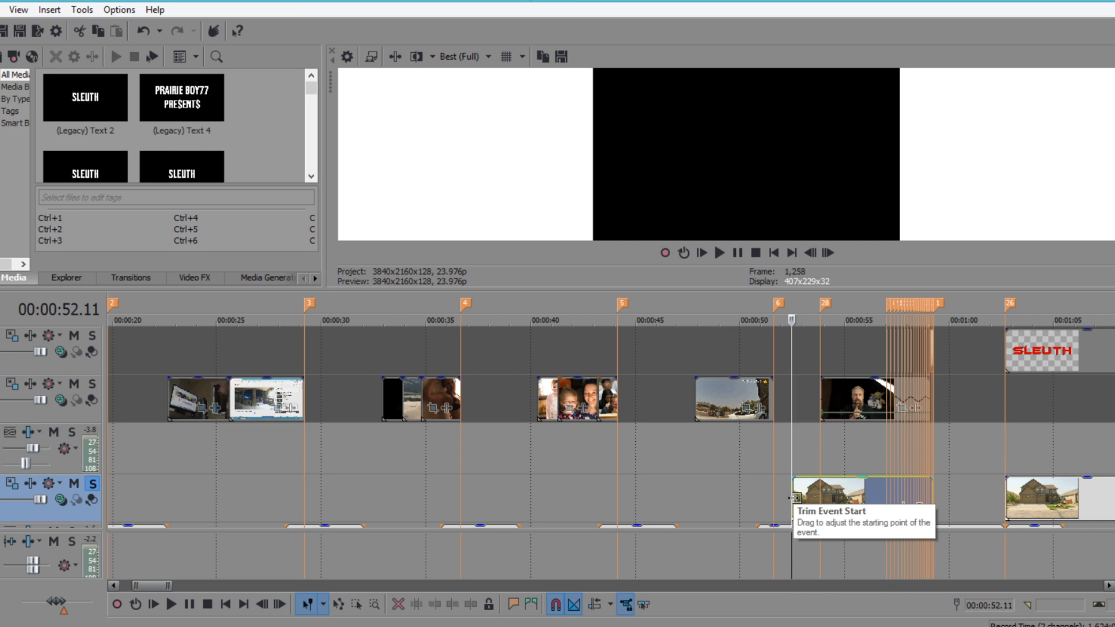
mouse_move(124, 502)
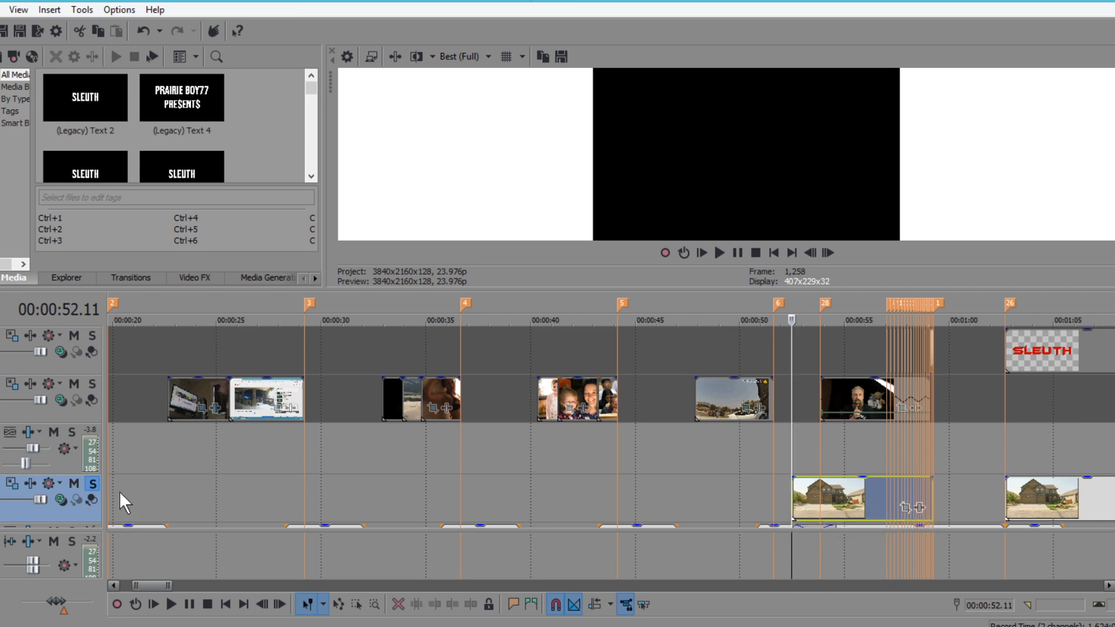
mouse_move(93, 485)
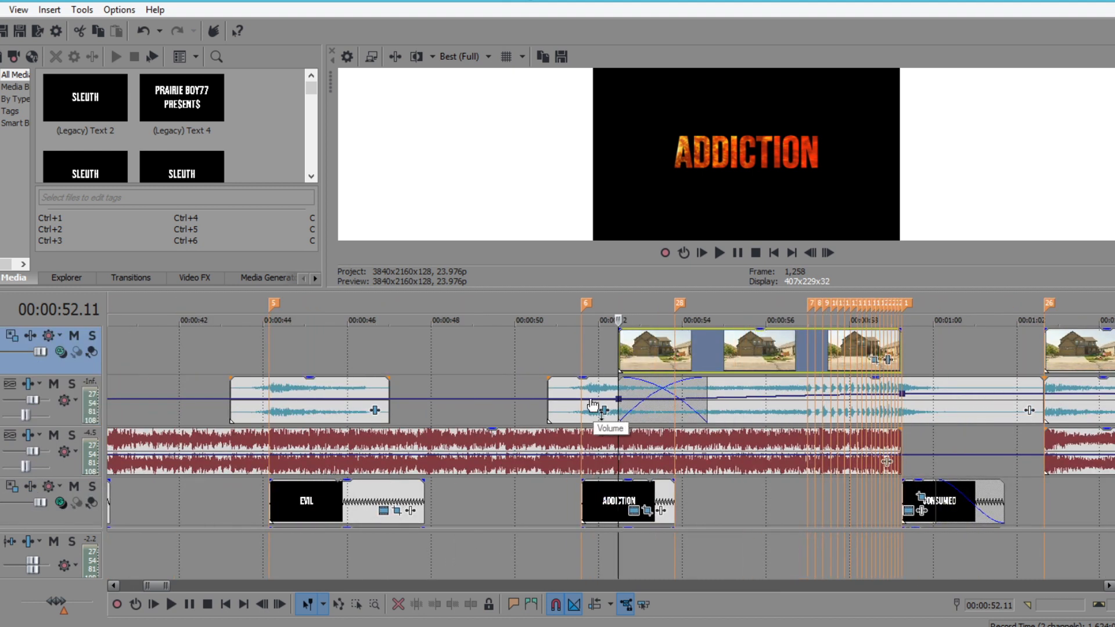
mouse_move(859, 402)
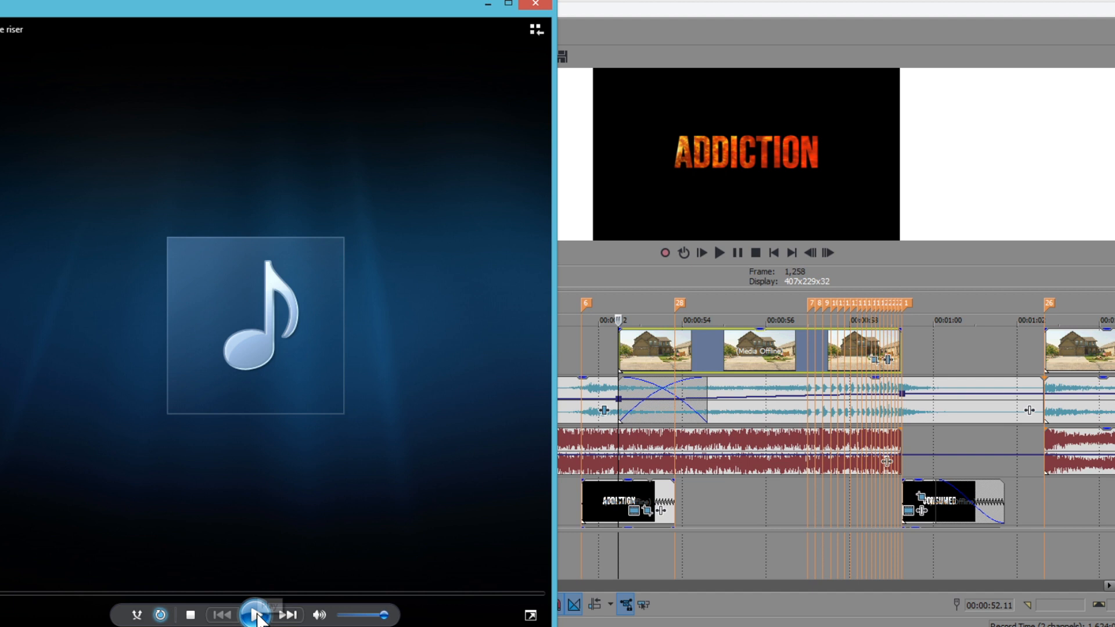
Play the riser sound clip in Windows Media Player.
click(254, 616)
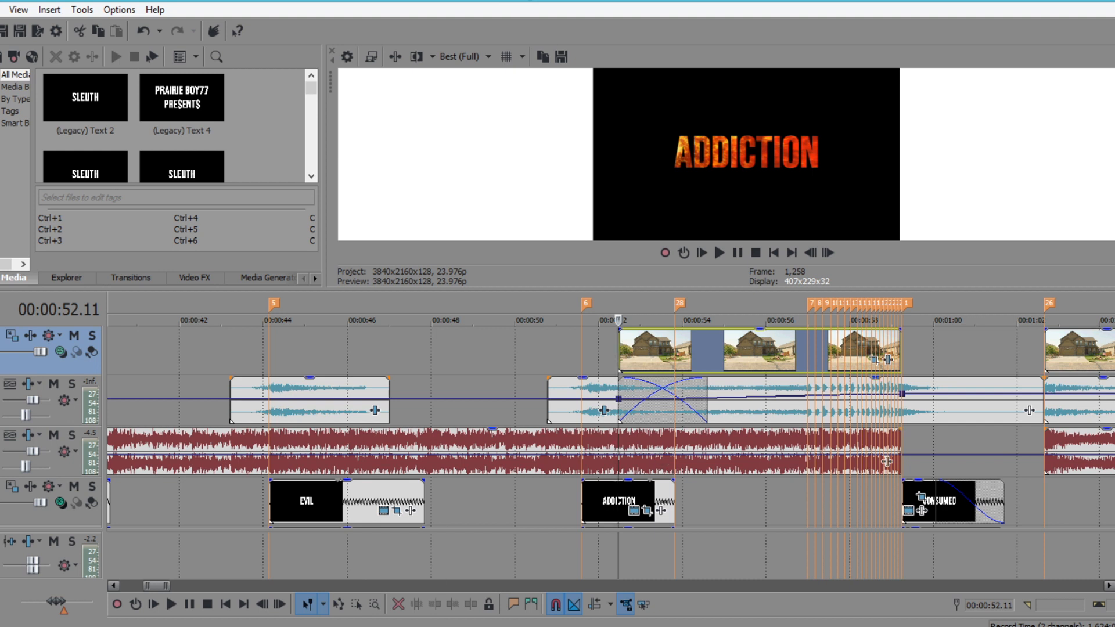
mouse_move(767, 414)
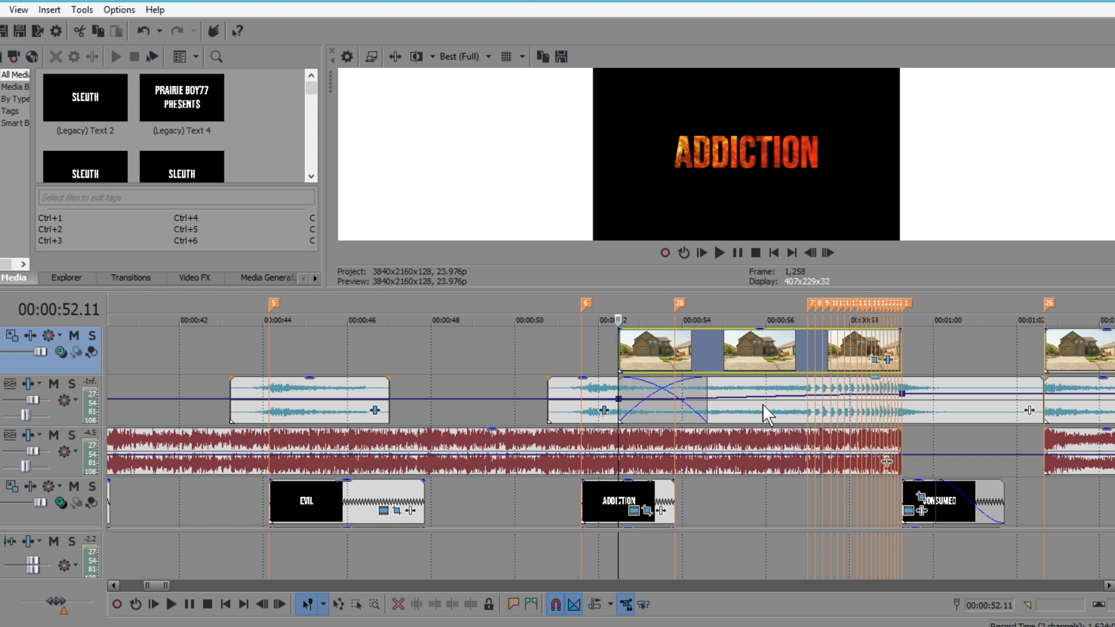
mouse_move(775, 418)
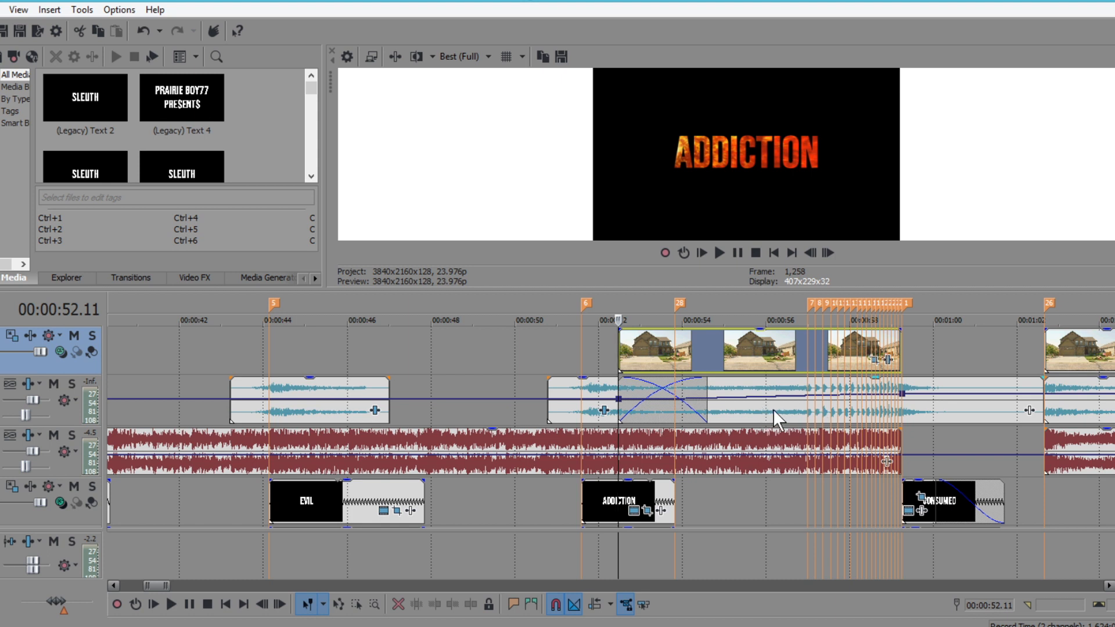
mouse_move(746, 420)
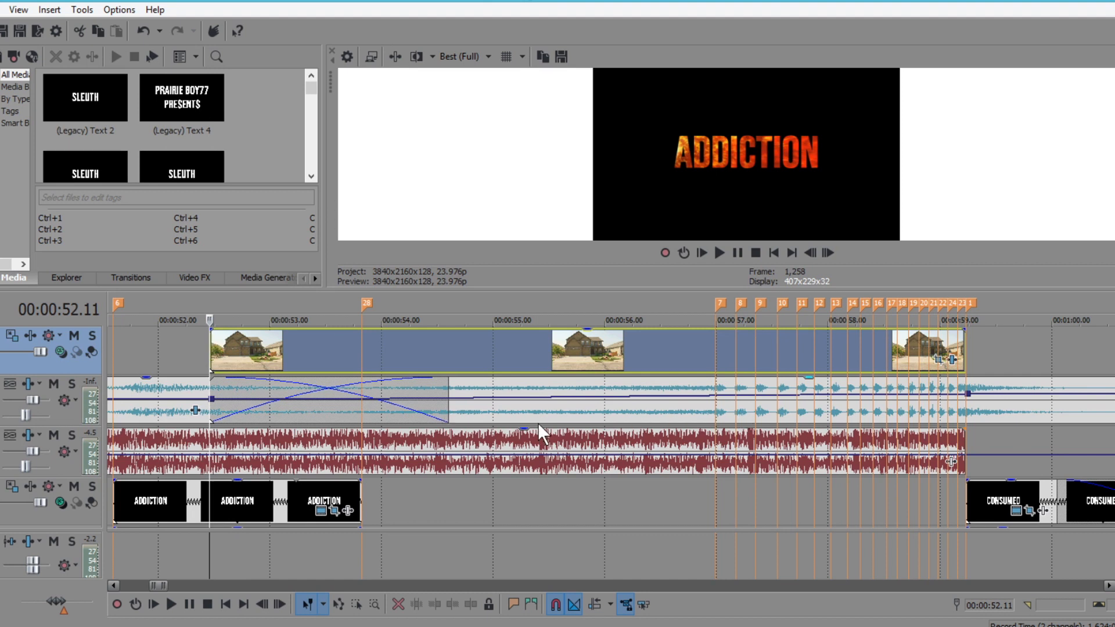
mouse_move(647, 412)
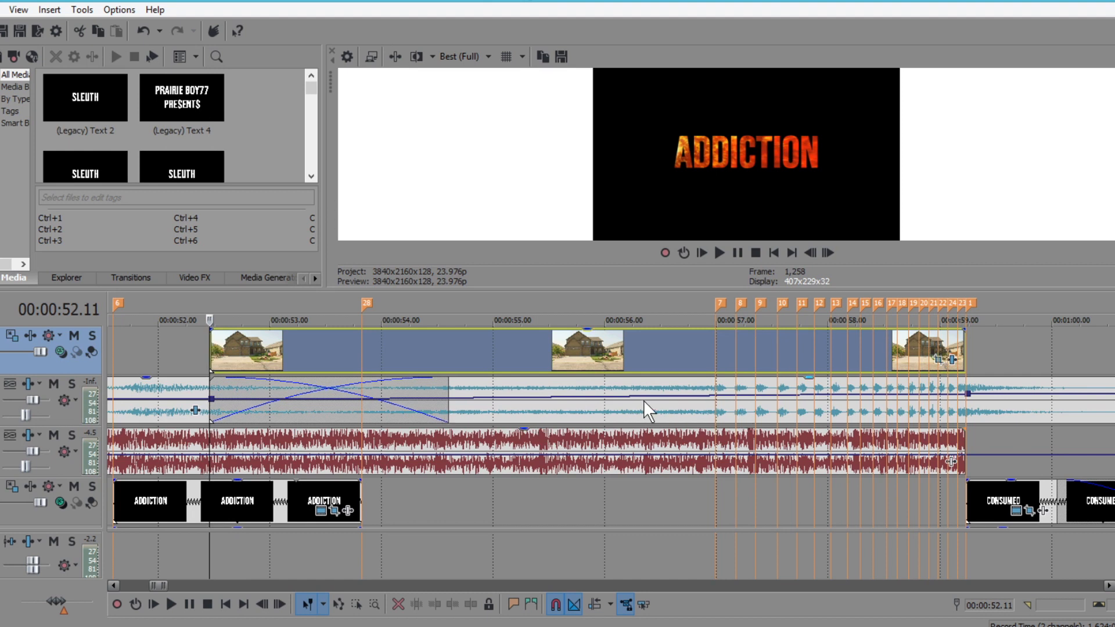
mouse_move(719, 395)
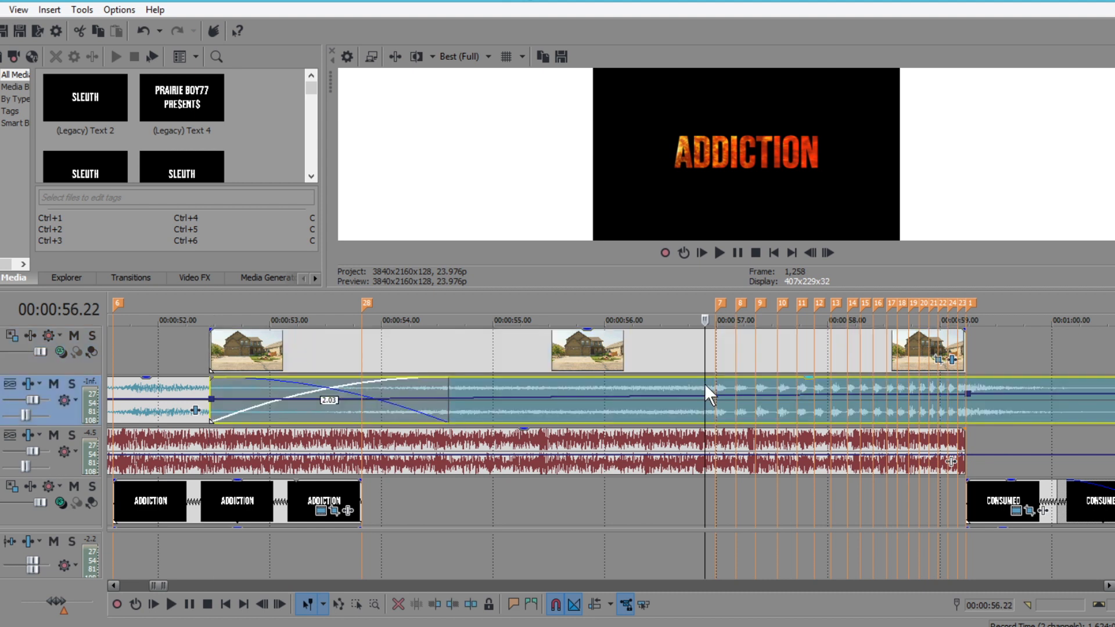
Play and pause on the shushing face, then step frame by frame through the face flashes over the house shot.
click(719, 252)
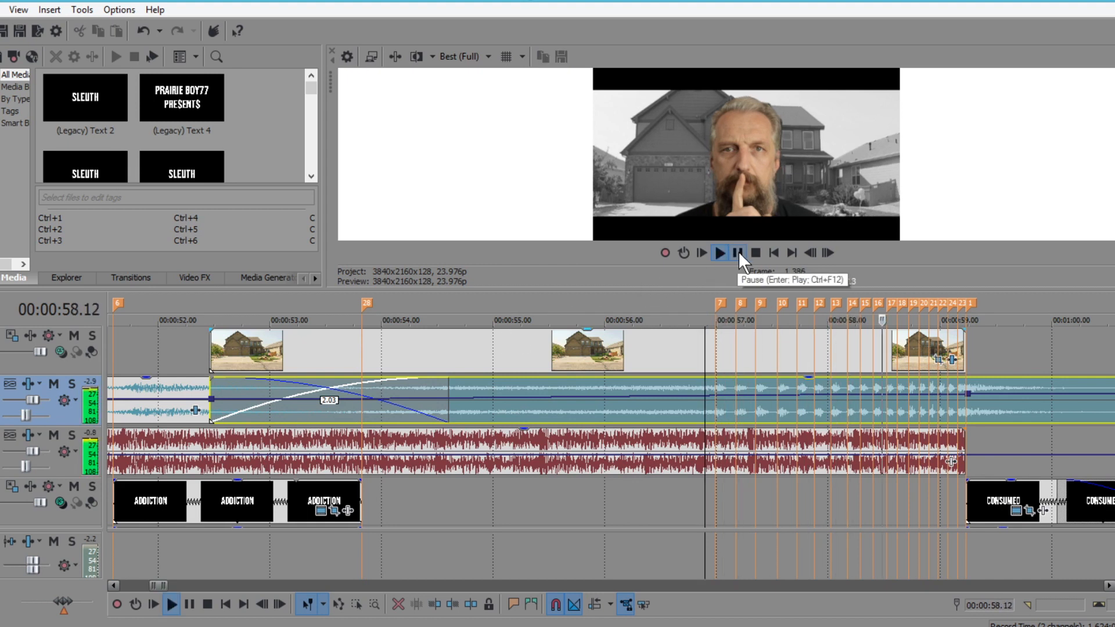
click(737, 254)
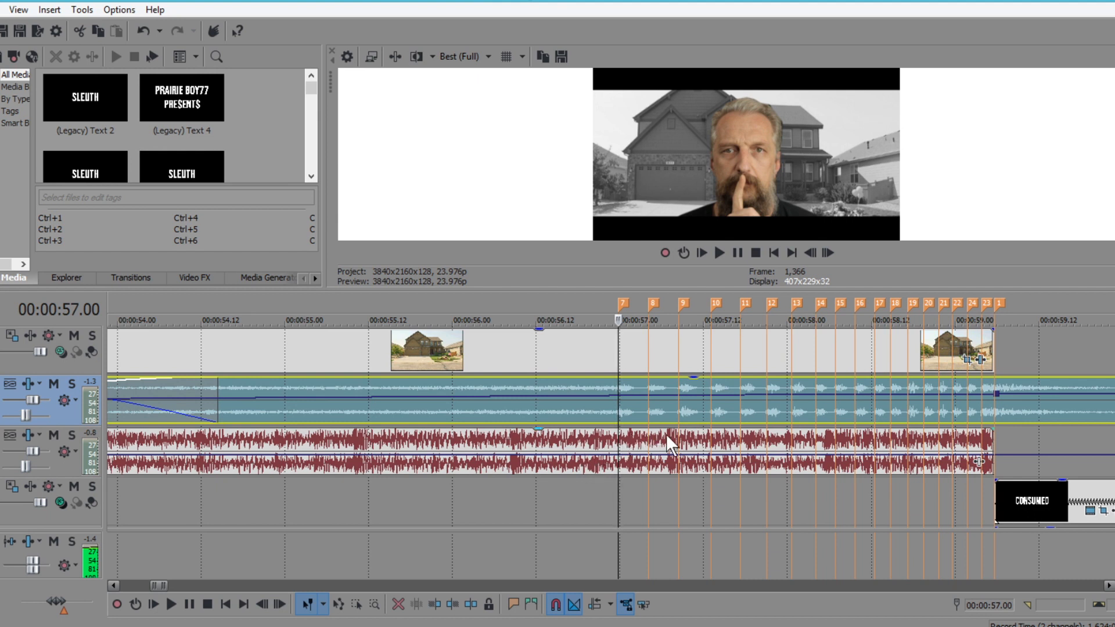
mouse_move(685, 446)
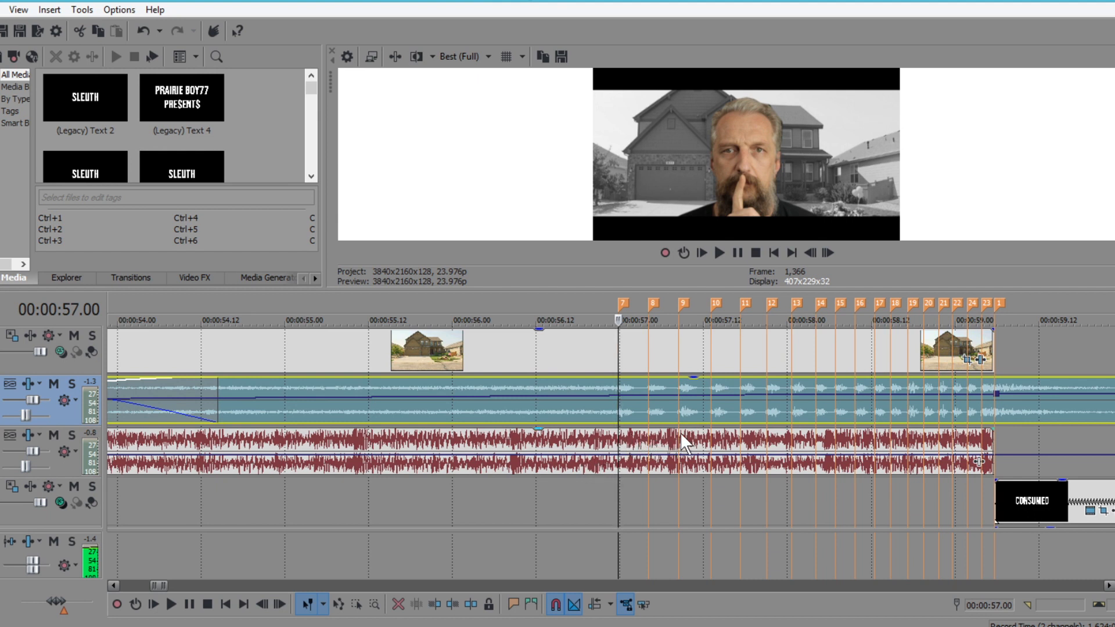
mouse_move(743, 444)
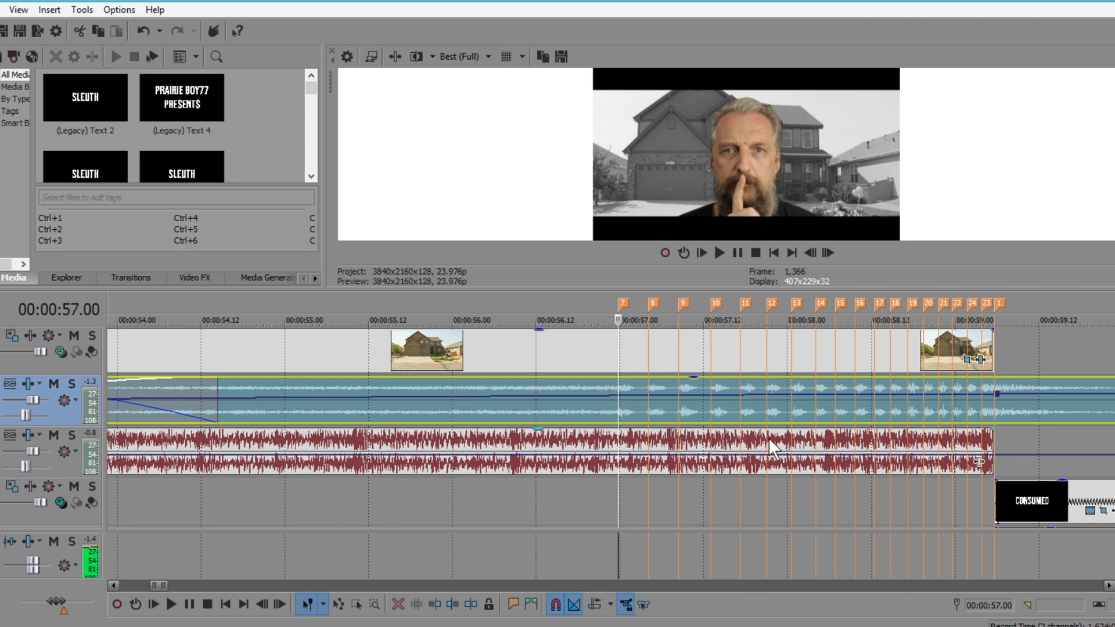
mouse_move(746, 448)
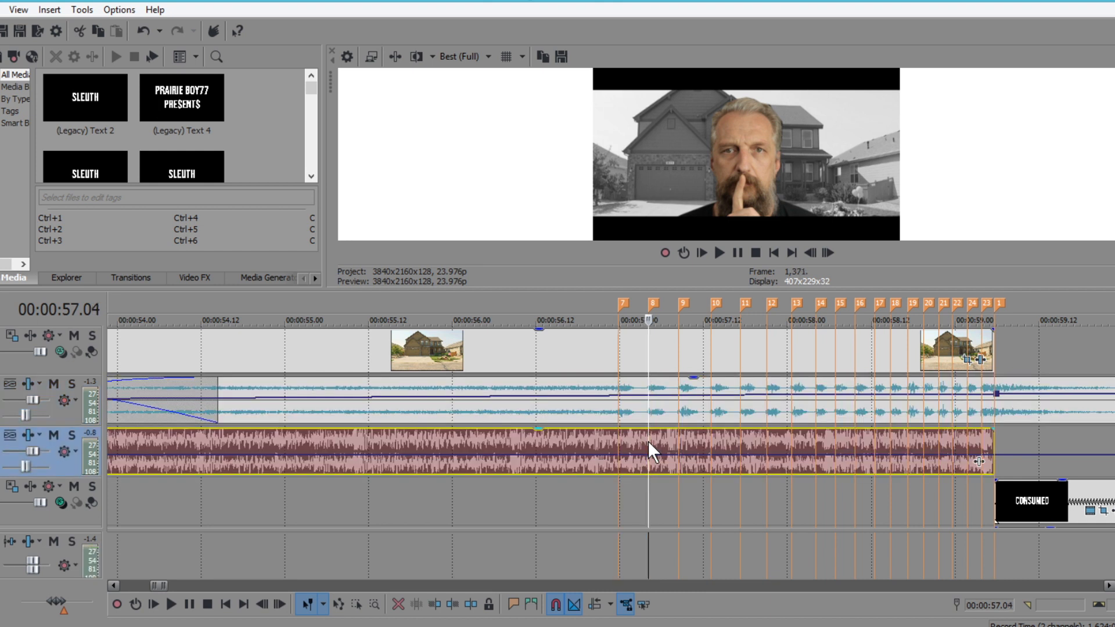
click(826, 252)
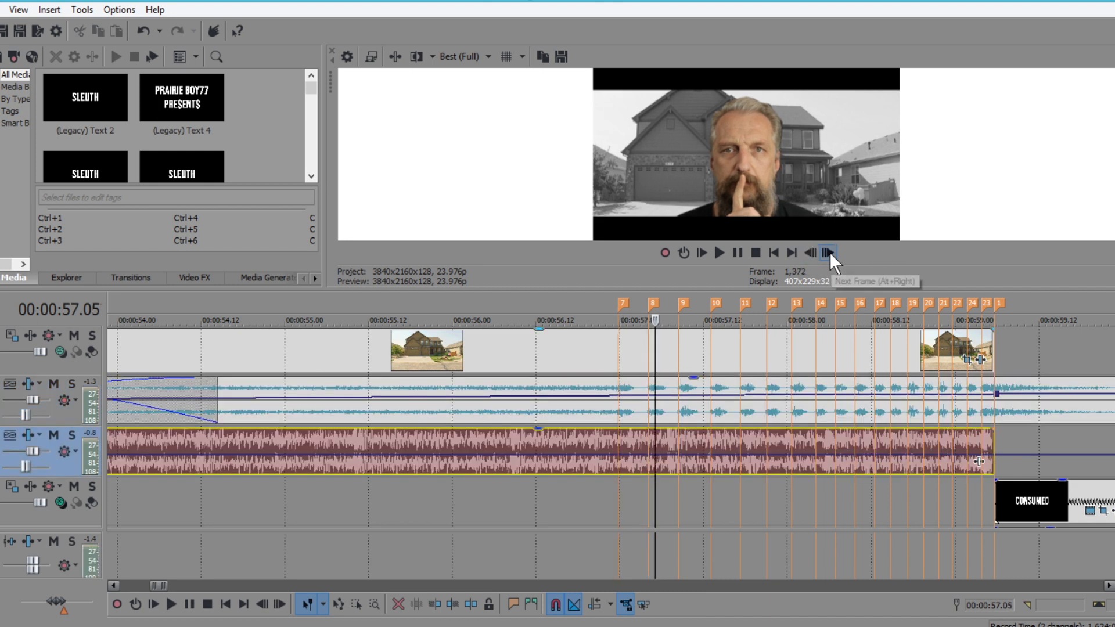
click(826, 253)
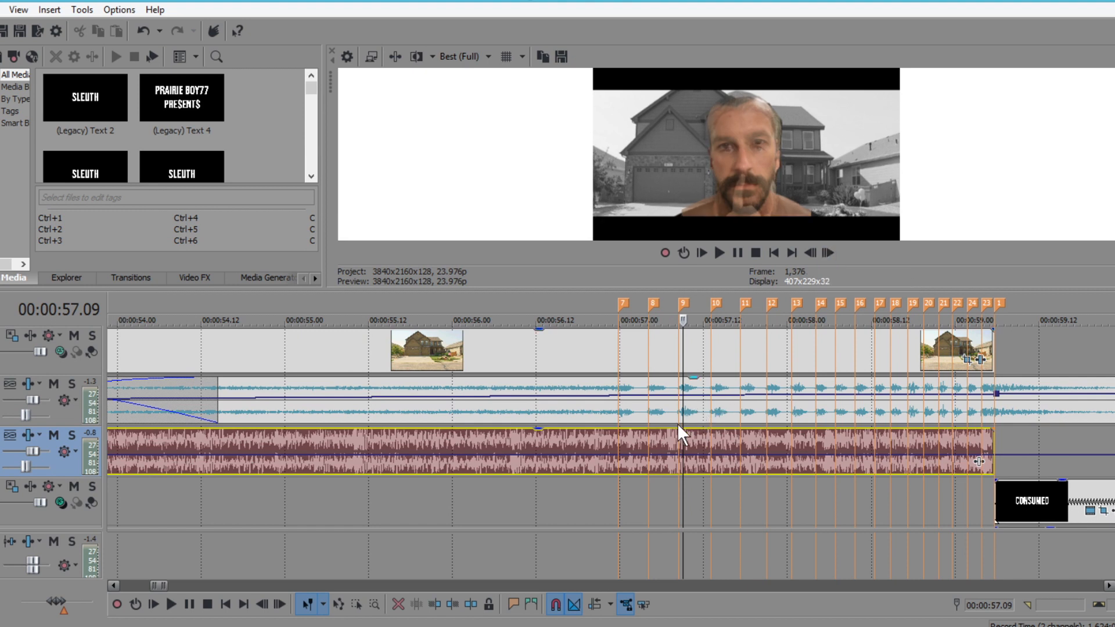
mouse_move(768, 358)
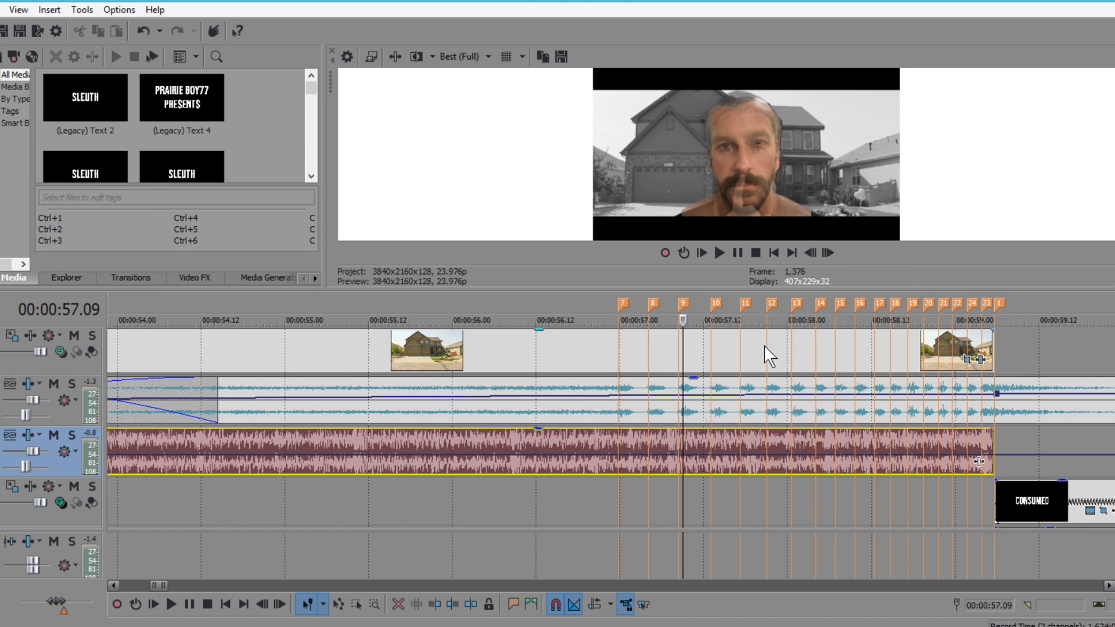
click(826, 252)
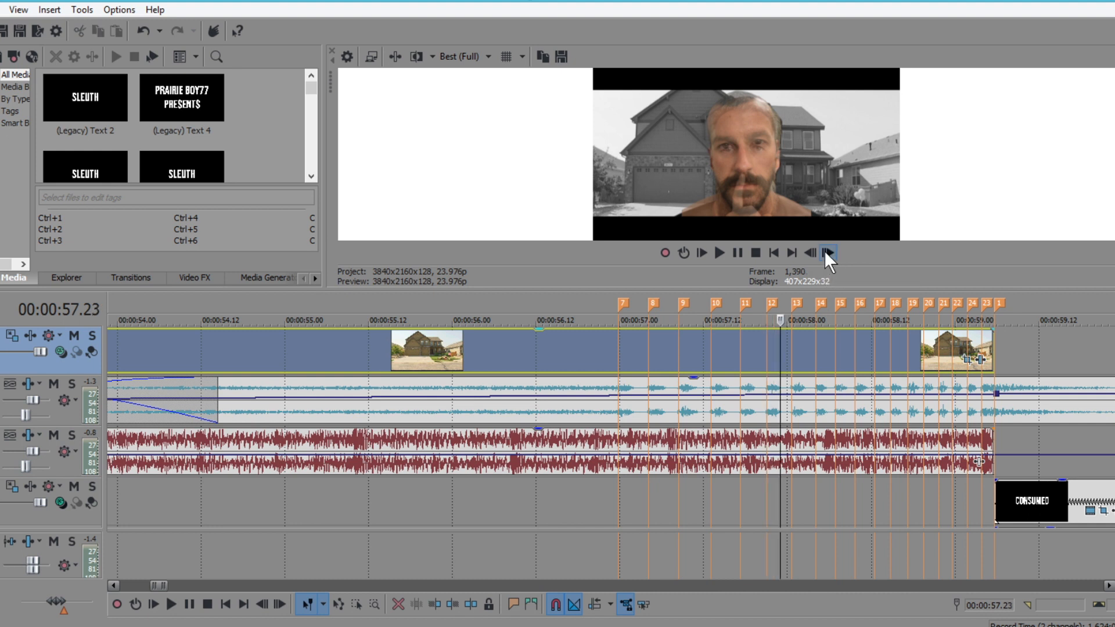
click(827, 252)
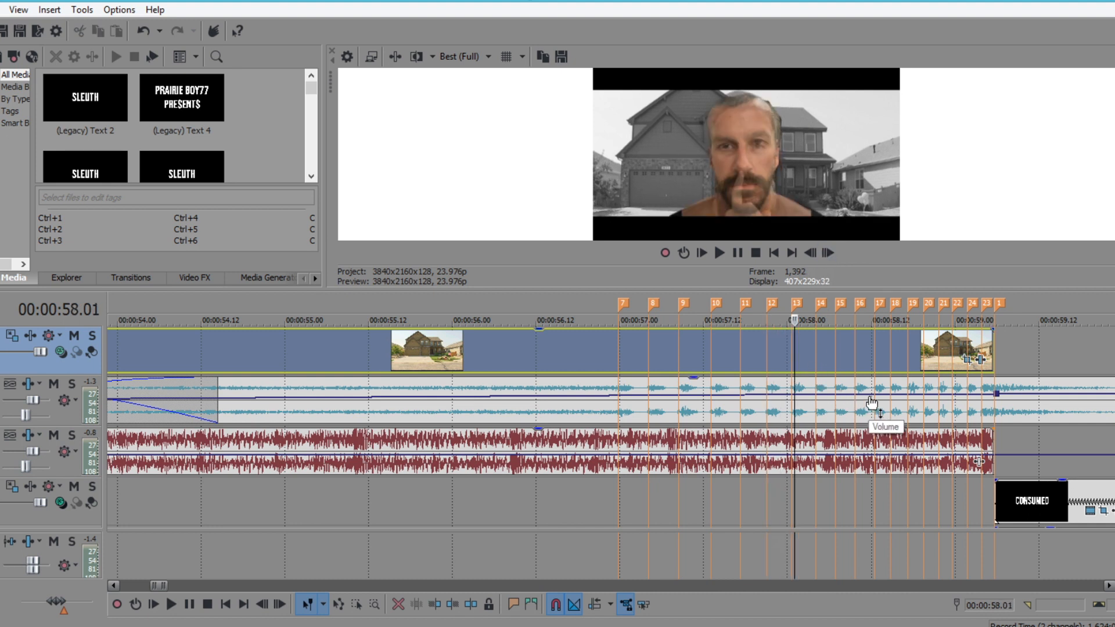
click(828, 252)
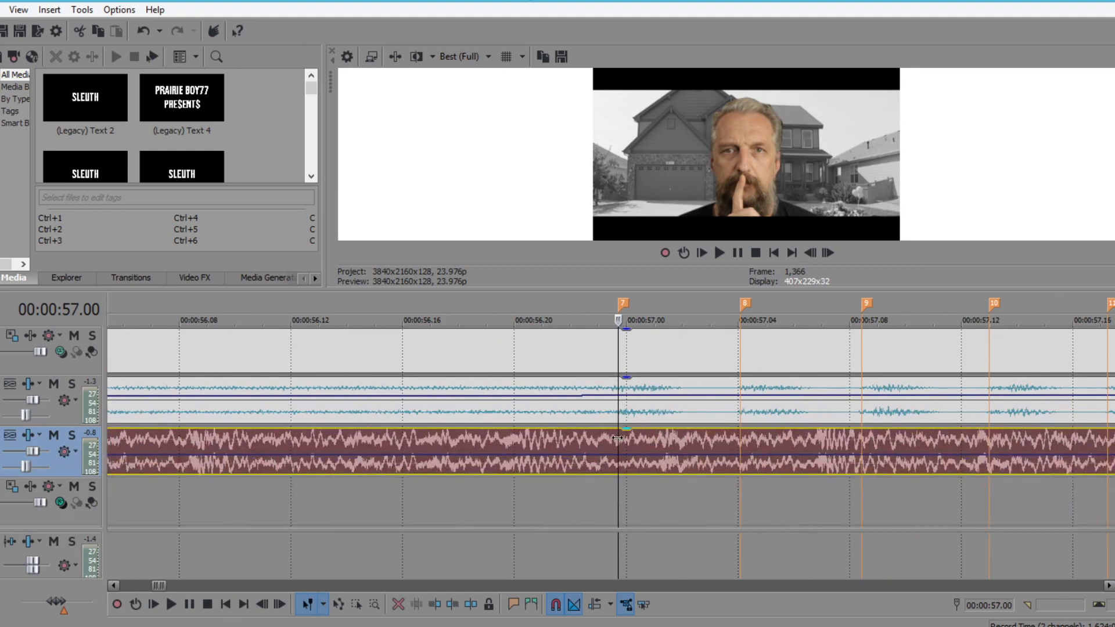
mouse_move(660, 399)
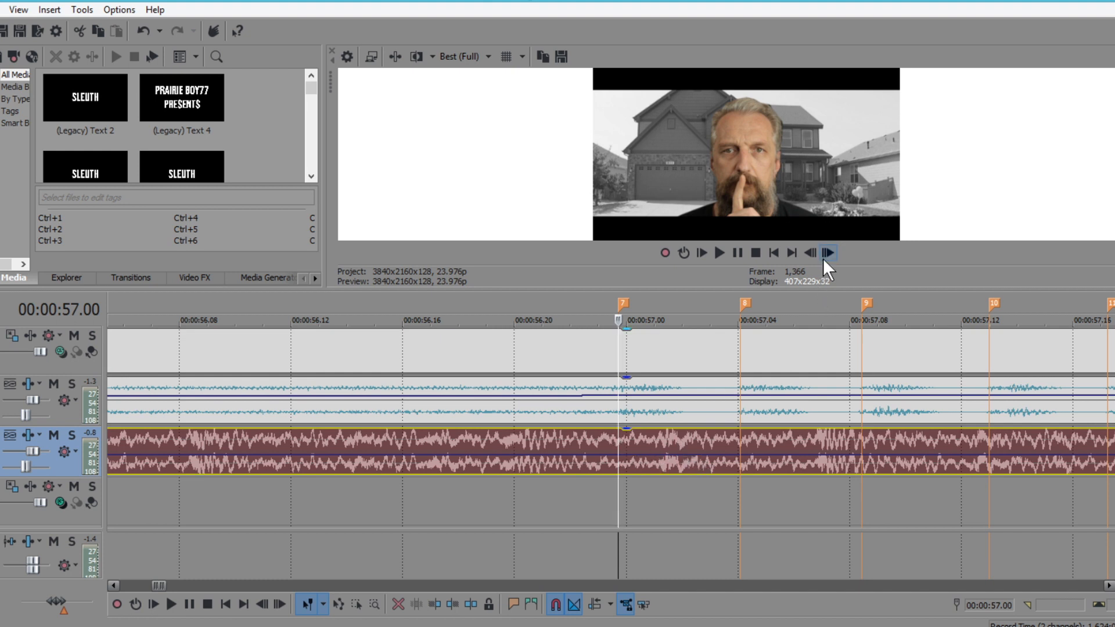
Step the playhead frame by frame across the music after 00:00:57, selecting each piece at the frame markers.
click(825, 252)
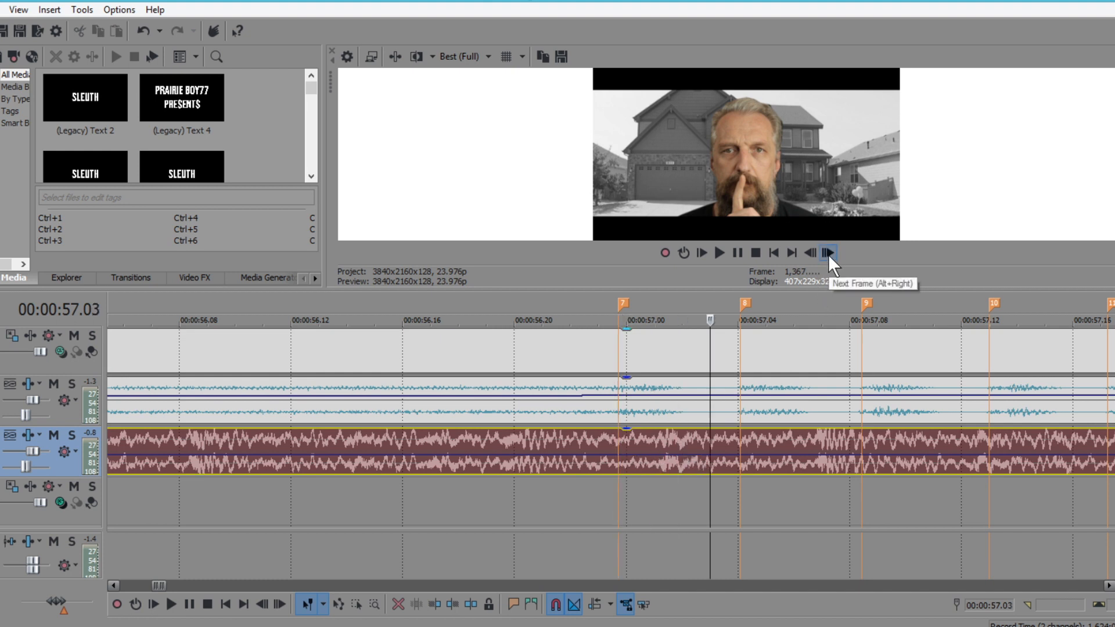
click(826, 252)
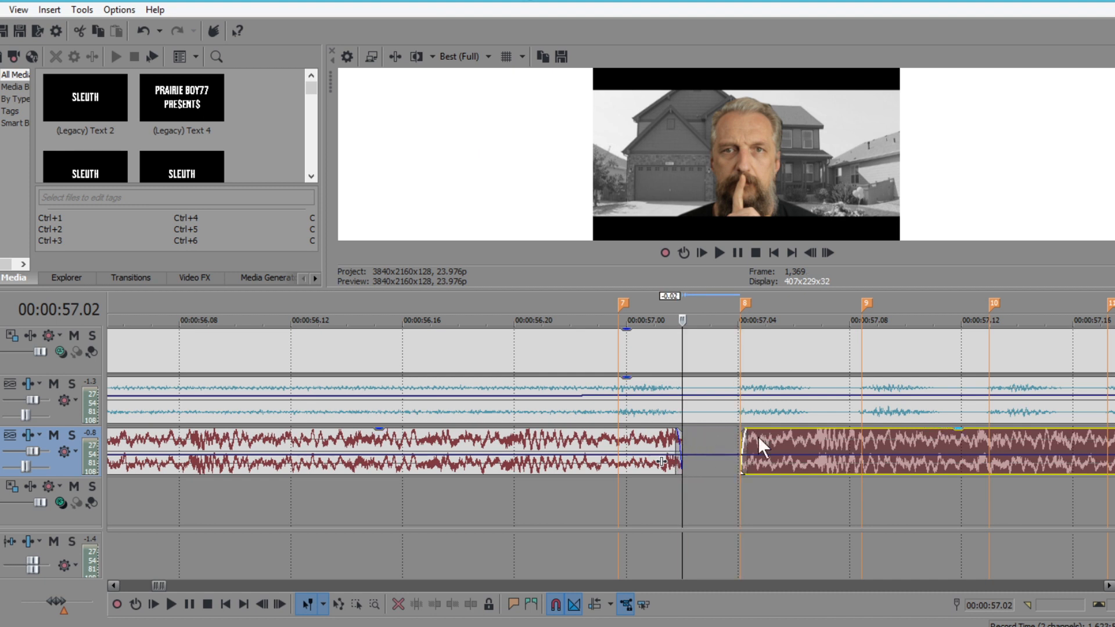
mouse_move(582, 401)
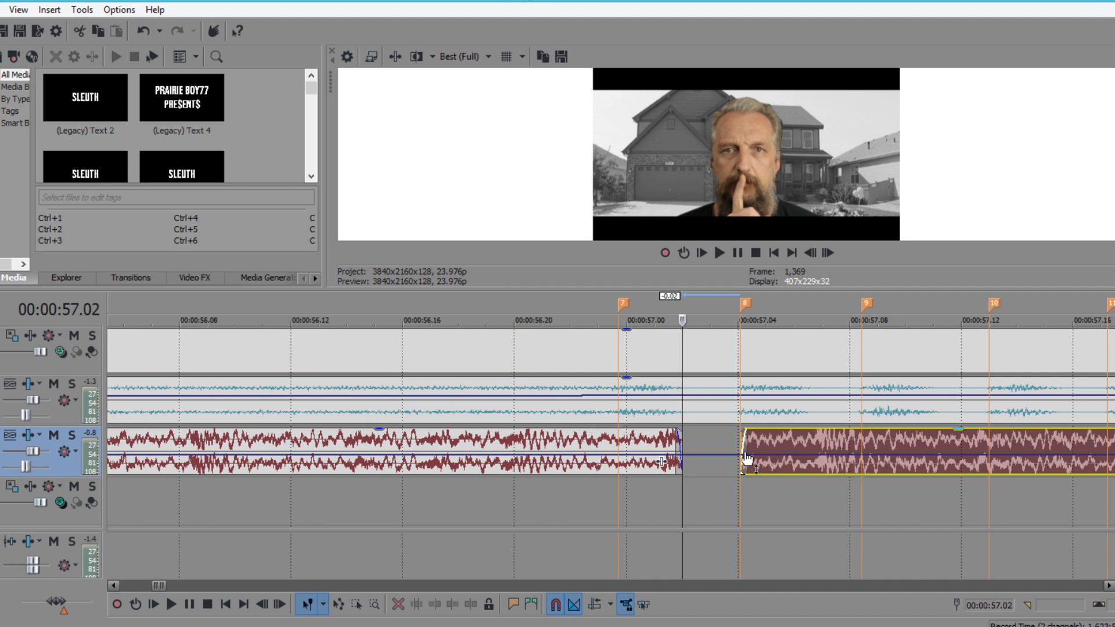
mouse_move(619, 448)
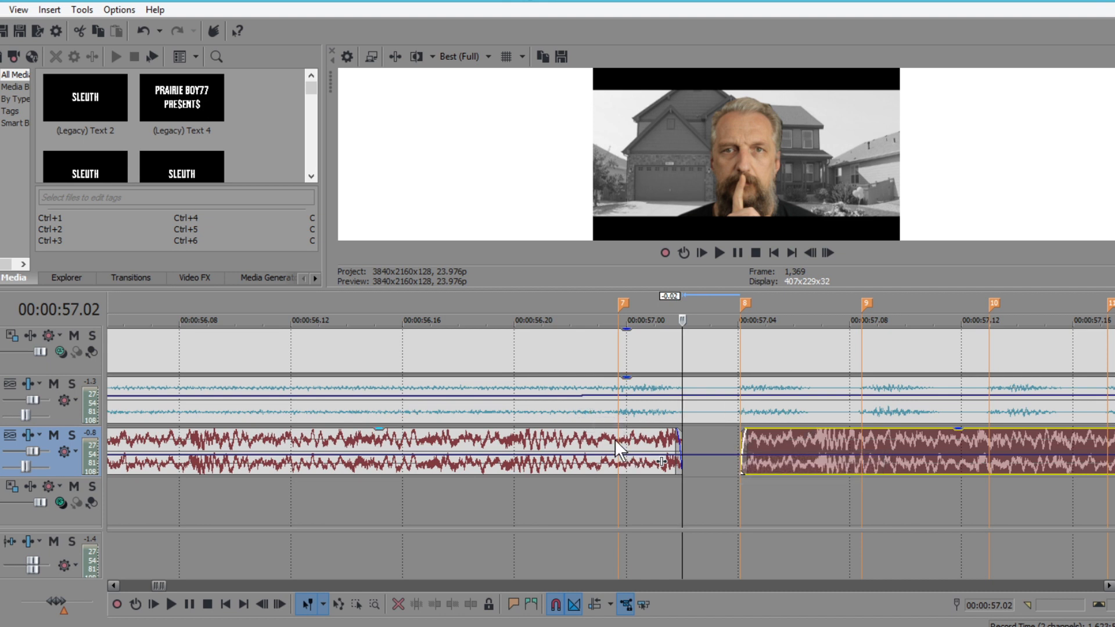
click(827, 252)
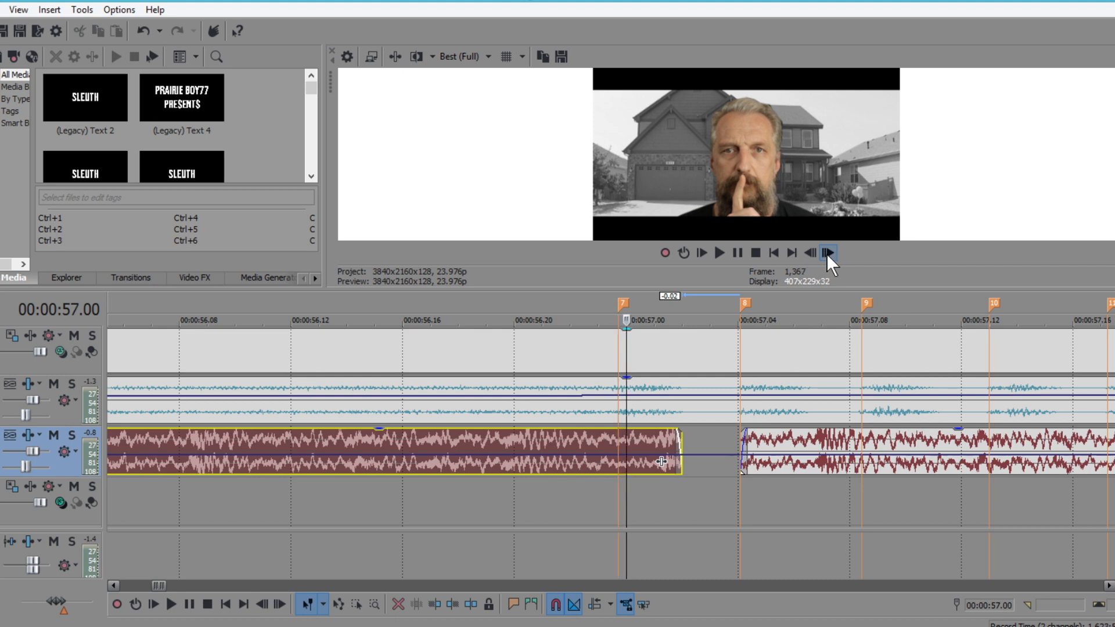
click(826, 252)
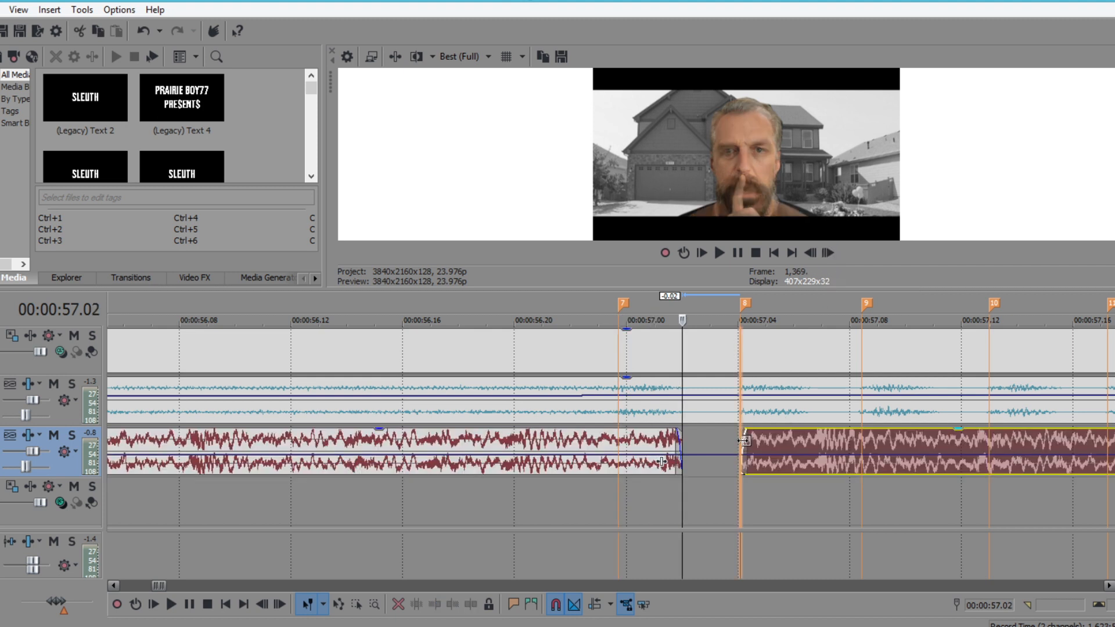
click(827, 252)
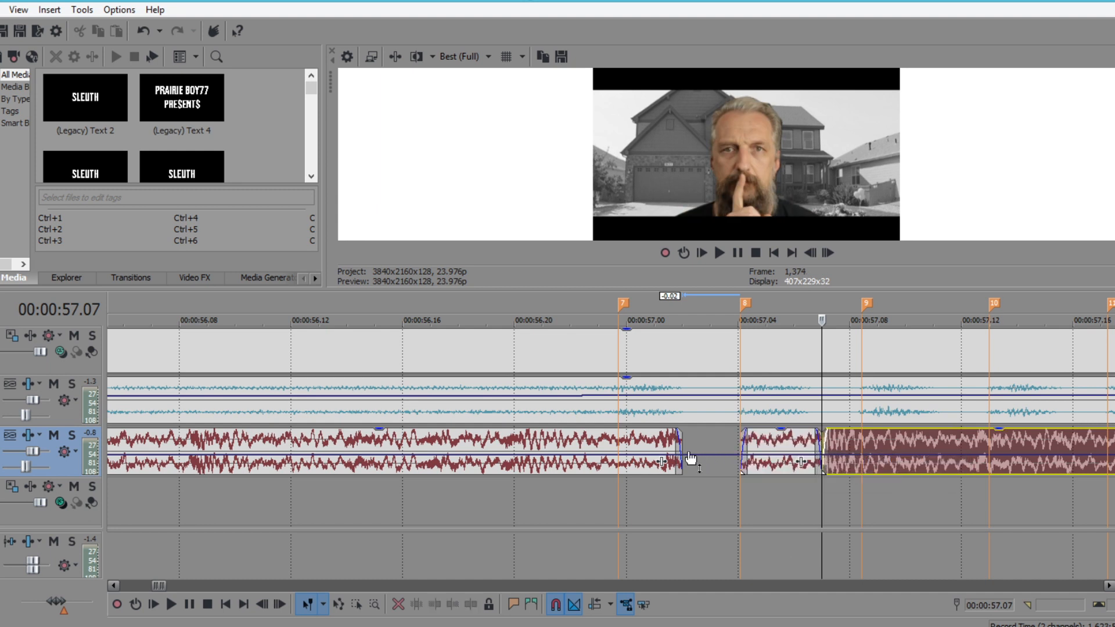
click(825, 252)
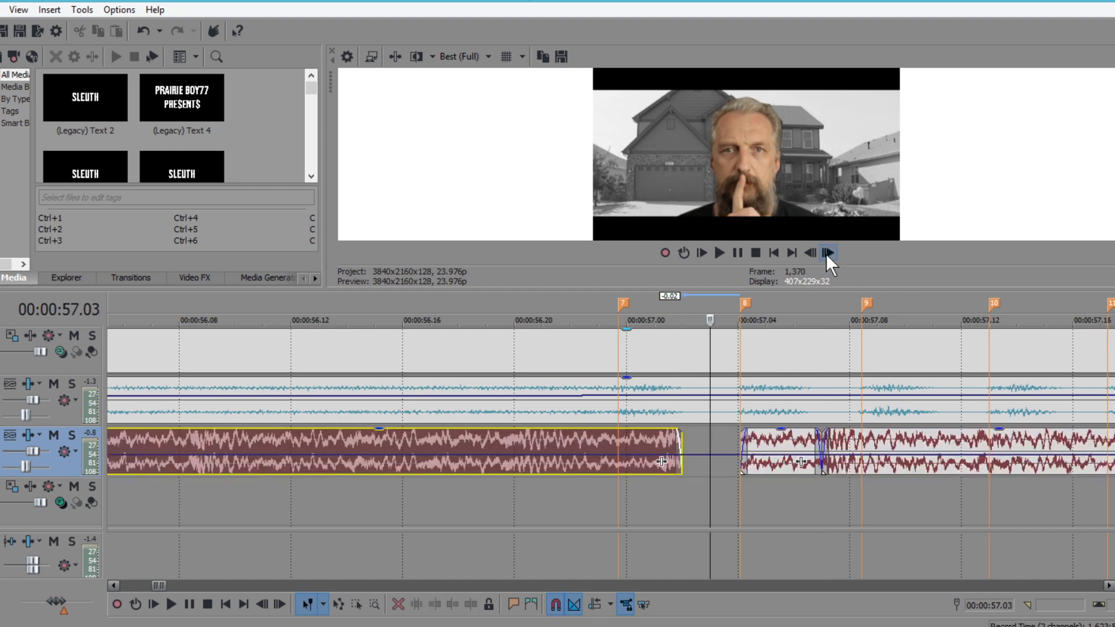
click(826, 252)
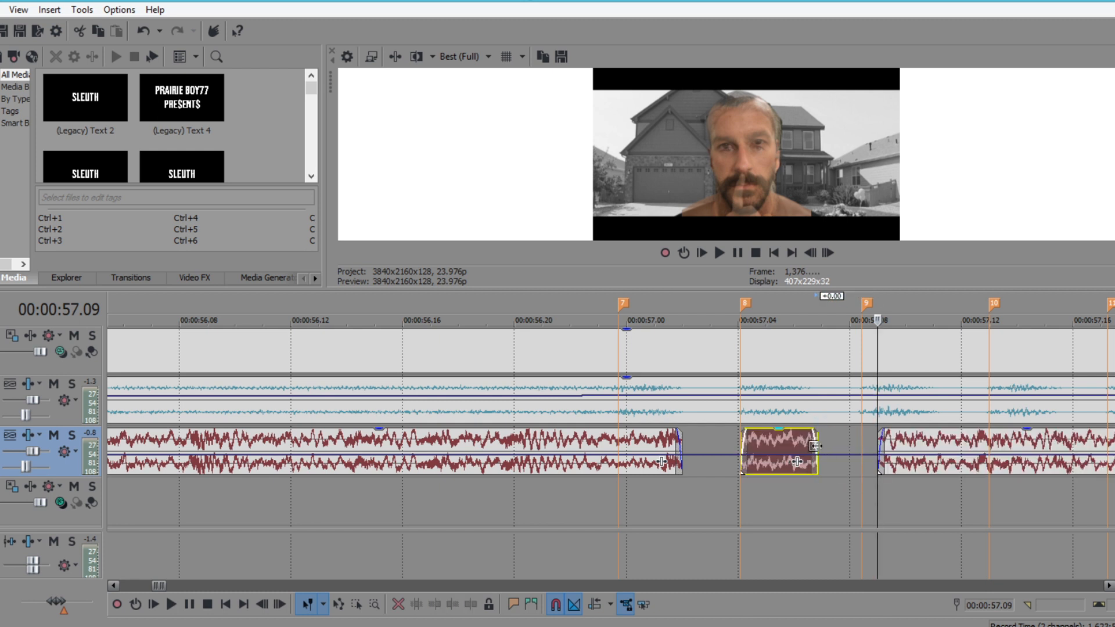
mouse_move(853, 464)
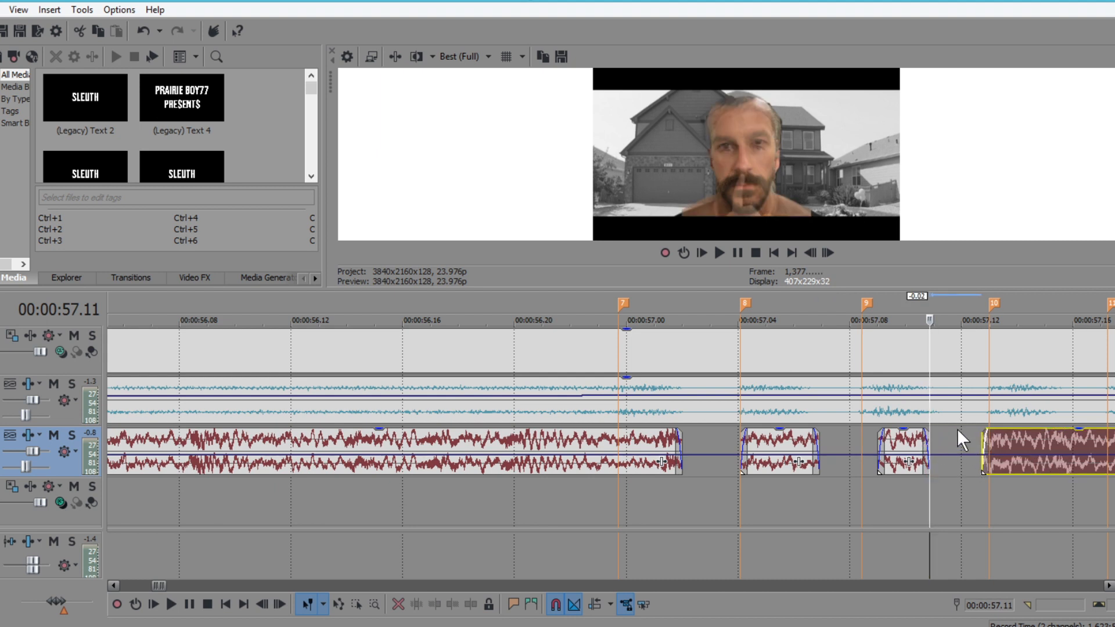
click(826, 252)
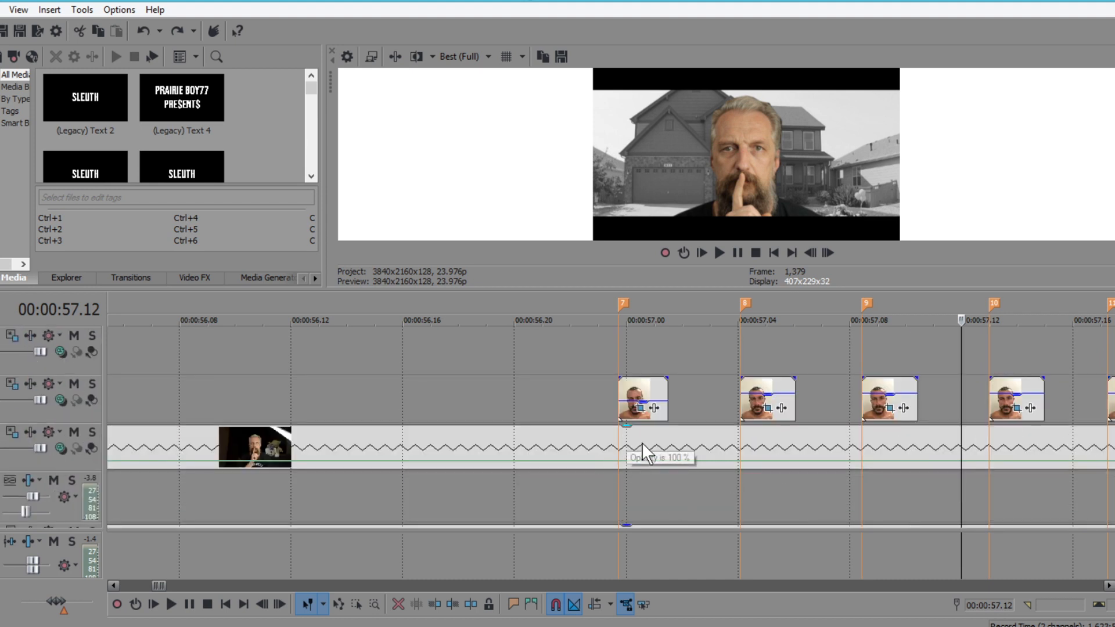
click(755, 253)
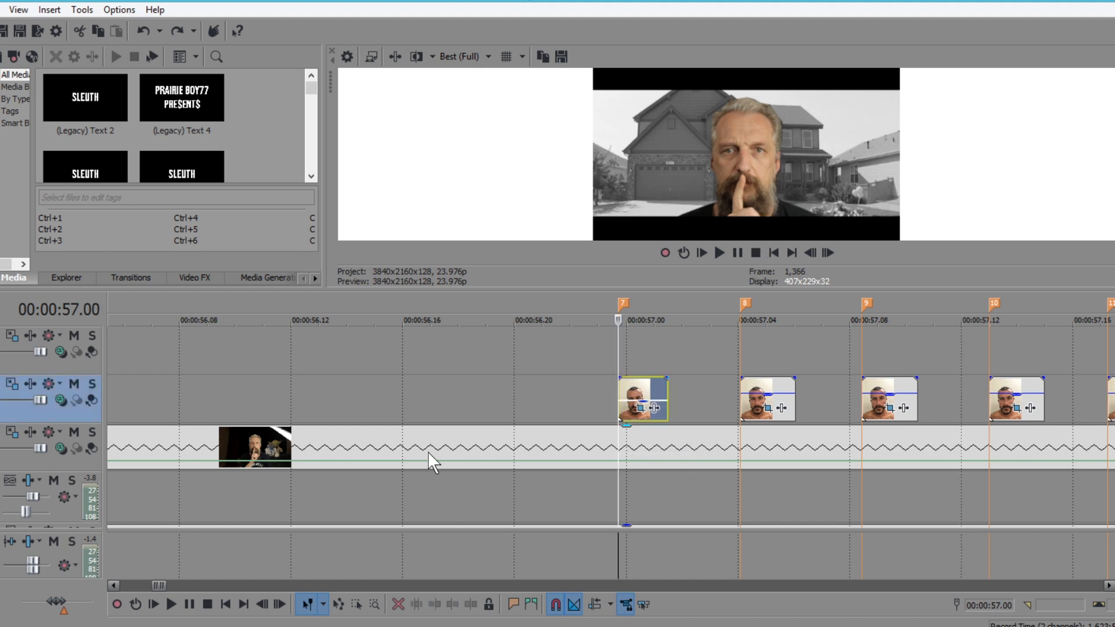
mouse_move(263, 466)
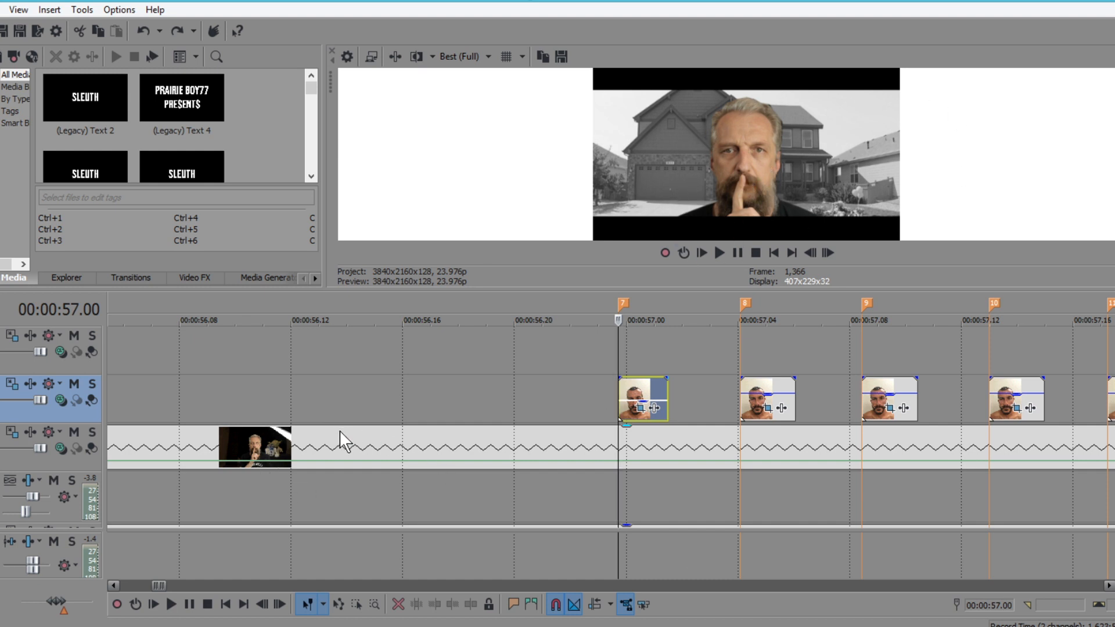
mouse_move(335, 468)
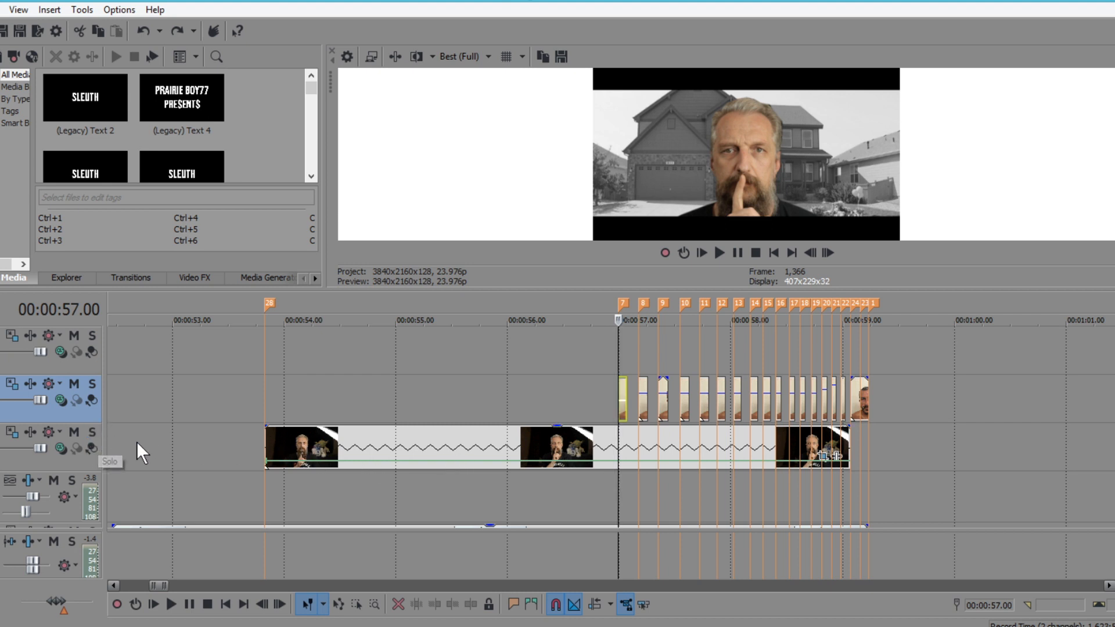
mouse_move(320, 452)
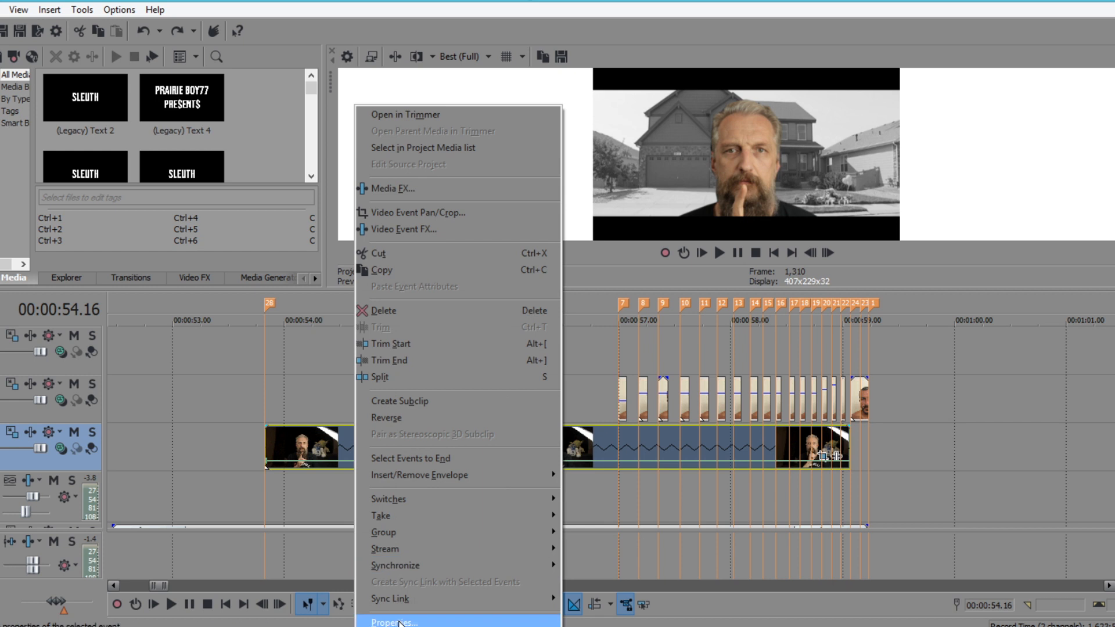
click(392, 622)
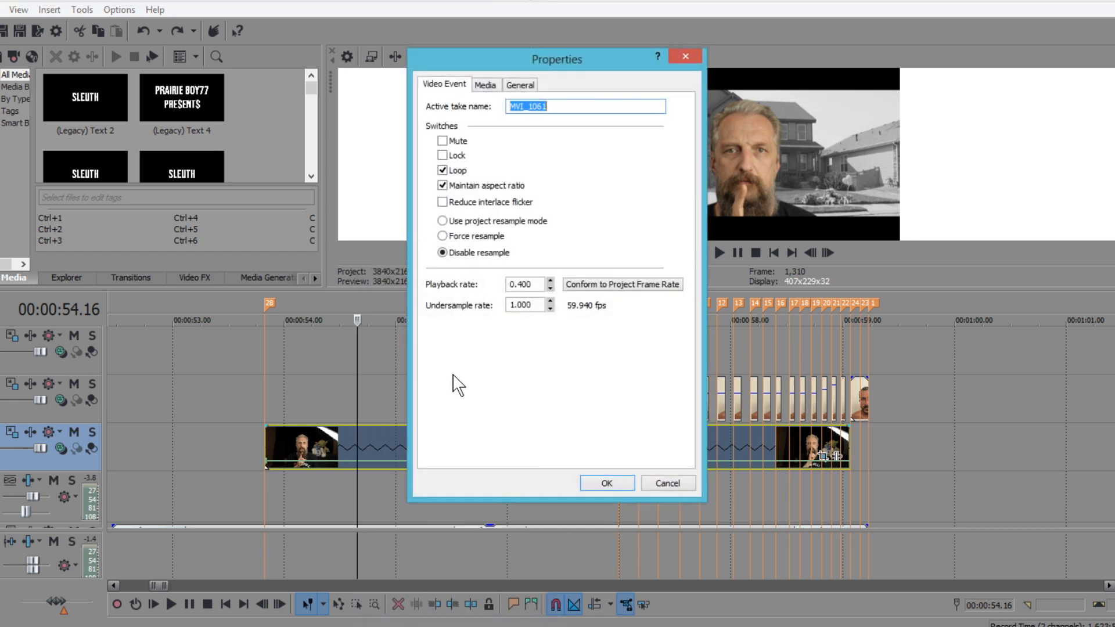
mouse_move(580, 375)
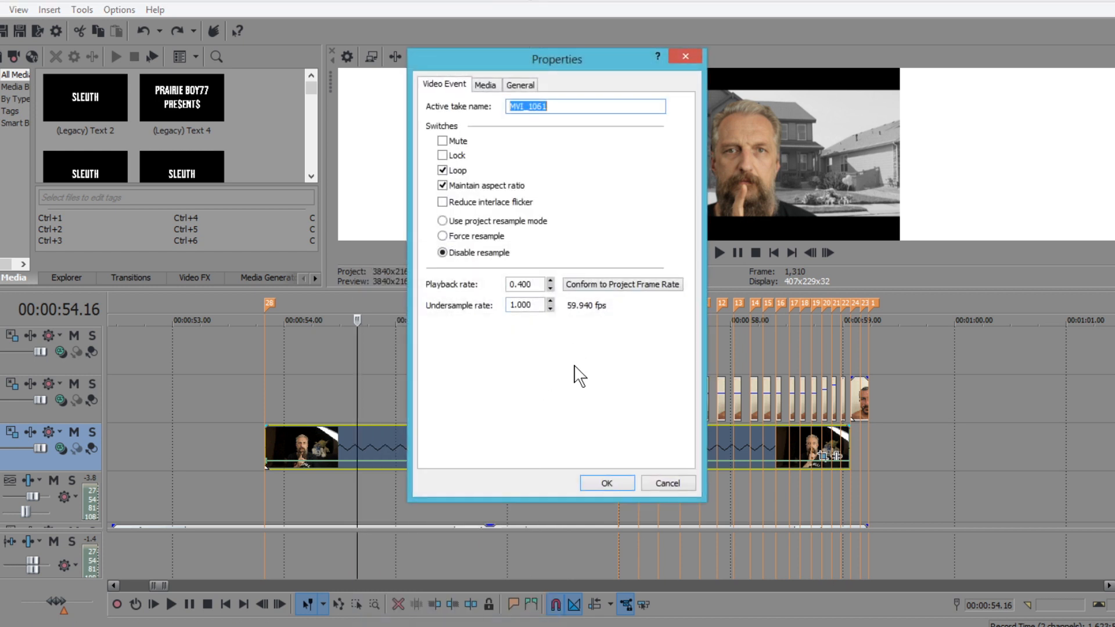
mouse_move(710, 441)
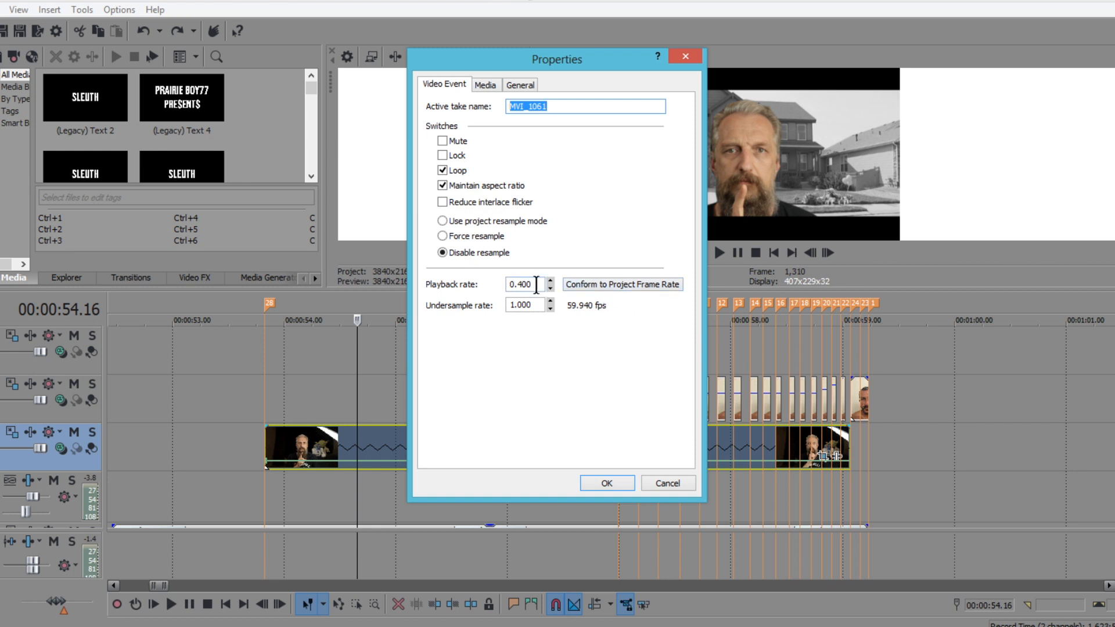
mouse_move(603, 527)
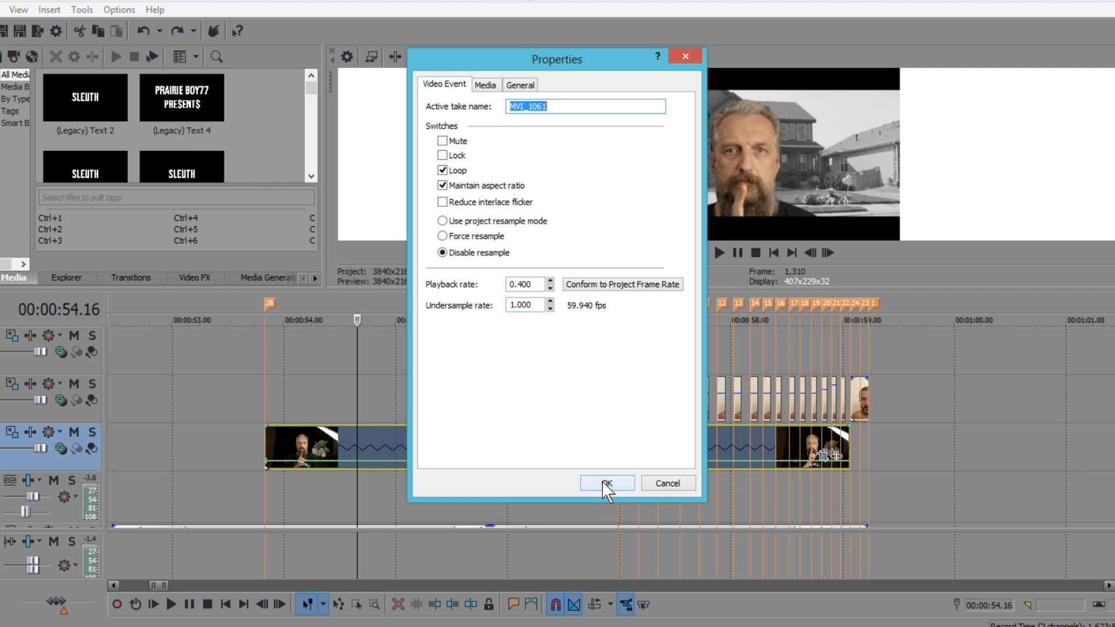
click(606, 483)
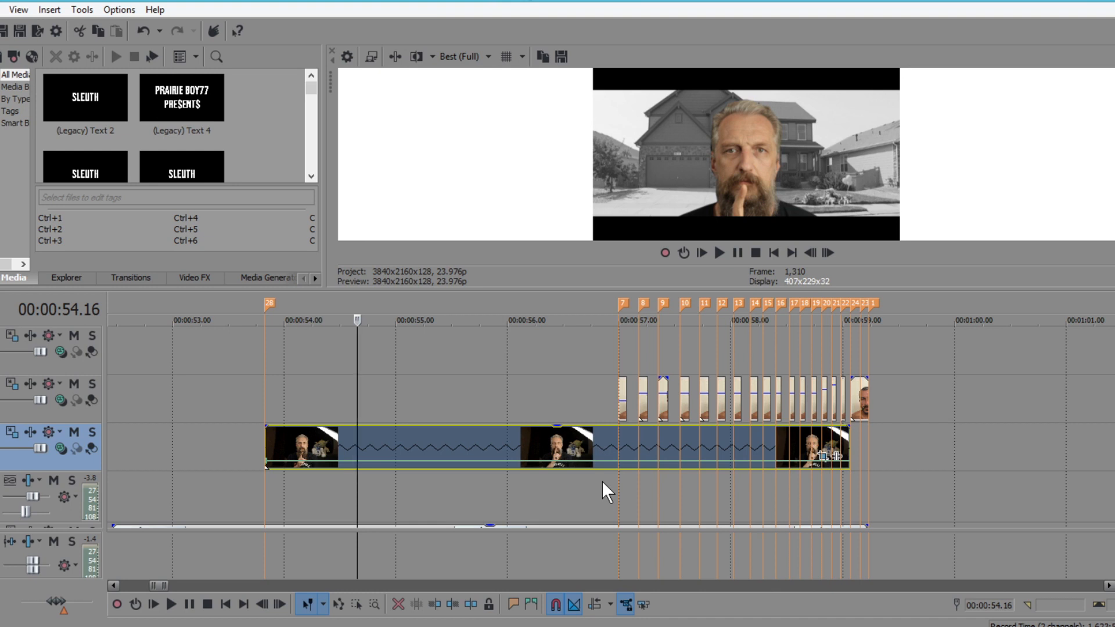
mouse_move(446, 477)
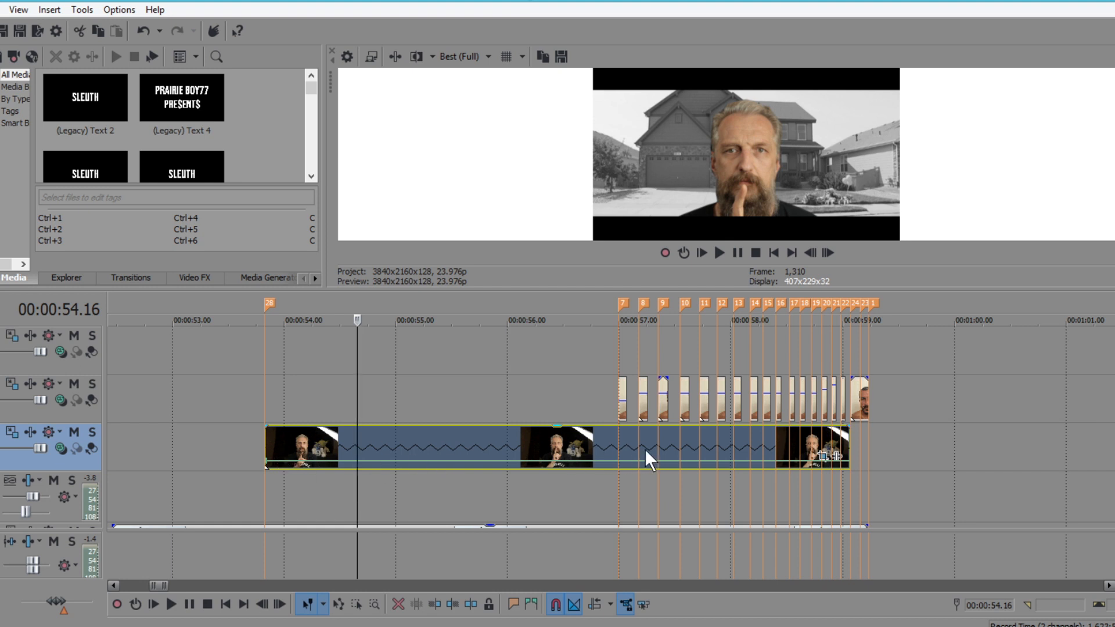
mouse_move(931, 463)
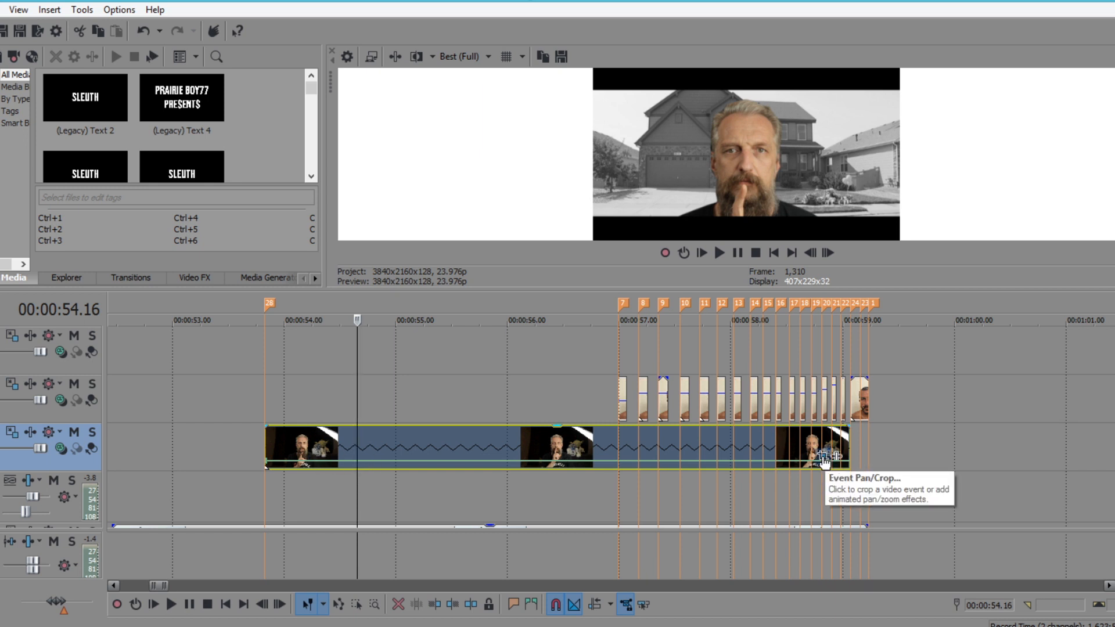
mouse_move(683, 195)
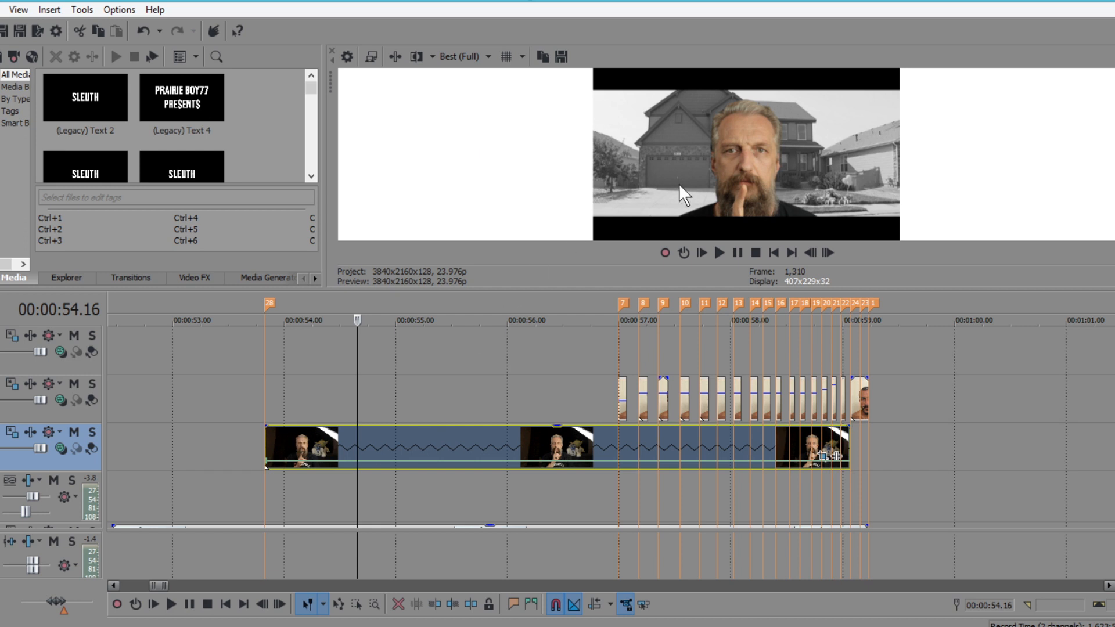
mouse_move(794, 208)
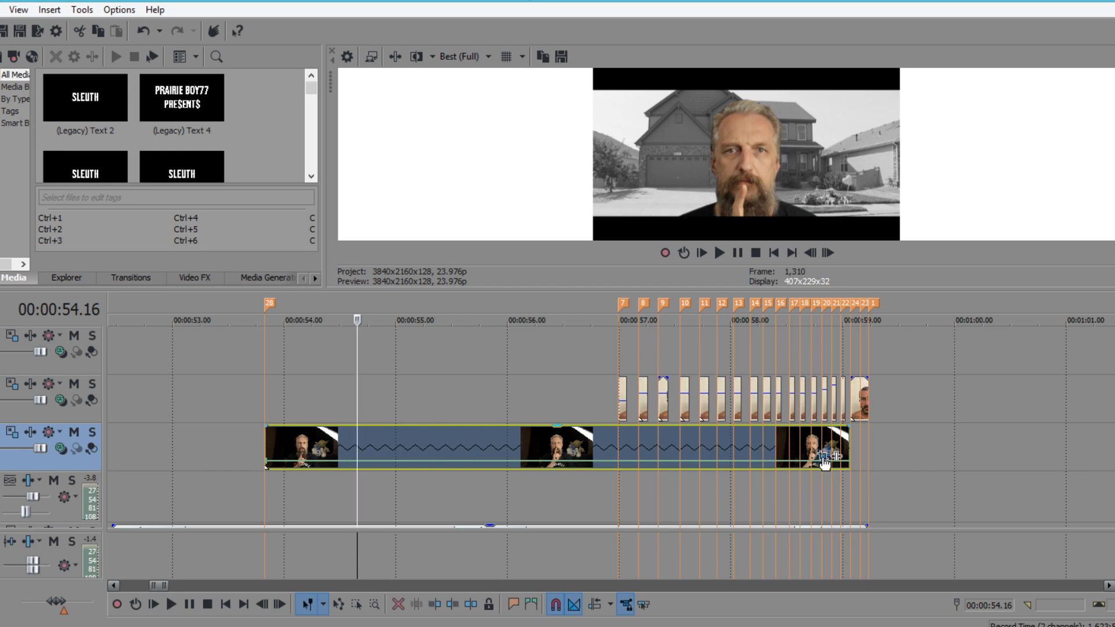
Show the Video Event FX window with the Bezier mask around the shushing man in MVI_1061.
double_click(825, 460)
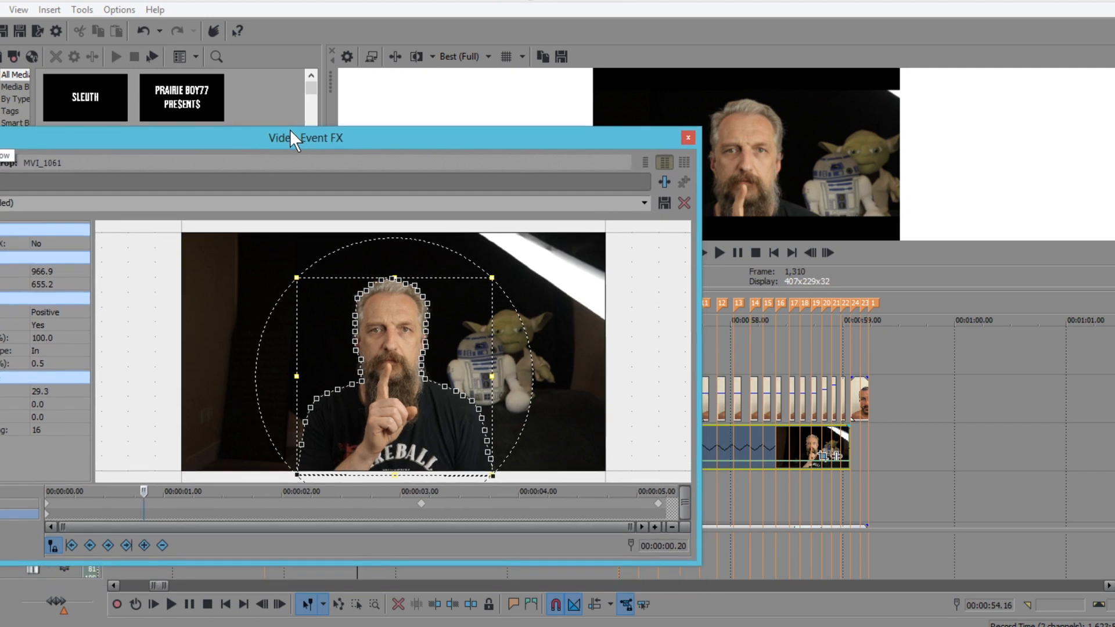
drag(295, 137, 263, 99)
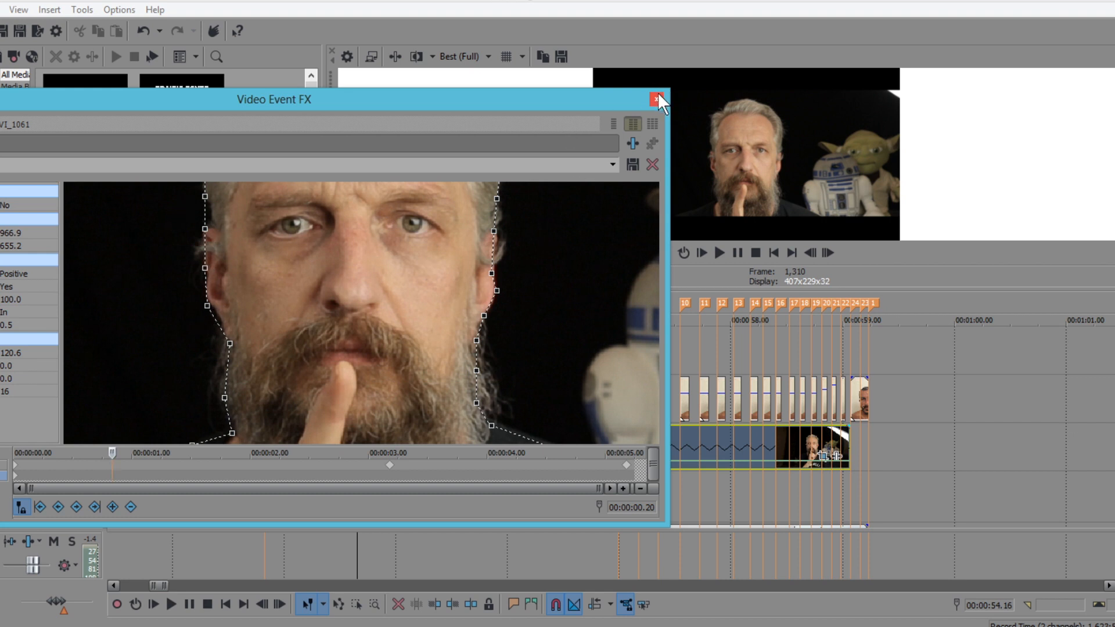
mouse_move(656, 99)
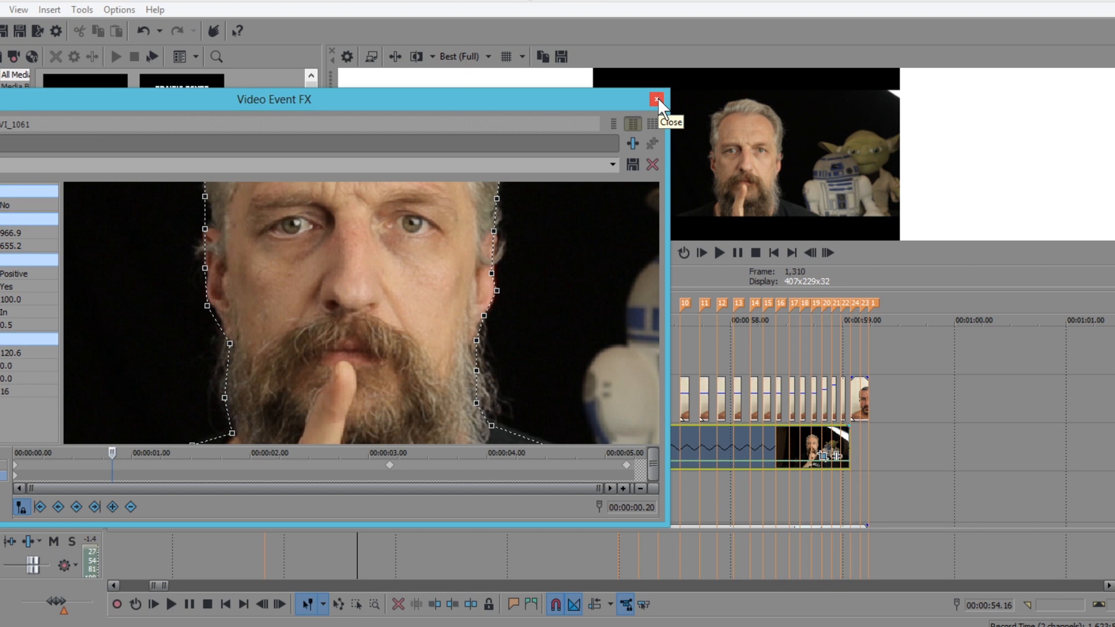
click(655, 99)
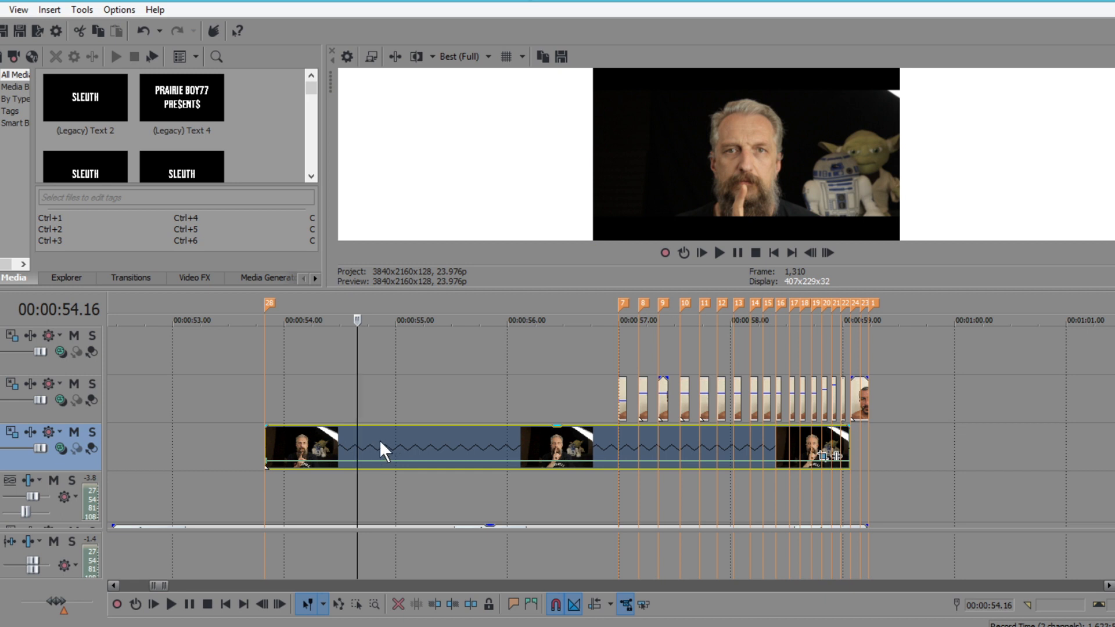
mouse_move(370, 448)
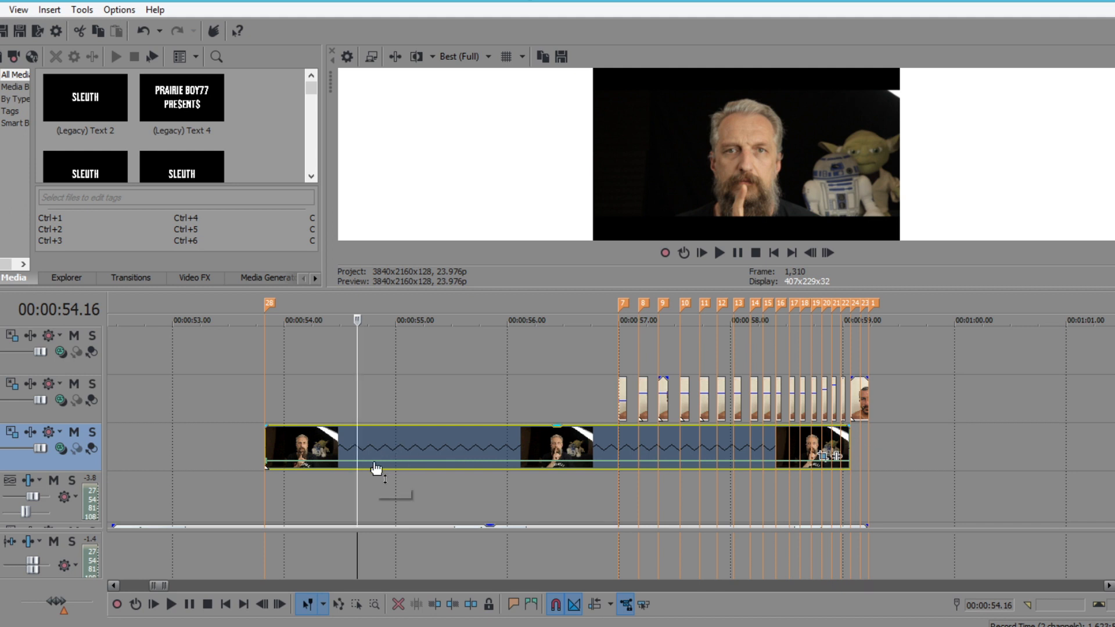
mouse_move(433, 418)
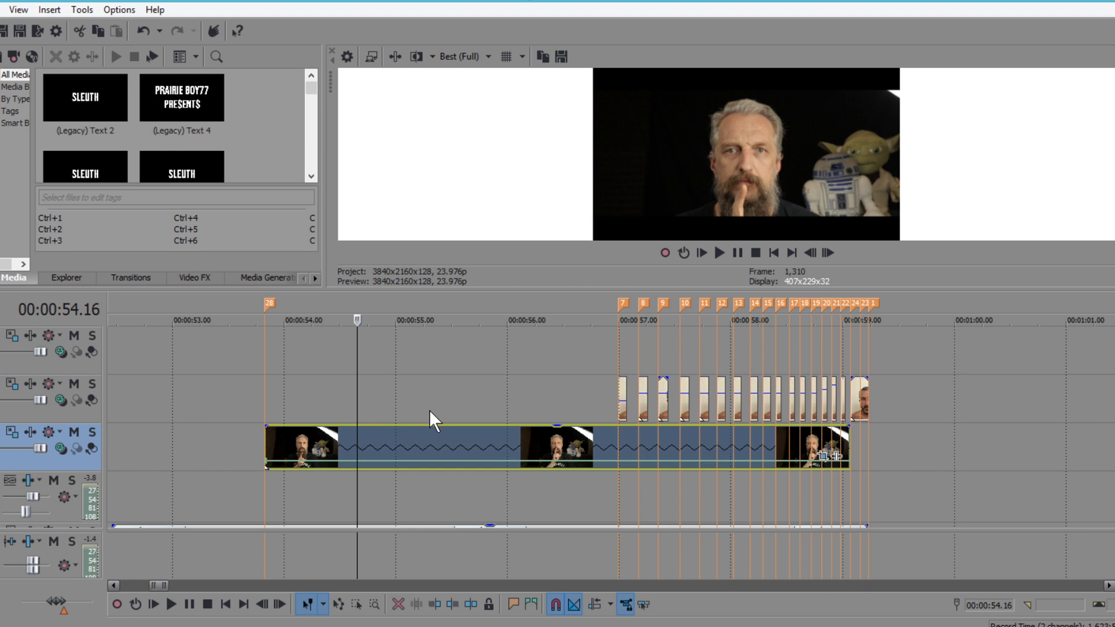
mouse_move(450, 424)
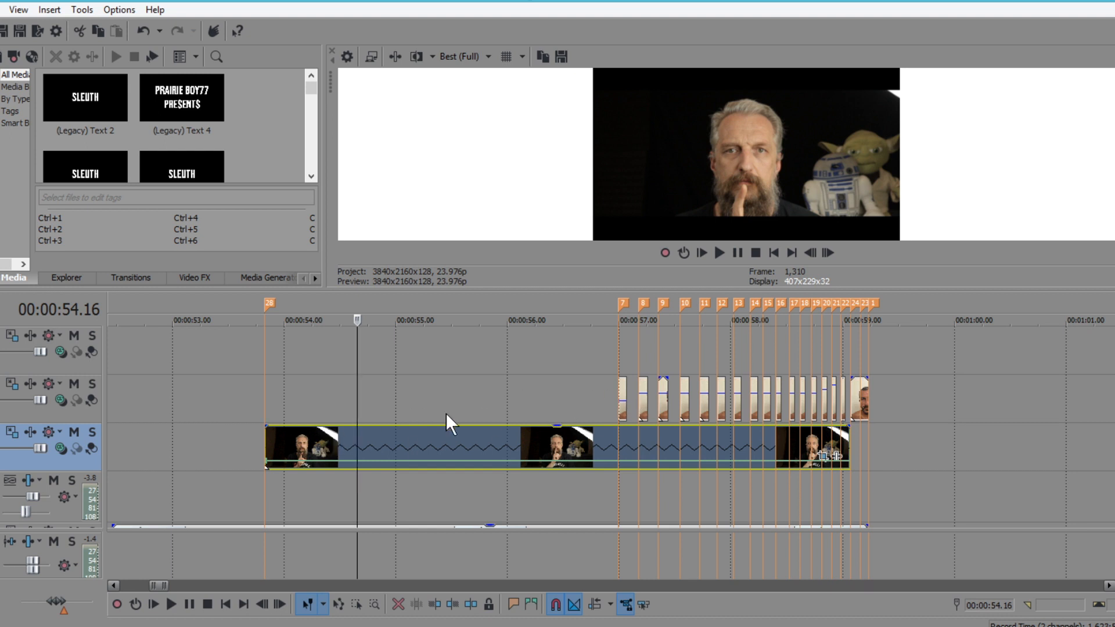
mouse_move(616, 417)
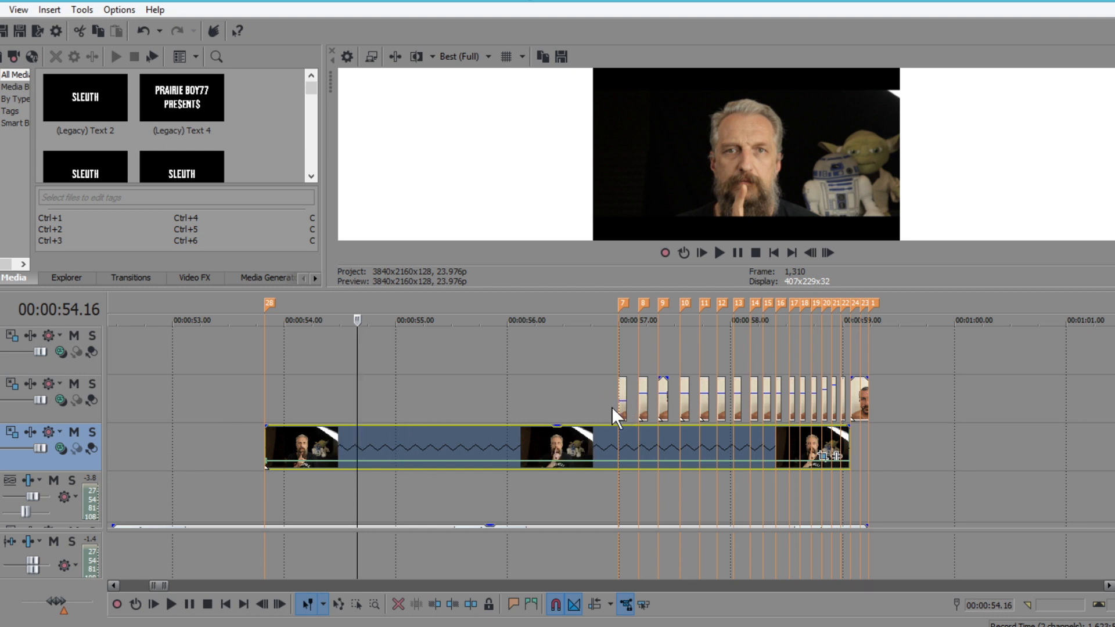
click(826, 252)
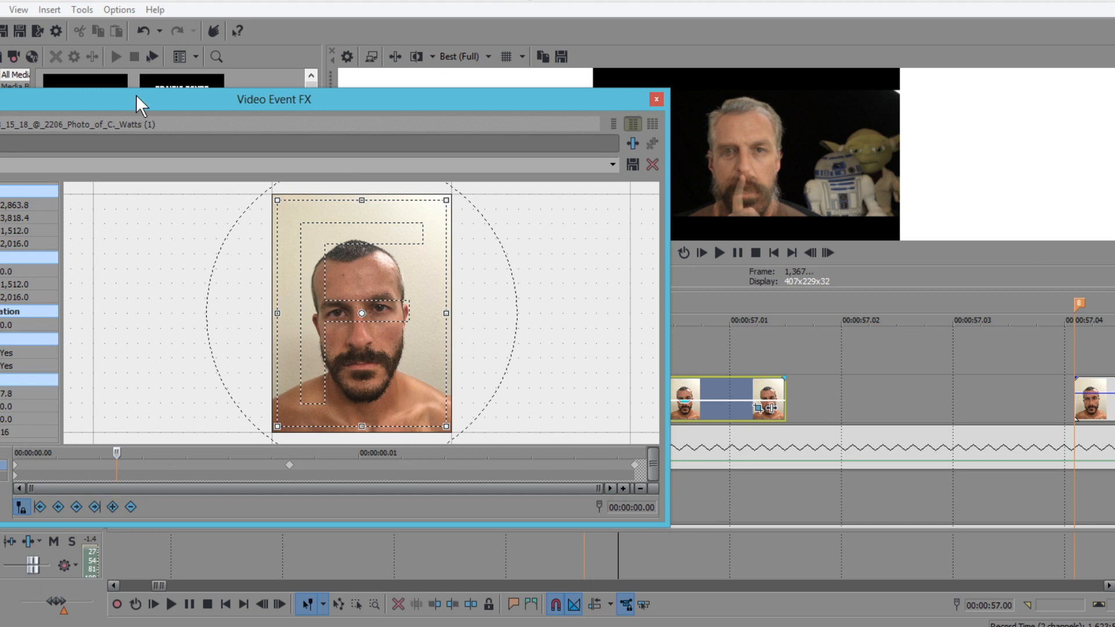
drag(274, 99, 426, 102)
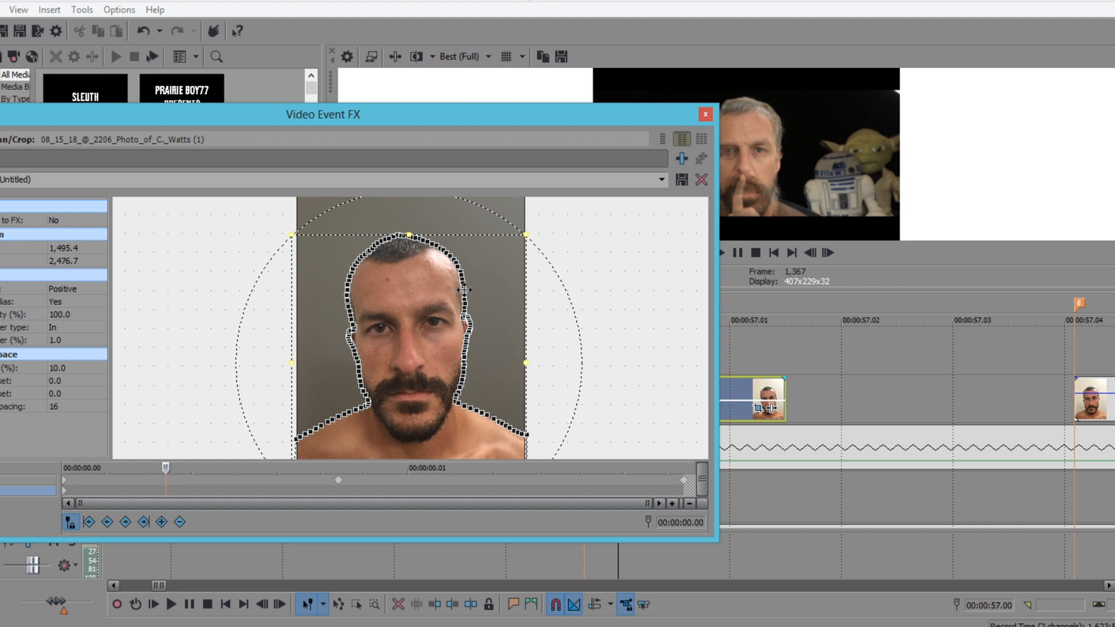
mouse_move(643, 198)
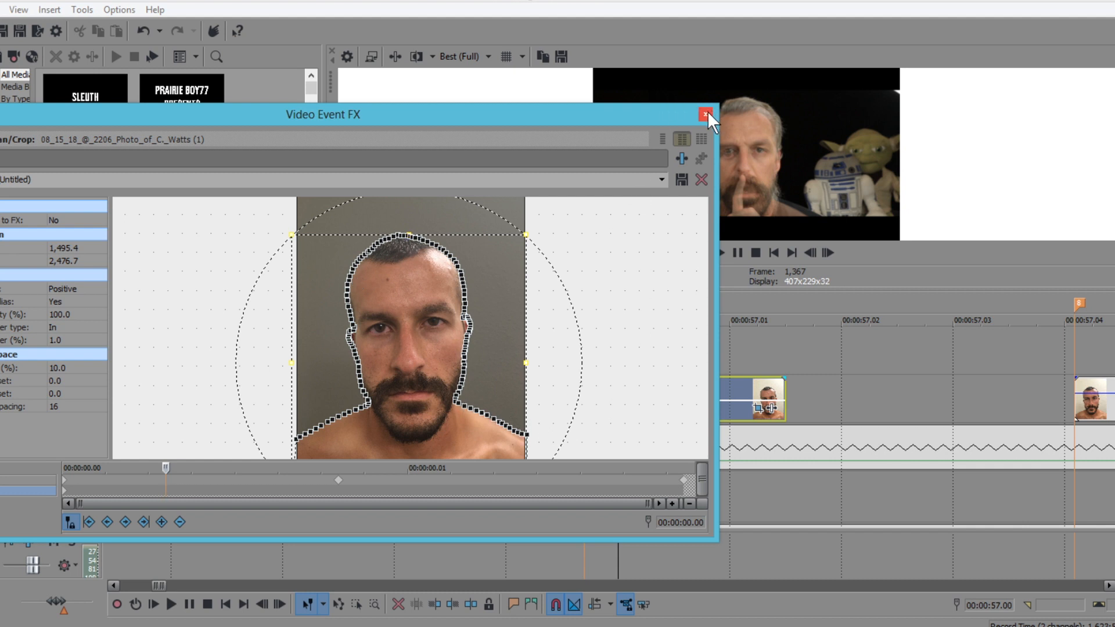
click(705, 115)
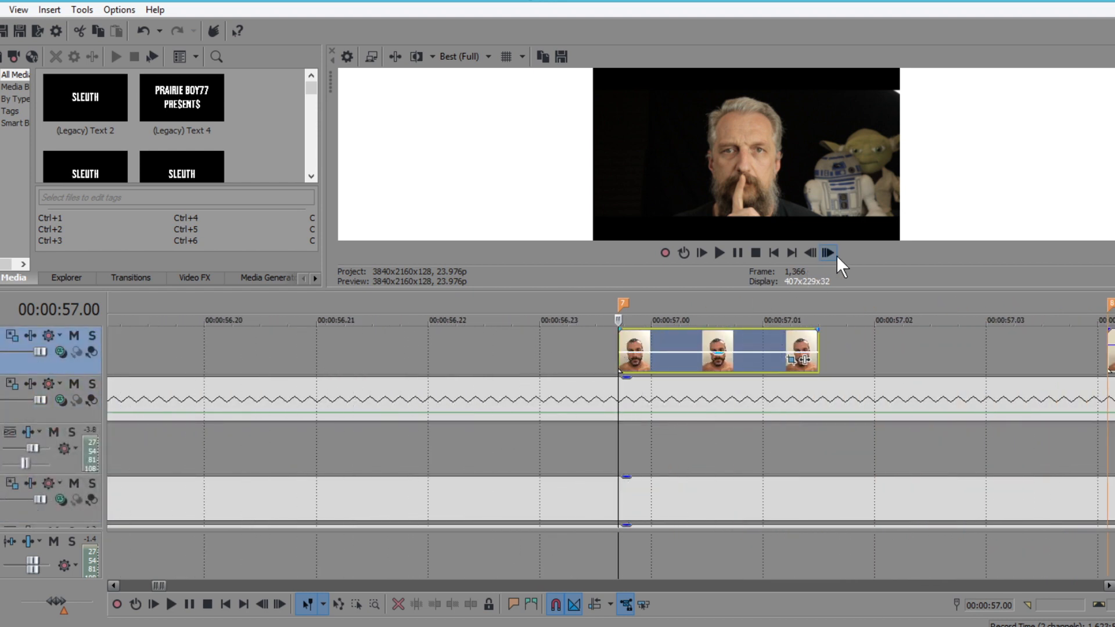
Step past the last photo clip to the fiery CONSUMED title near 59 s, then jump back to about 46 s.
click(826, 252)
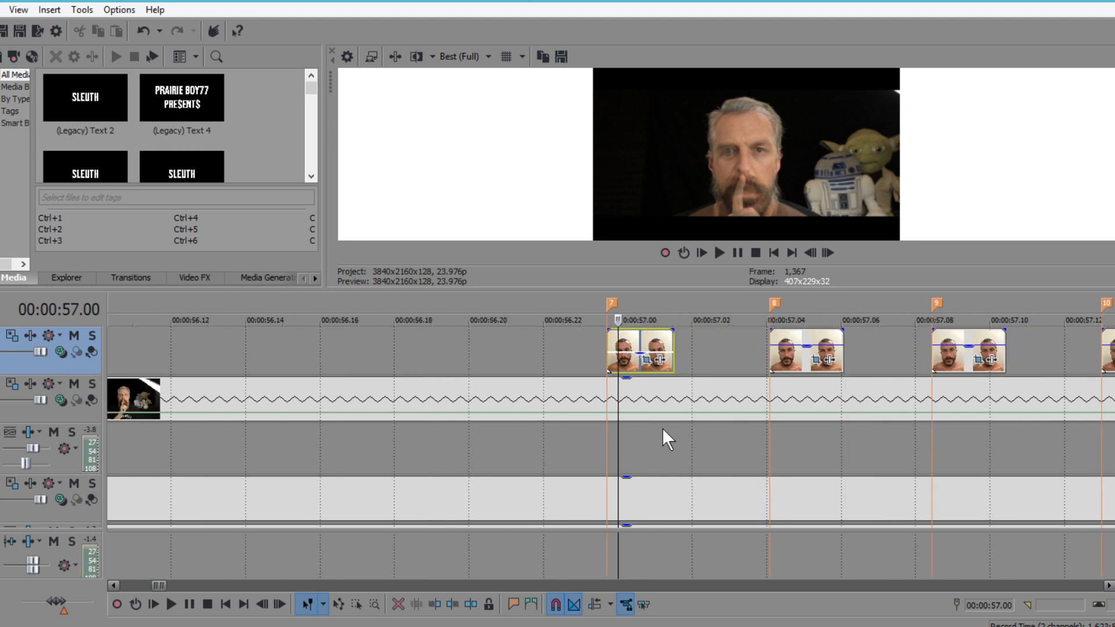
mouse_move(806, 352)
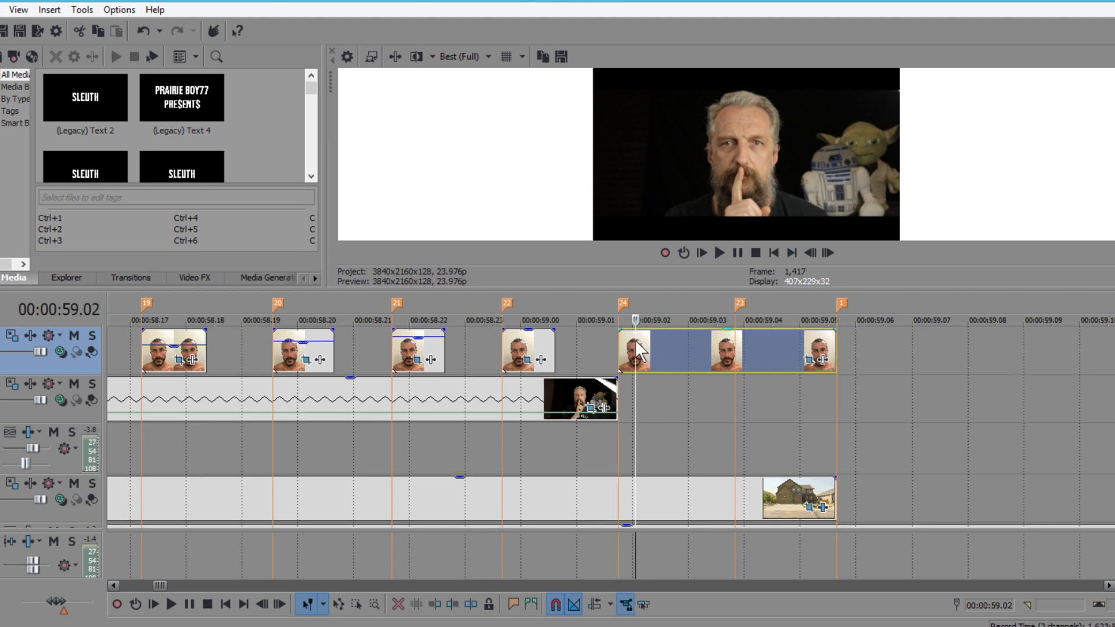
click(829, 252)
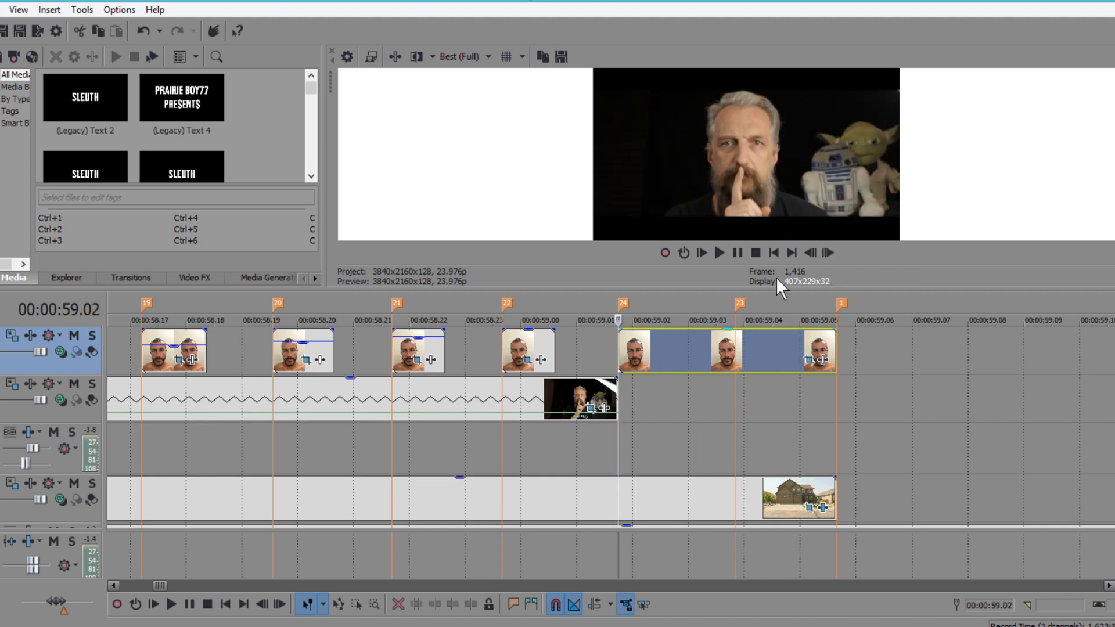
click(826, 252)
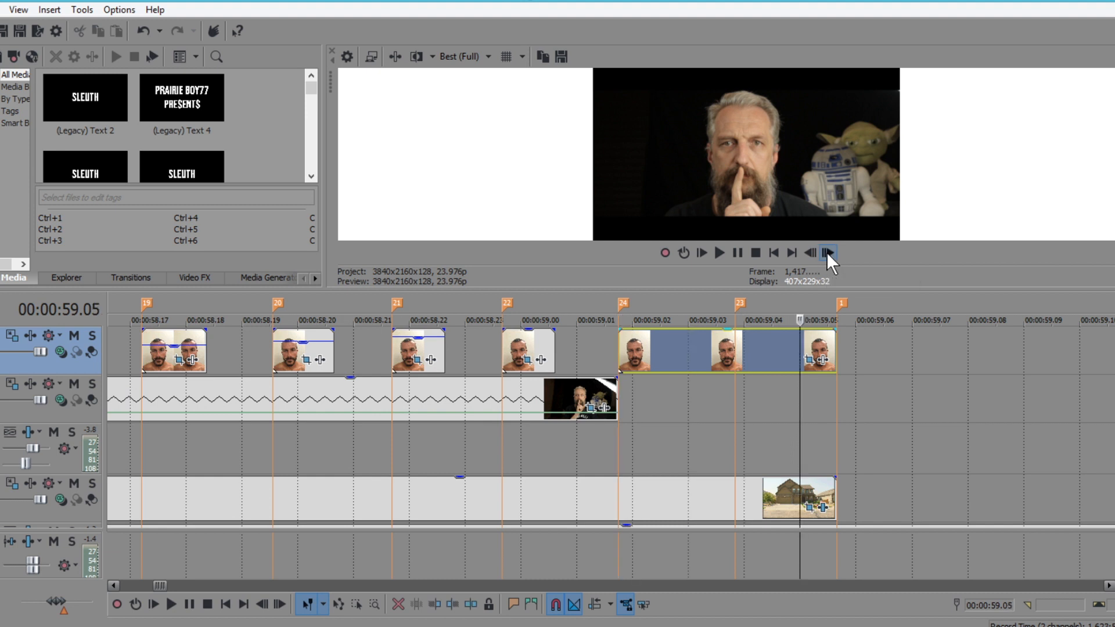
click(826, 252)
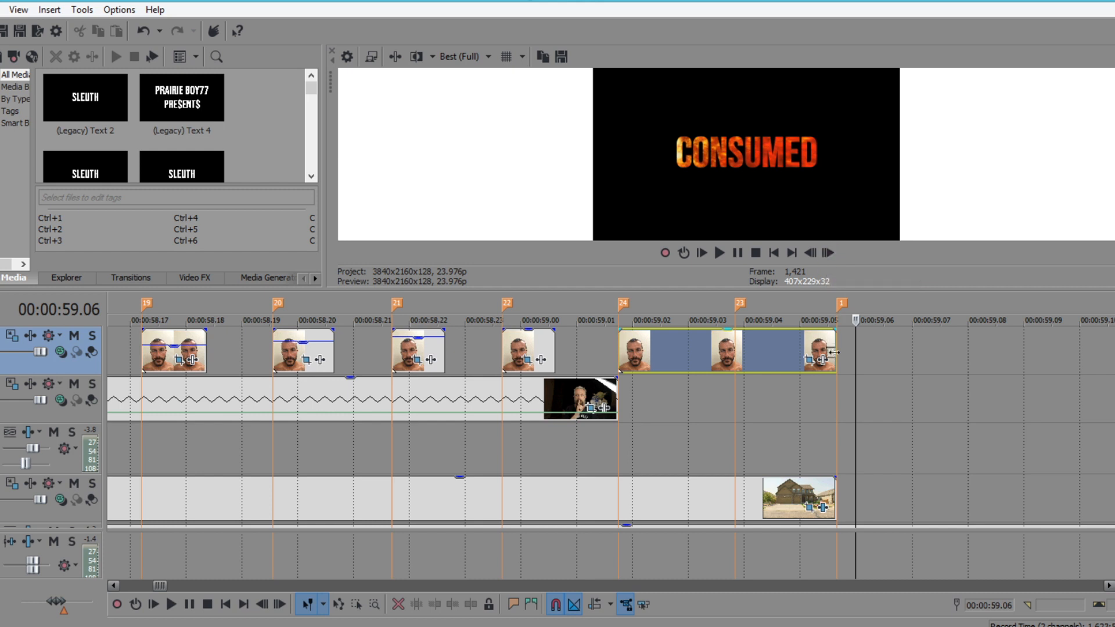
mouse_move(721, 416)
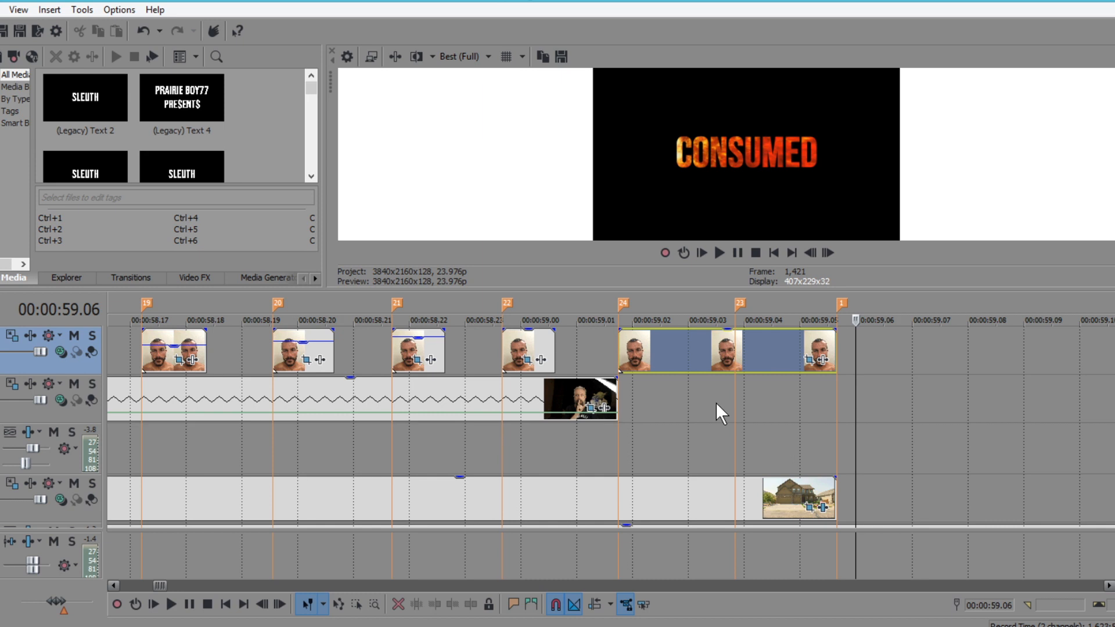
mouse_move(682, 402)
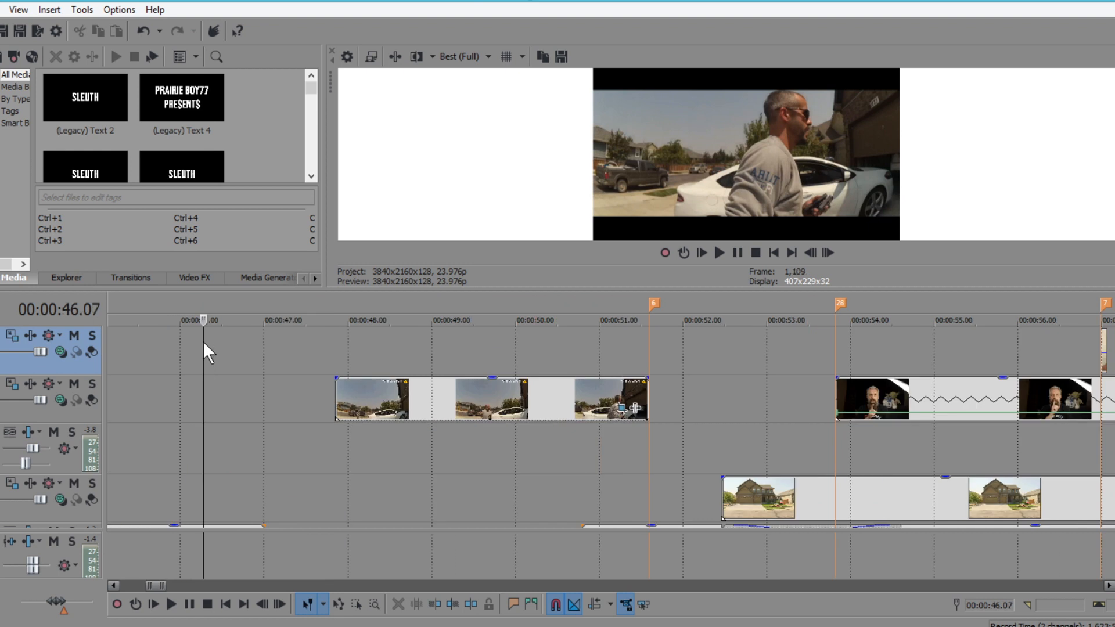
click(659, 321)
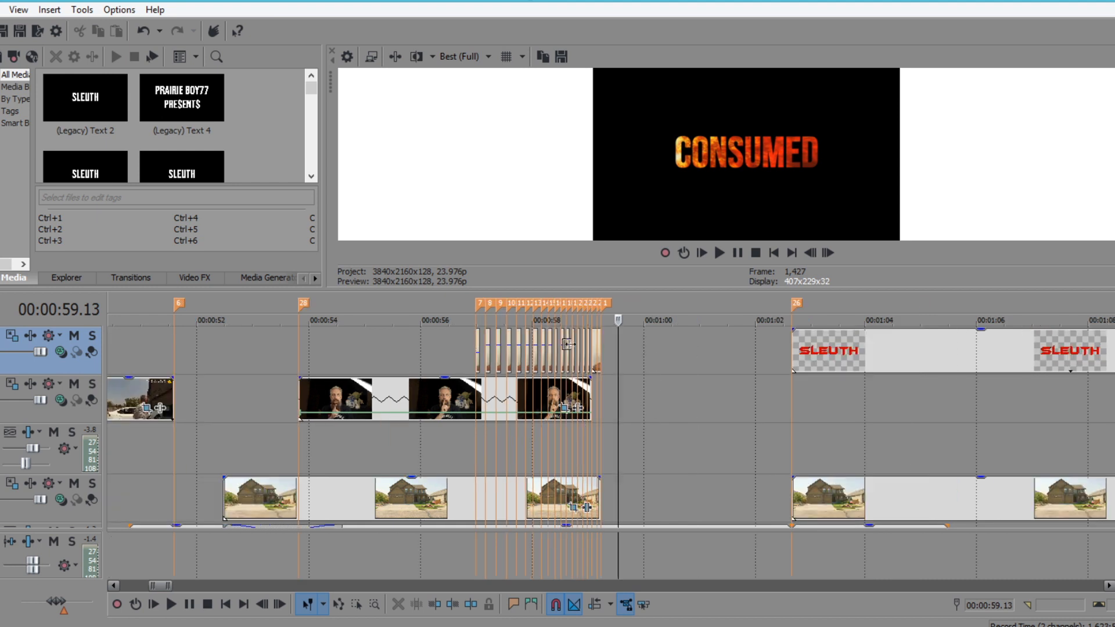
Scroll the tracks and step forward past the black gap to the SLEUTH — COMING SOON end card at 1:02.
scroll(right, 3)
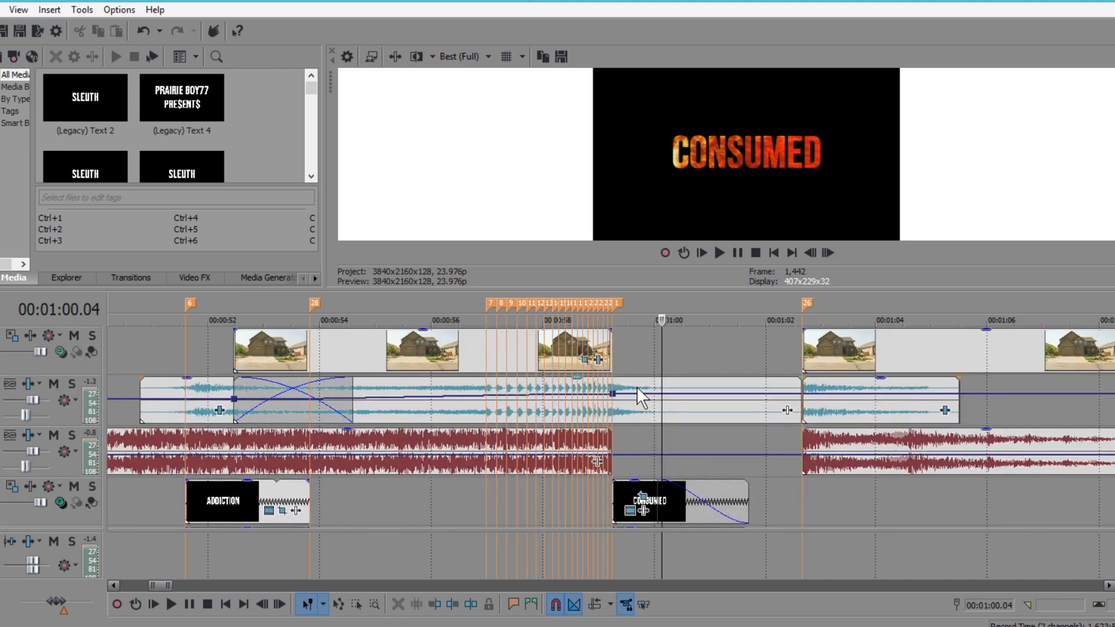
mouse_move(791, 404)
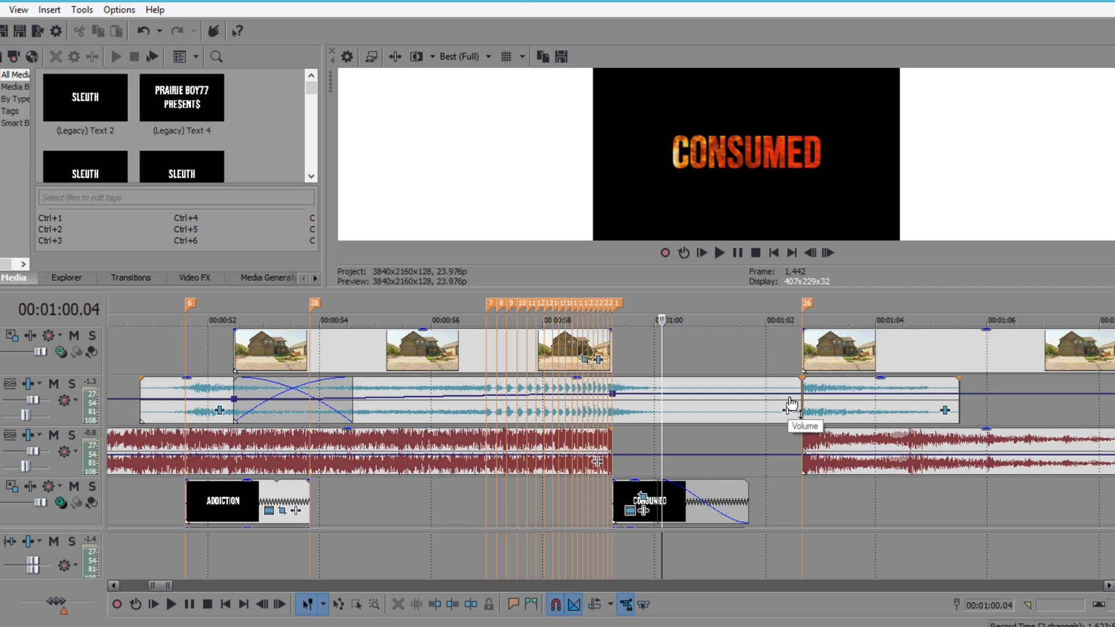
mouse_move(773, 353)
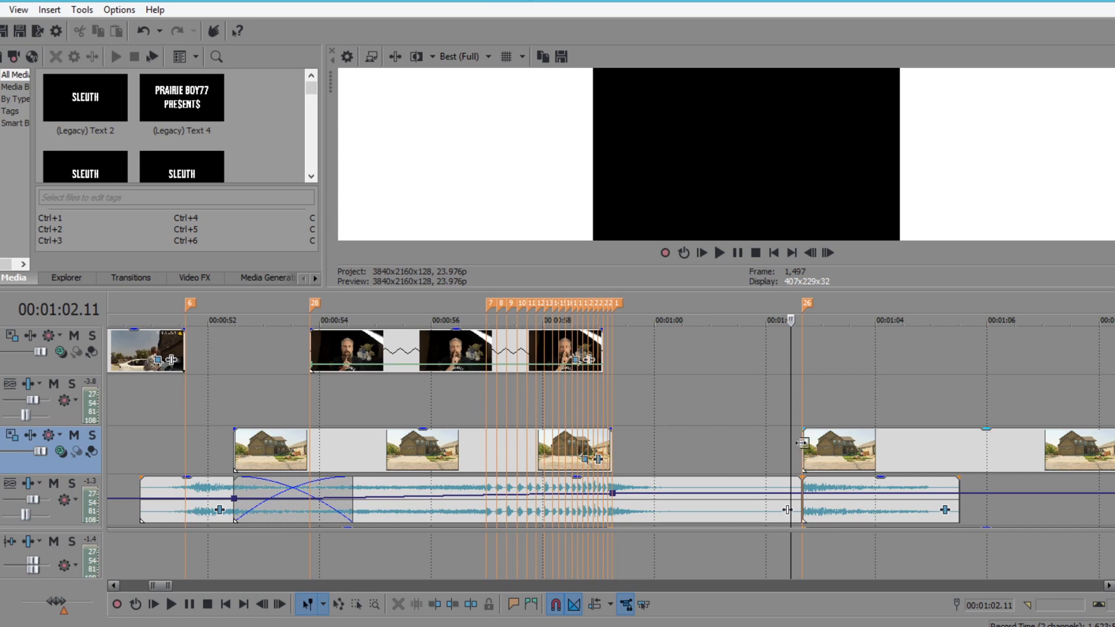
mouse_move(803, 445)
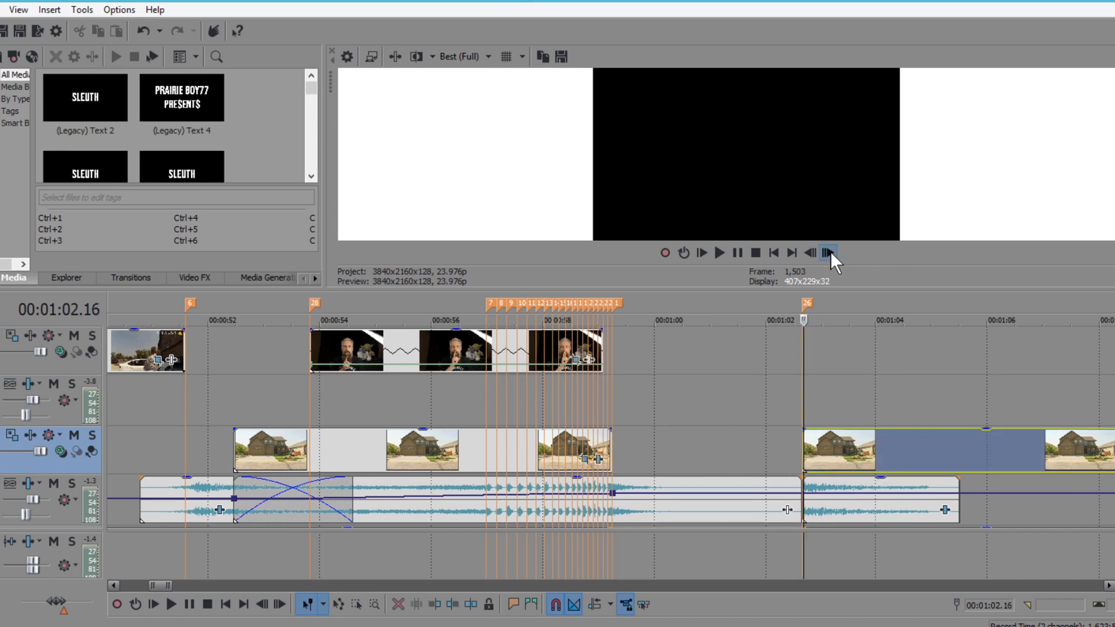
click(828, 253)
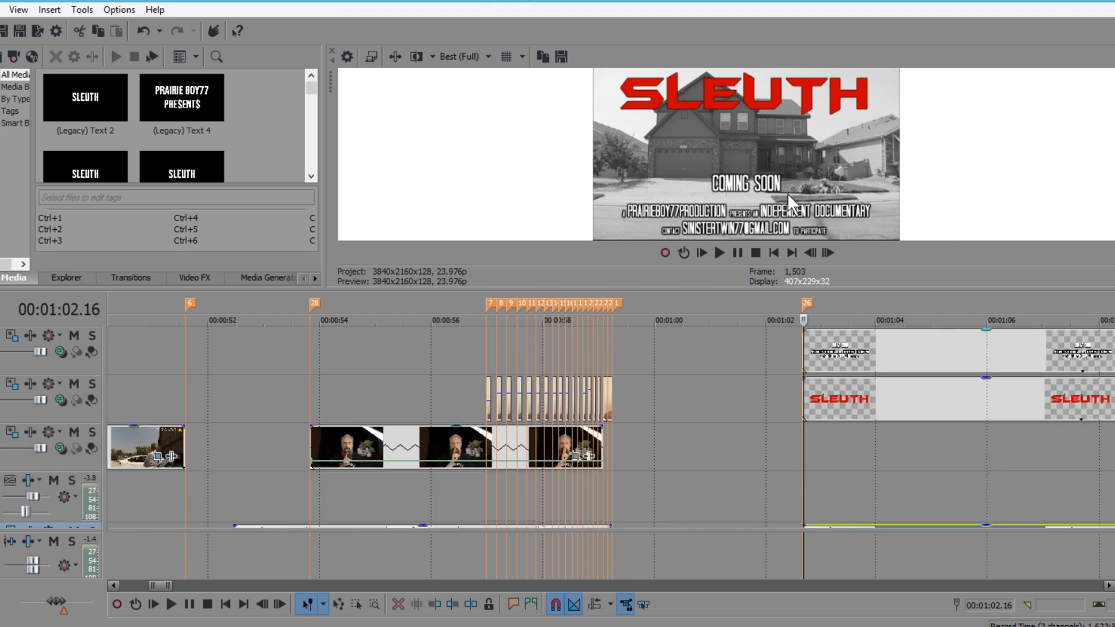
mouse_move(734, 213)
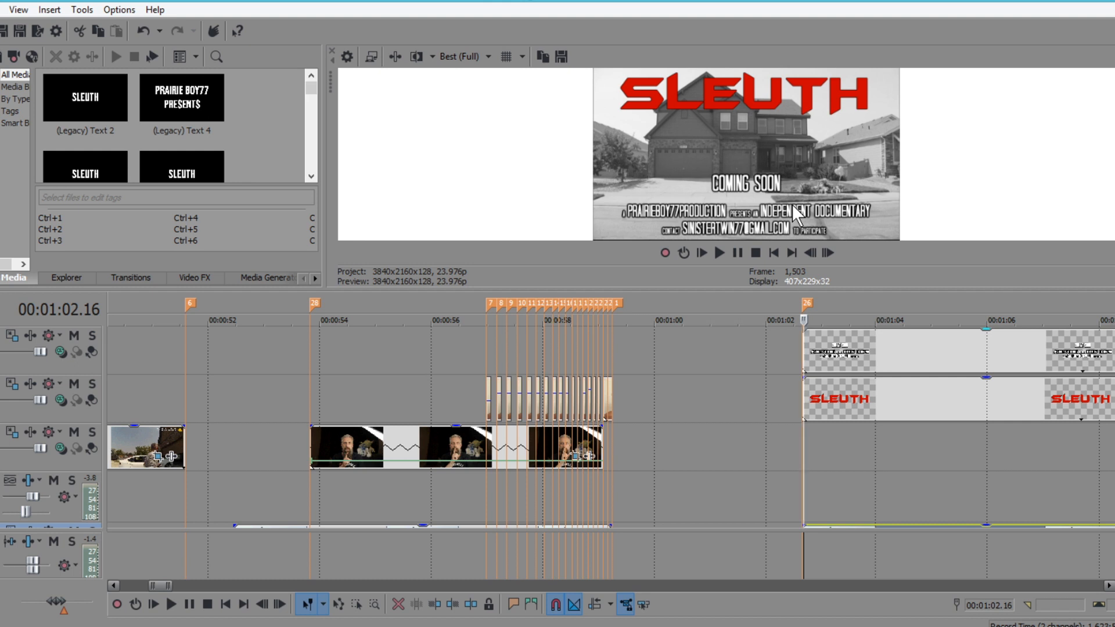
mouse_move(771, 252)
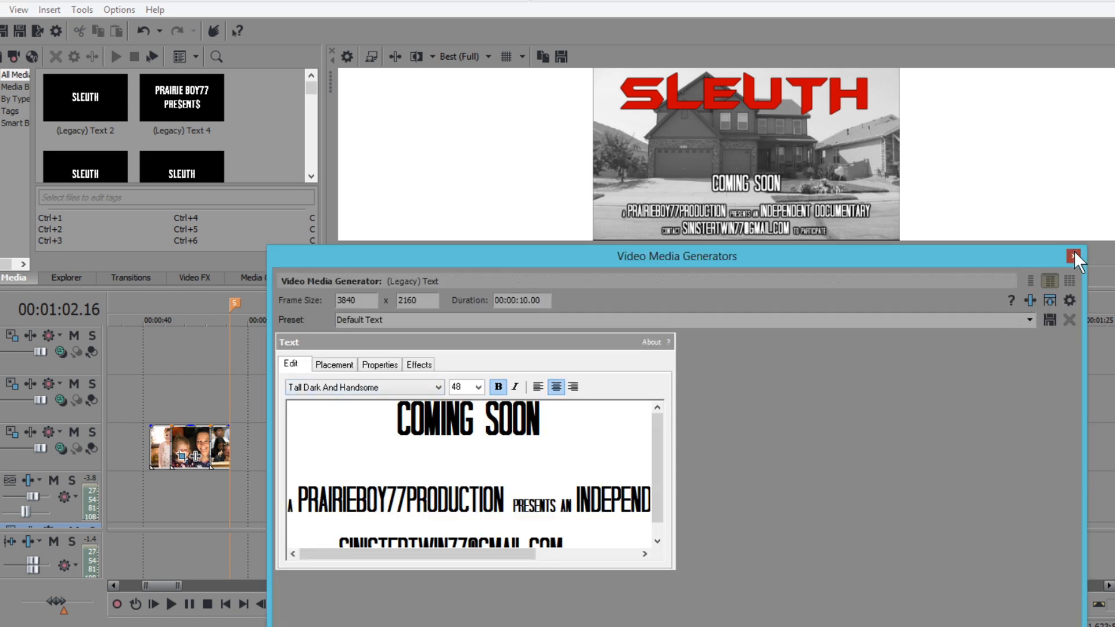
click(1073, 257)
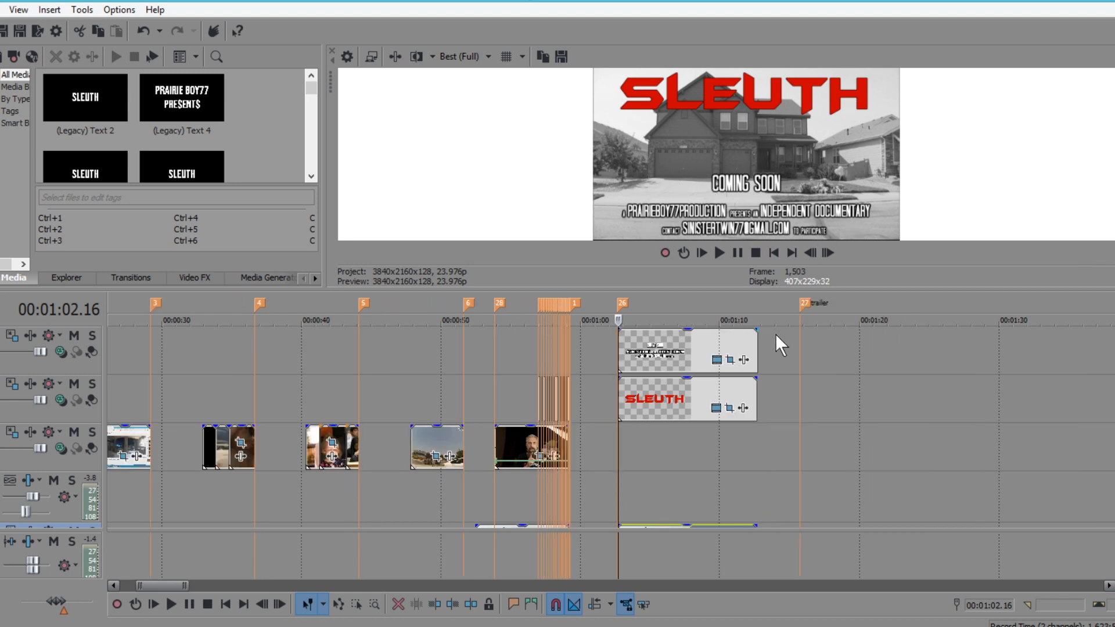
mouse_move(664, 363)
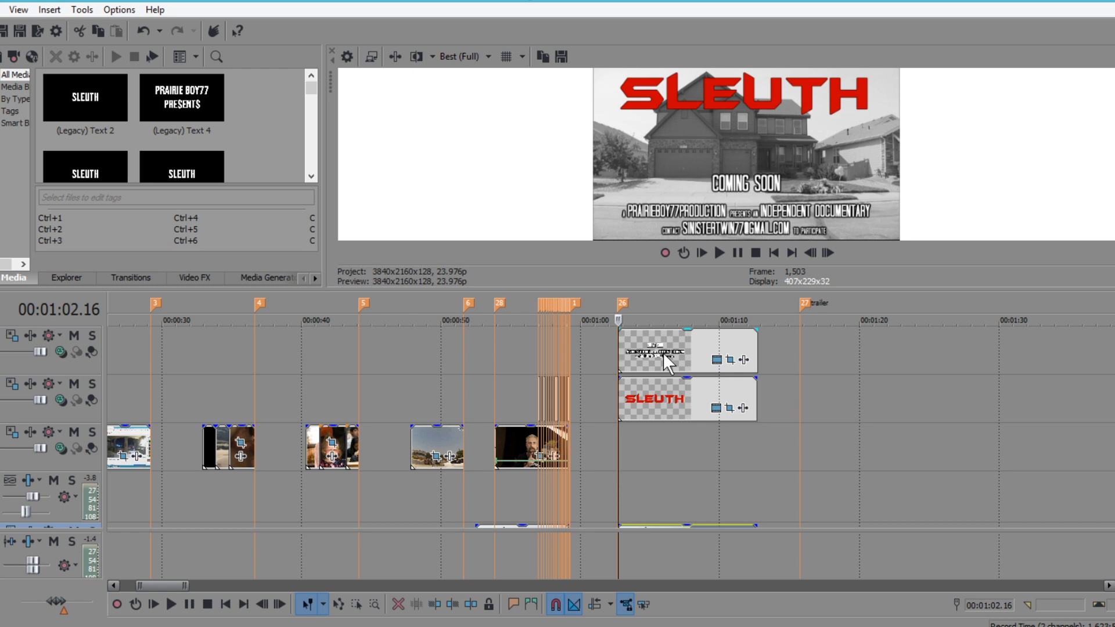
mouse_move(770, 313)
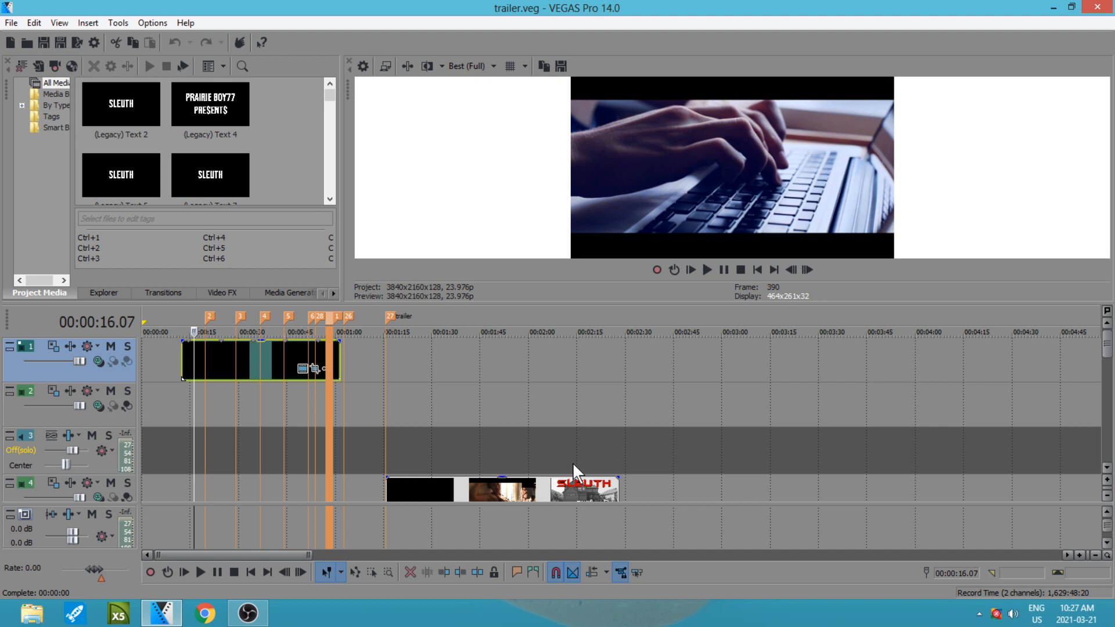
mouse_move(674, 110)
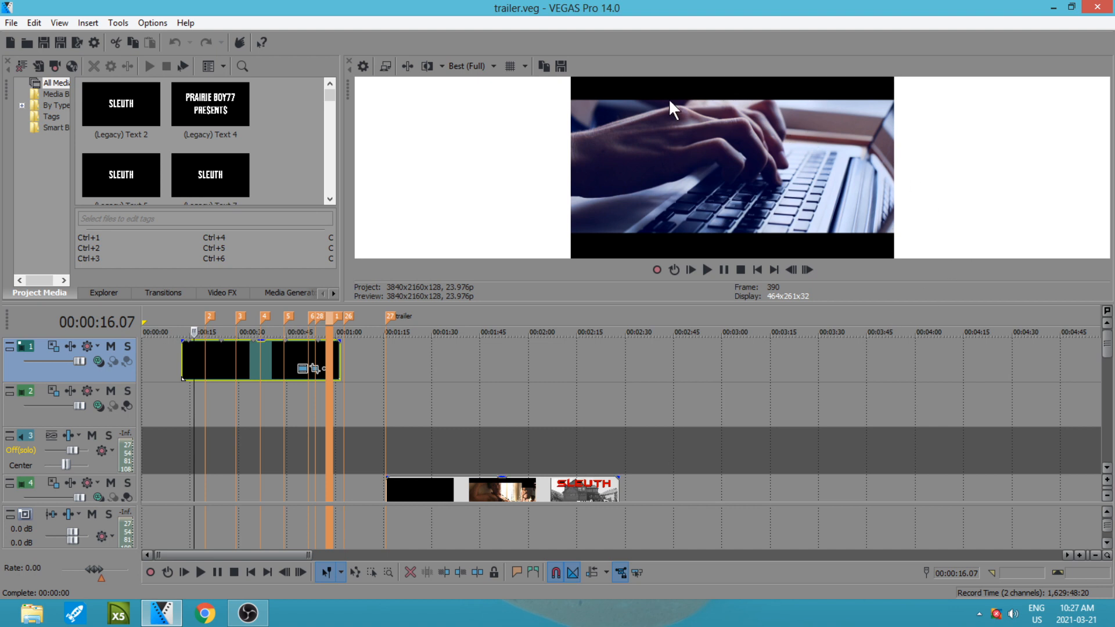
mouse_move(795, 261)
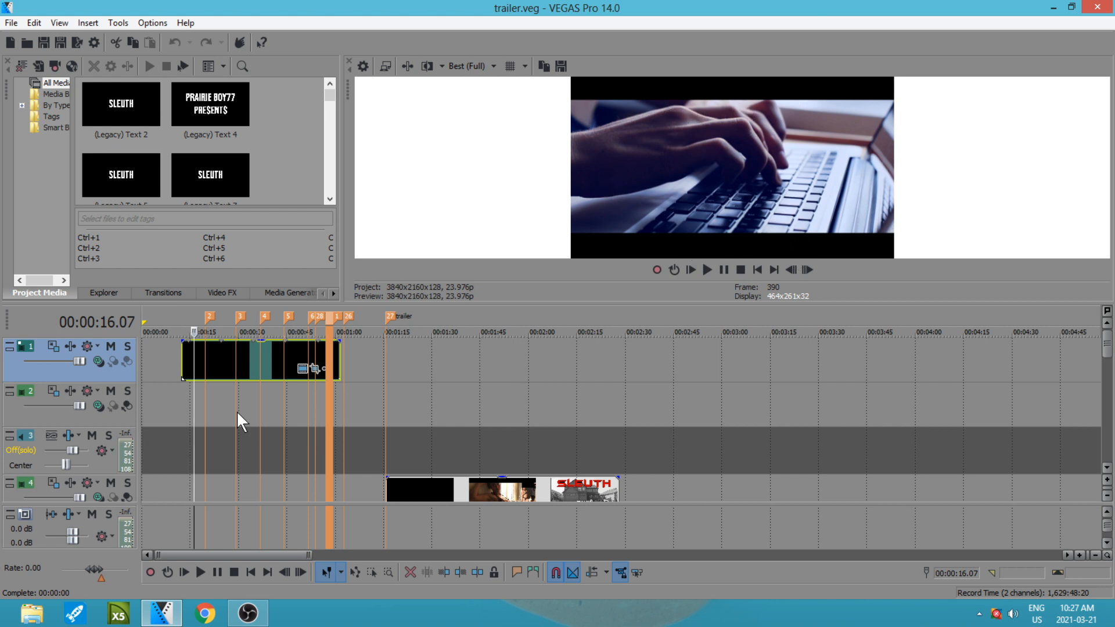
mouse_move(221, 391)
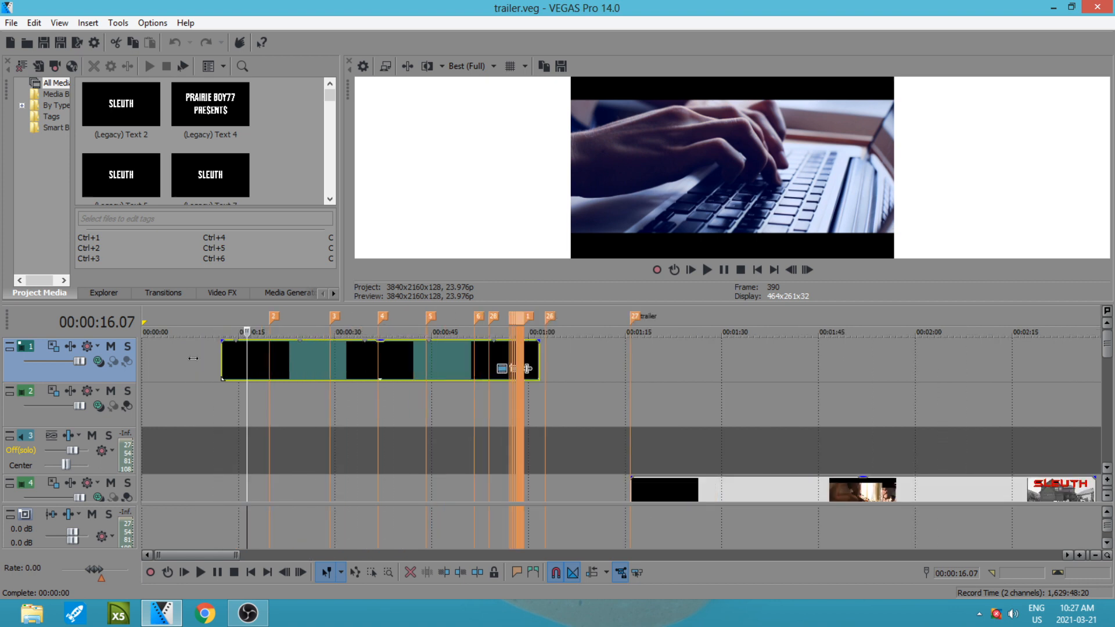
mouse_move(138, 127)
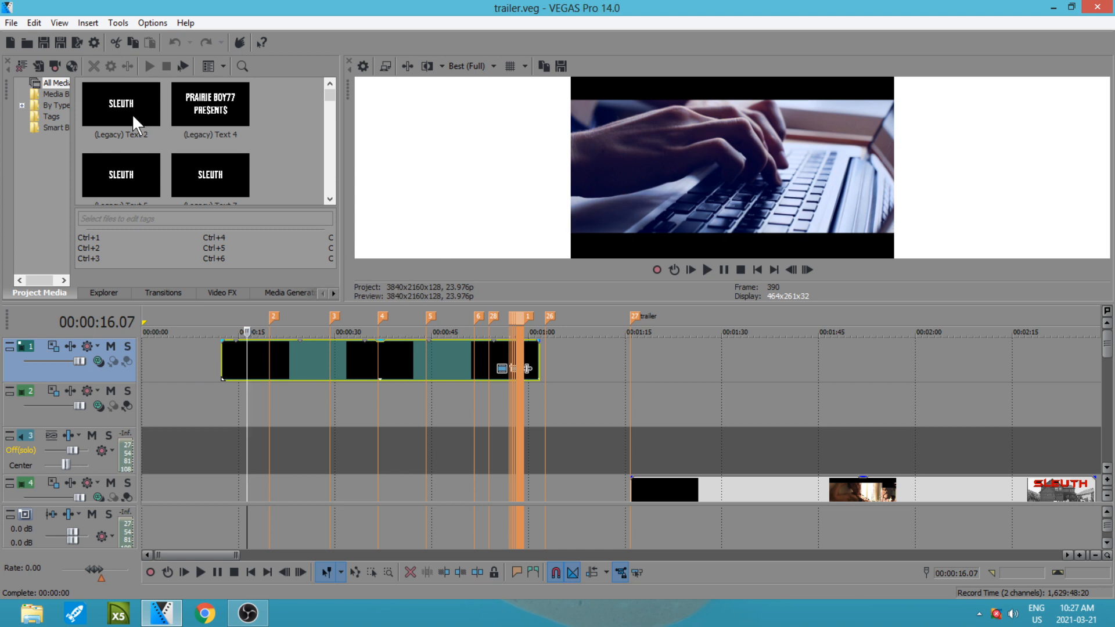
Browse the Solid Color media generators and bring up Pan/Crop for the black clip on track 1.
click(286, 293)
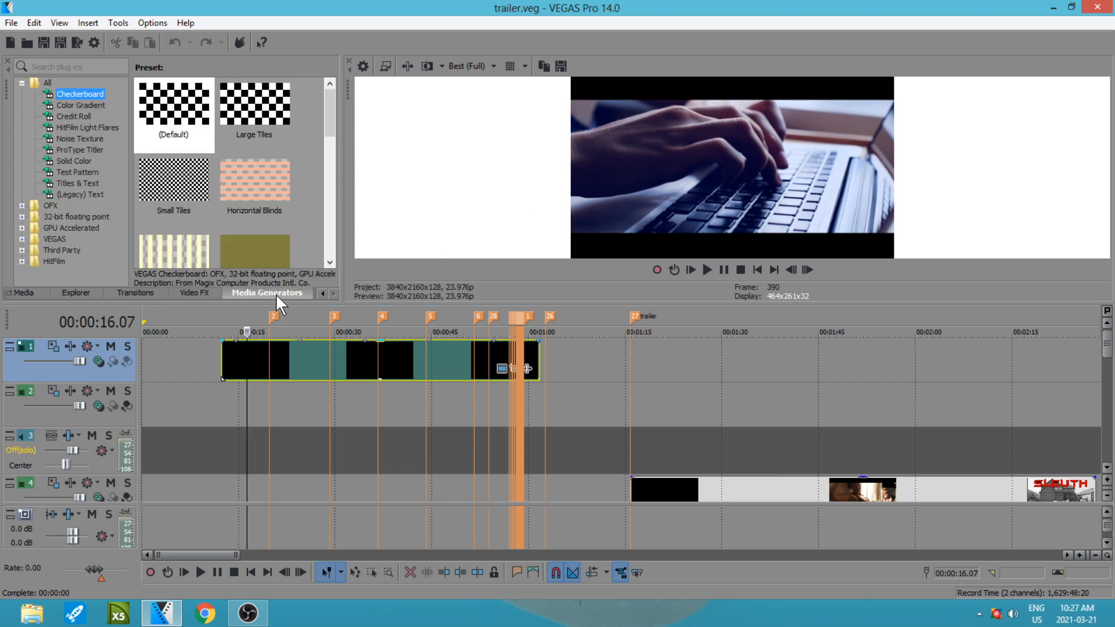
click(73, 162)
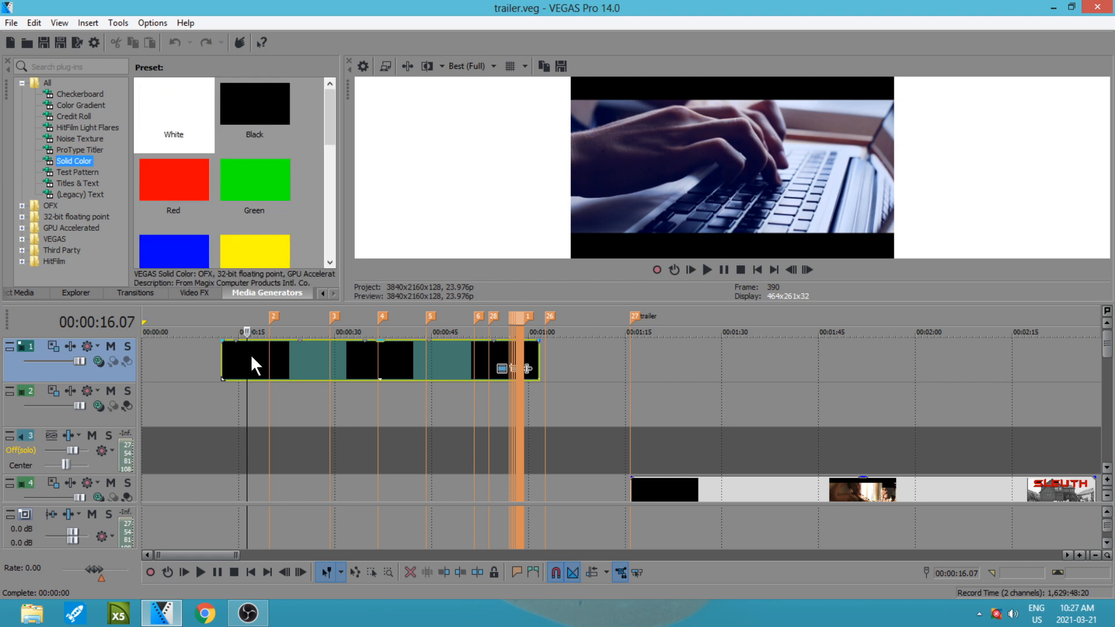
mouse_move(498, 377)
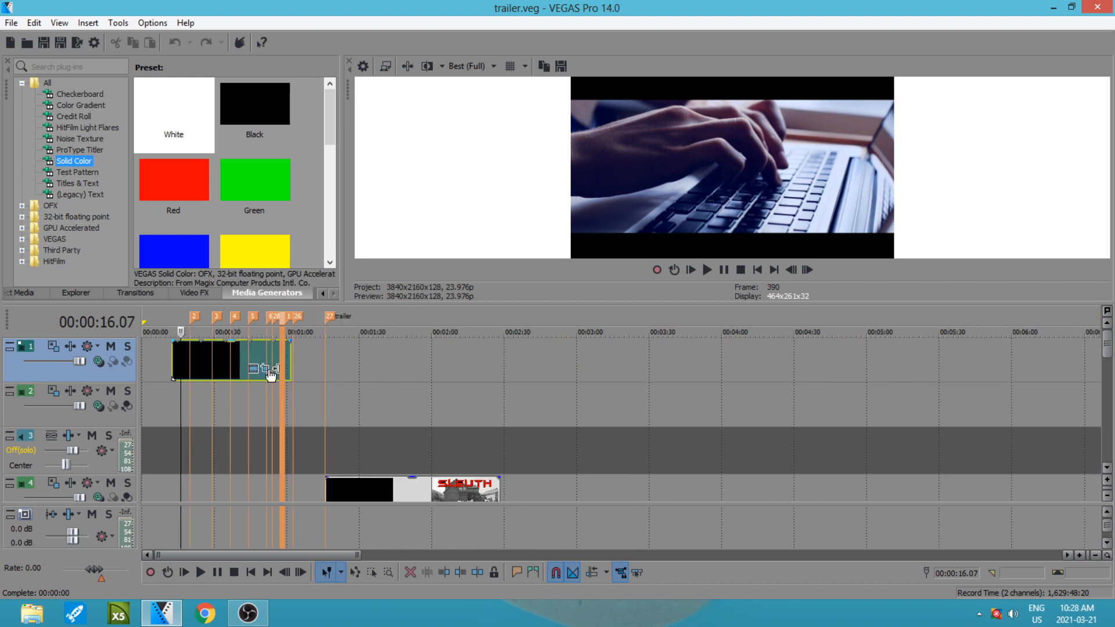
click(262, 369)
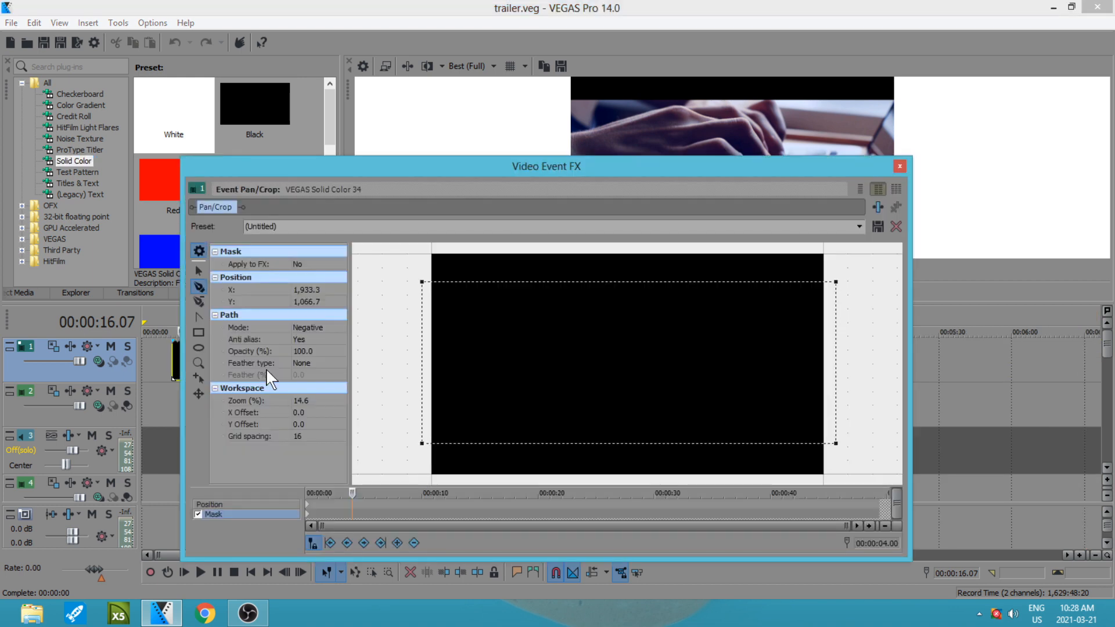
mouse_move(767, 348)
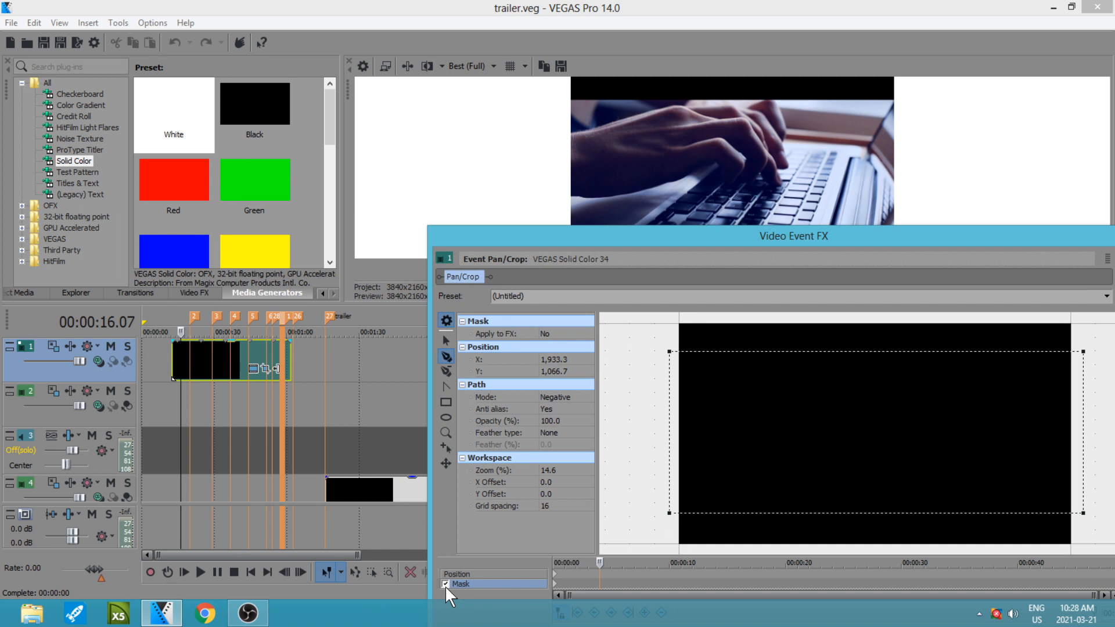
click(446, 585)
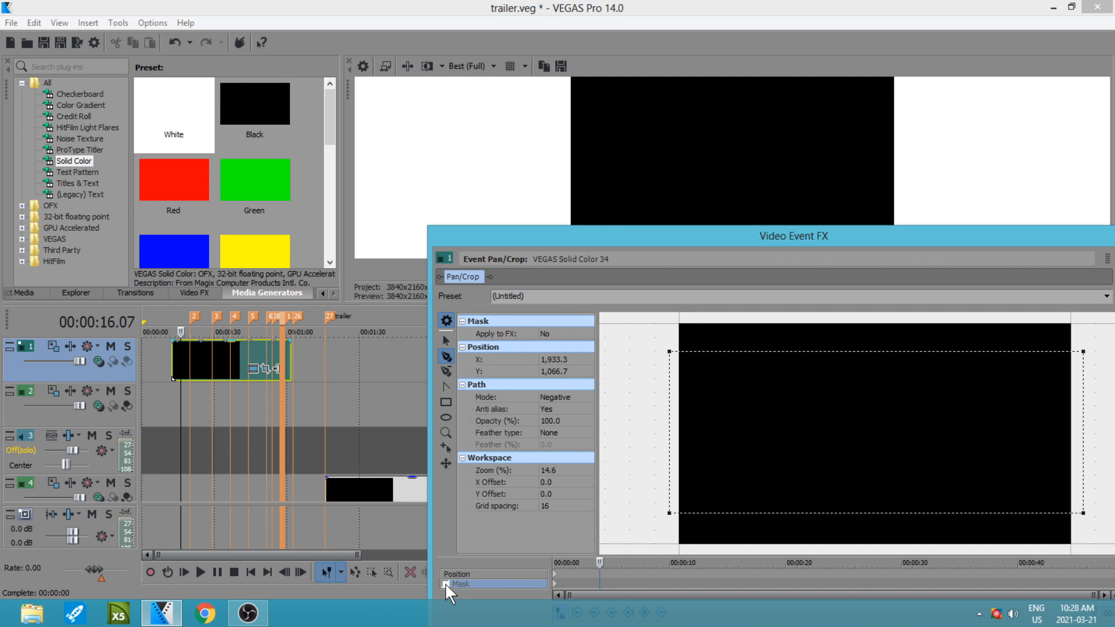
drag(794, 236, 406, 143)
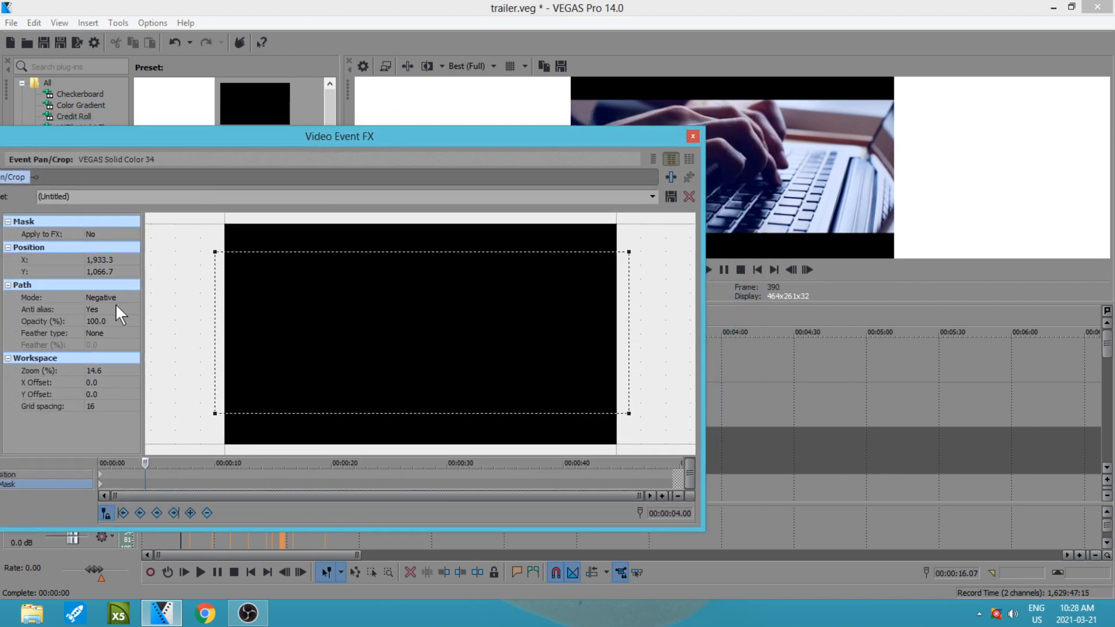
click(132, 297)
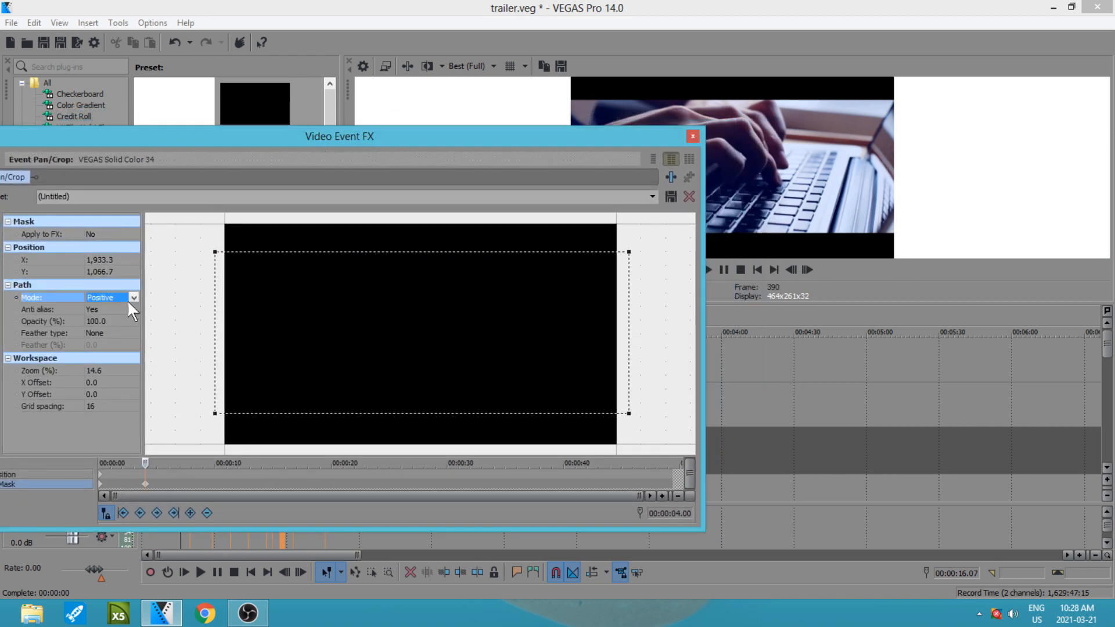
click(132, 297)
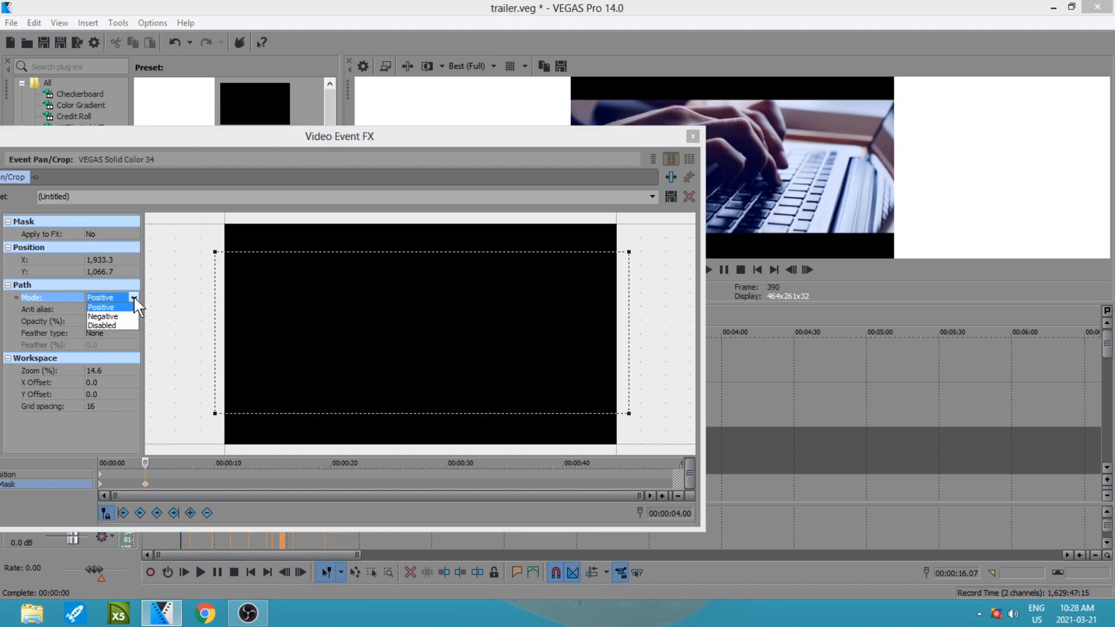
click(104, 316)
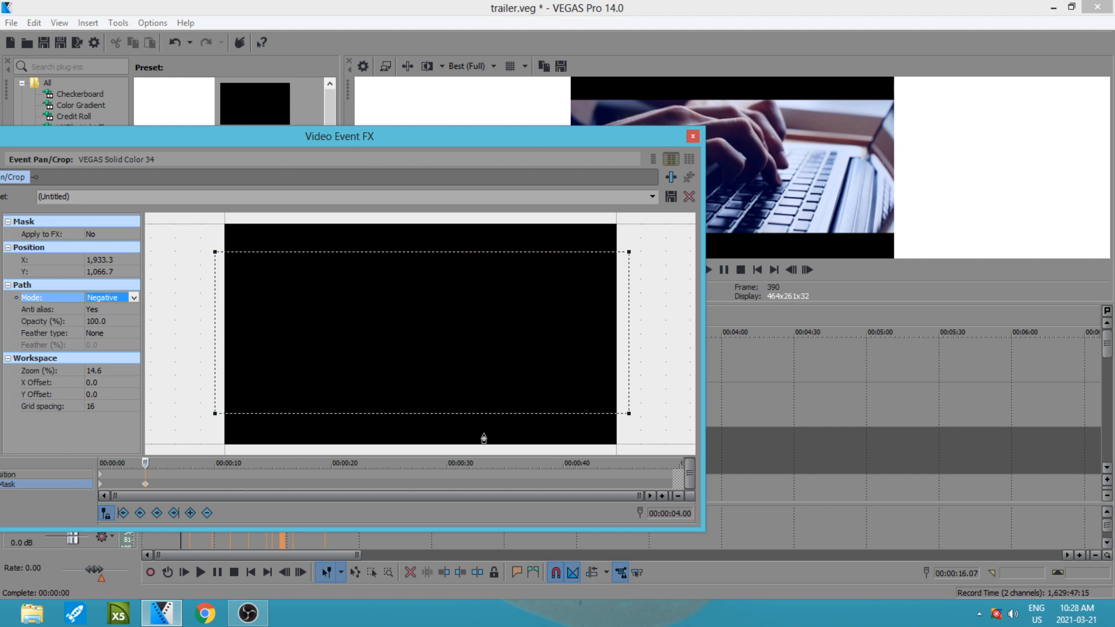
click(692, 136)
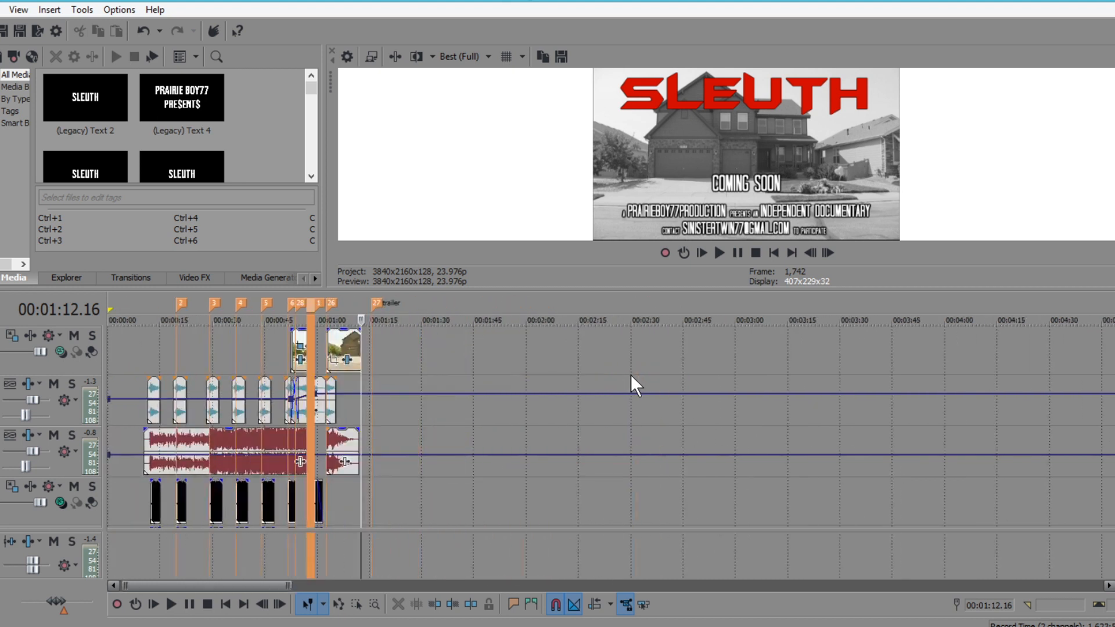
mouse_move(773, 252)
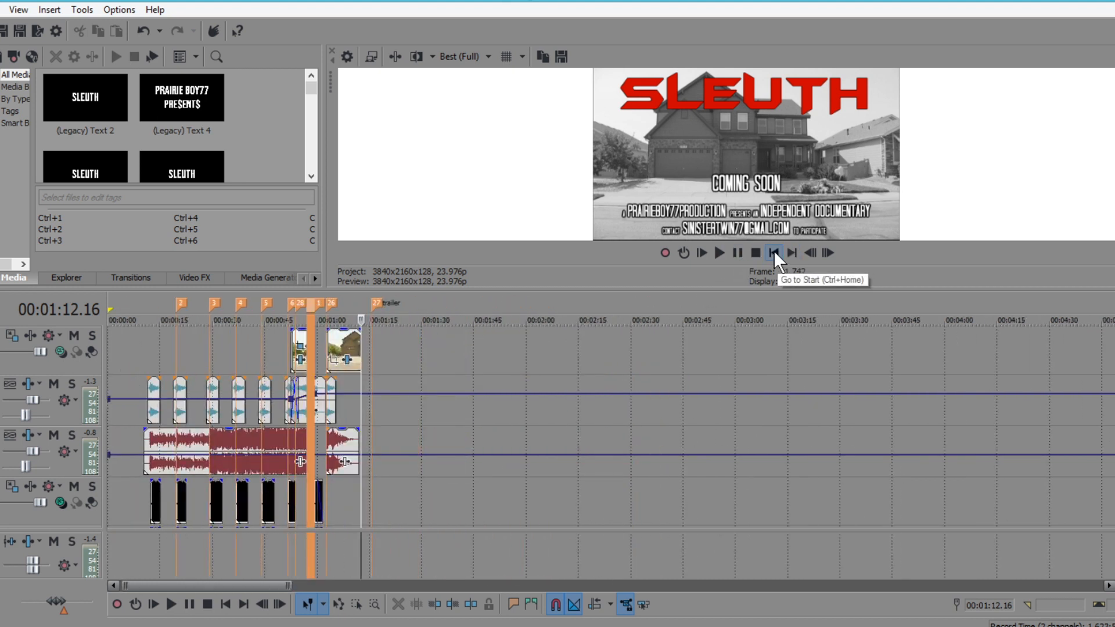
Replay the trailer from the start and stop at 12 s on the fiery PRAIRIE BOY77 PRESENTS title.
click(774, 252)
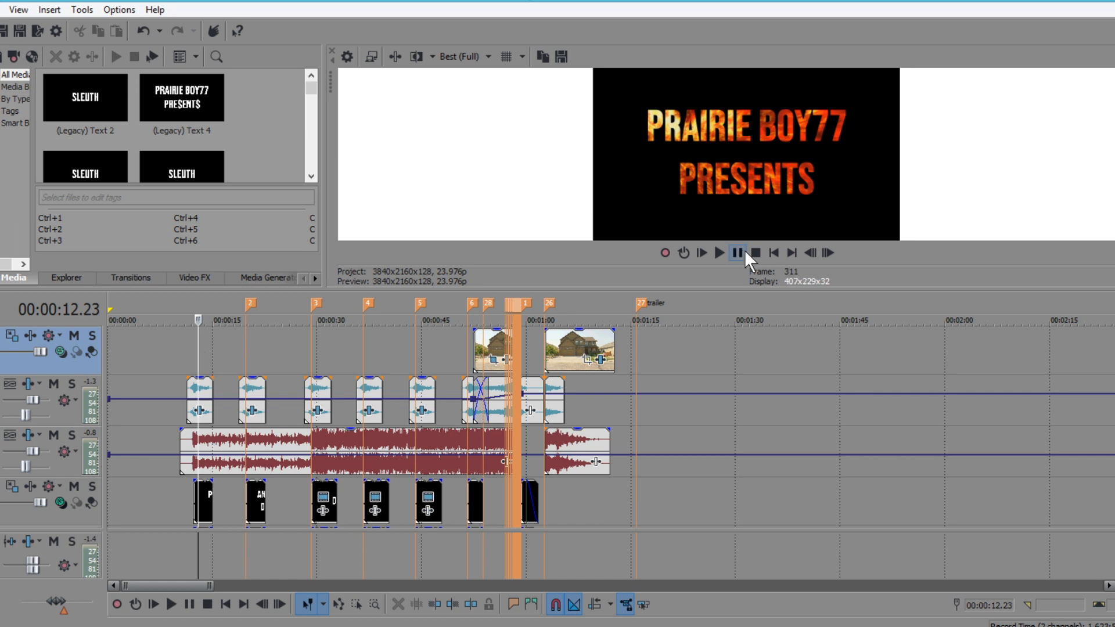
mouse_move(738, 253)
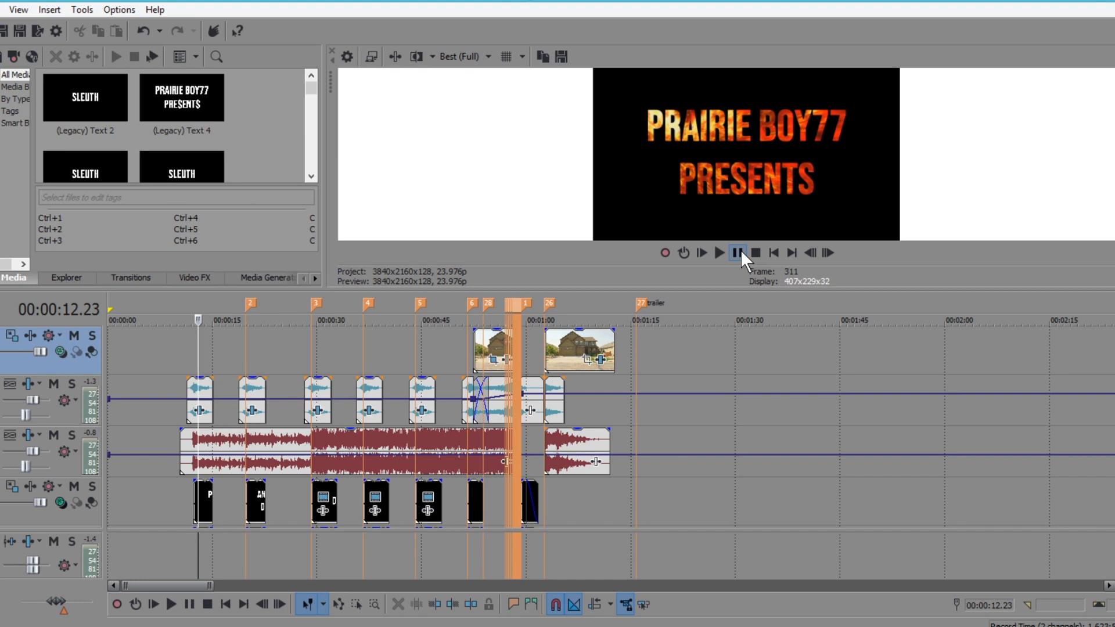
click(737, 252)
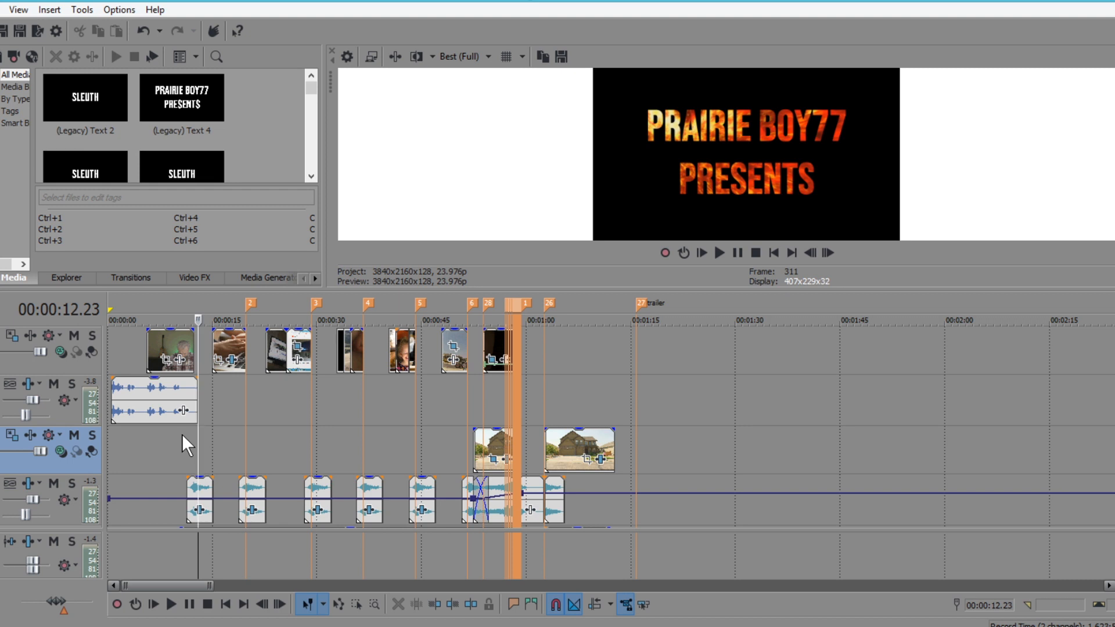
mouse_move(208, 393)
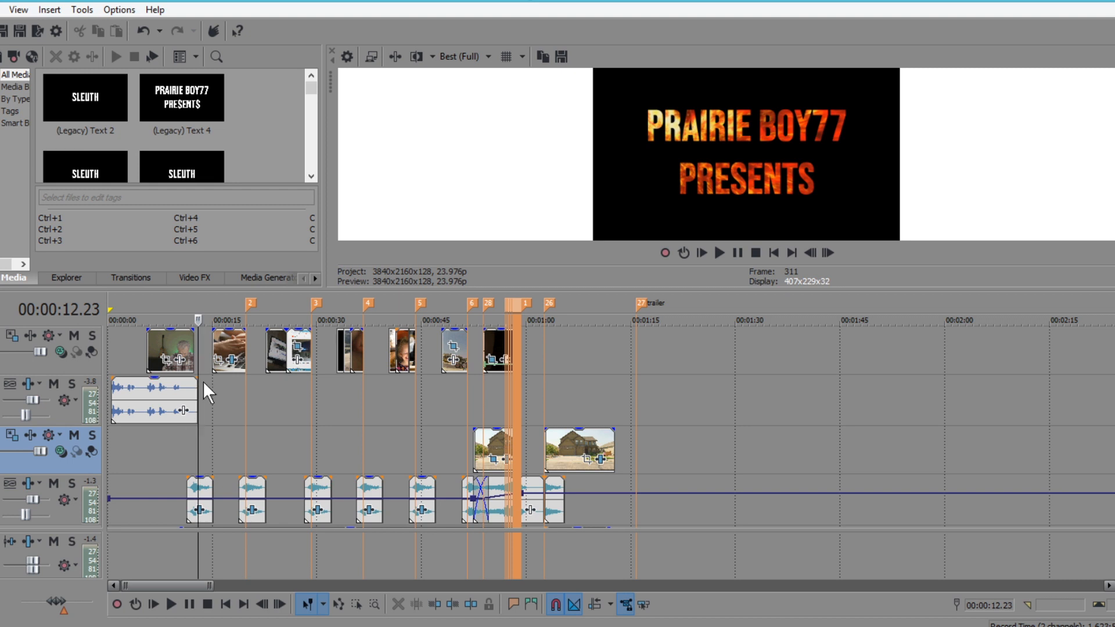
mouse_move(455, 451)
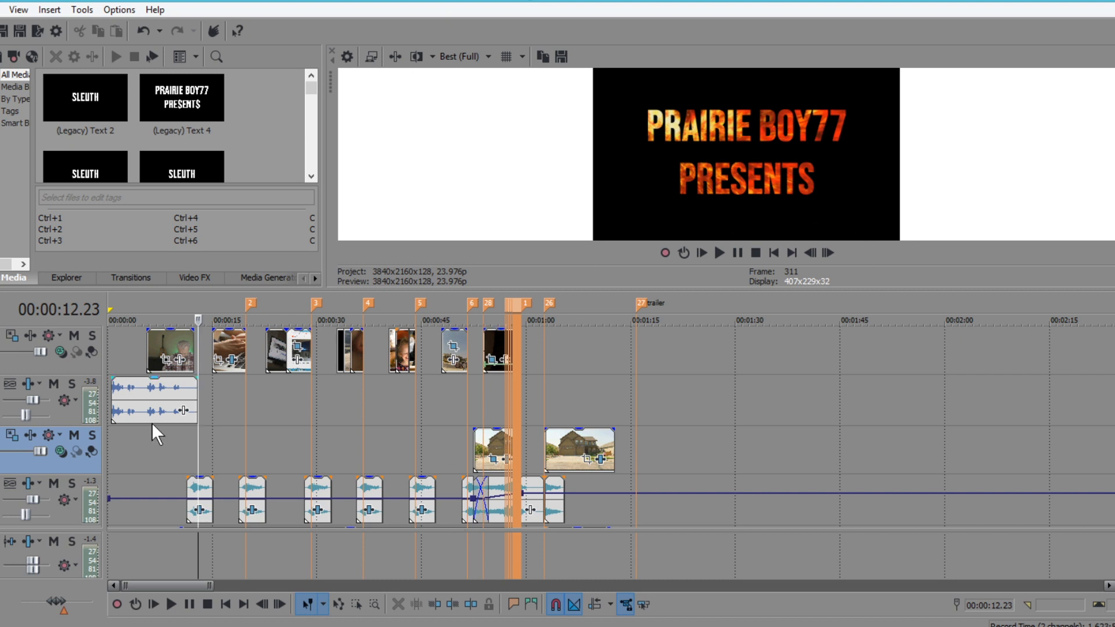
mouse_move(405, 436)
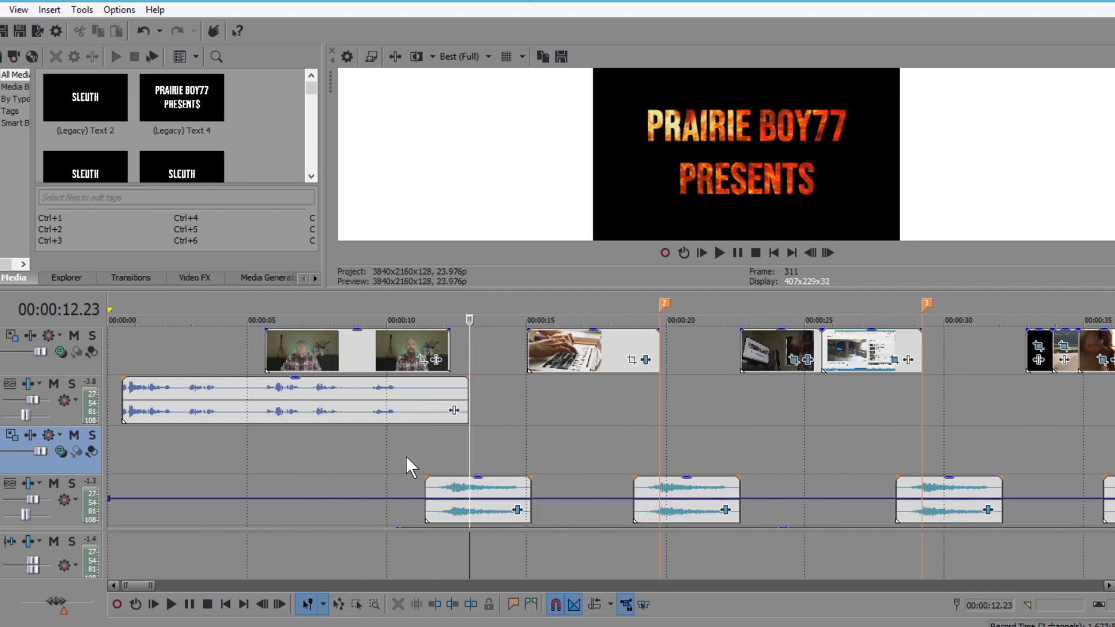
mouse_move(402, 463)
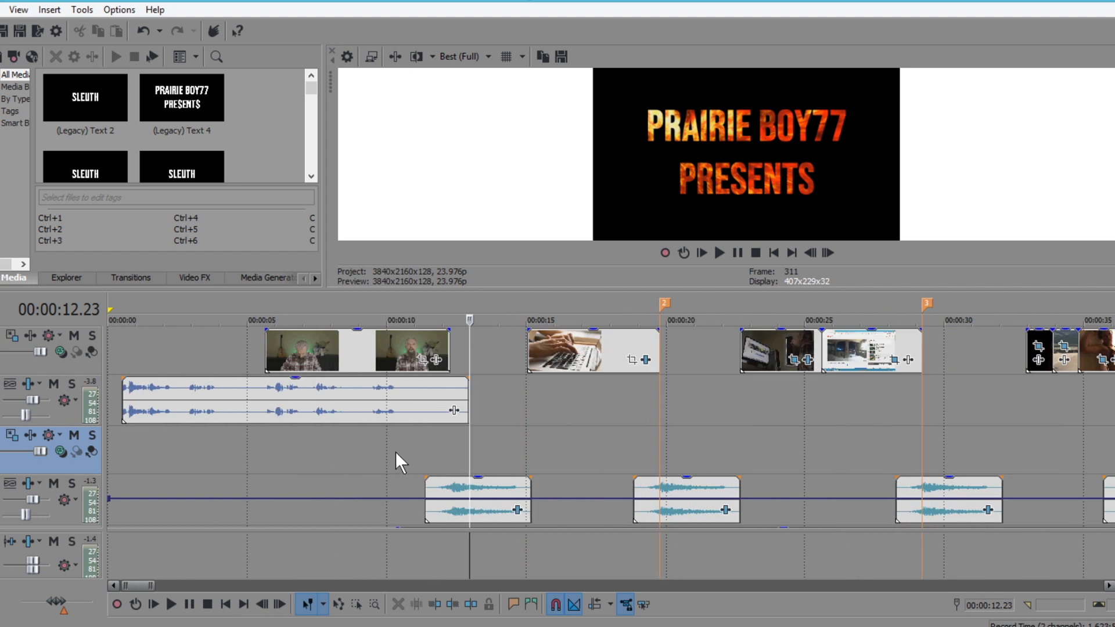
mouse_move(335, 441)
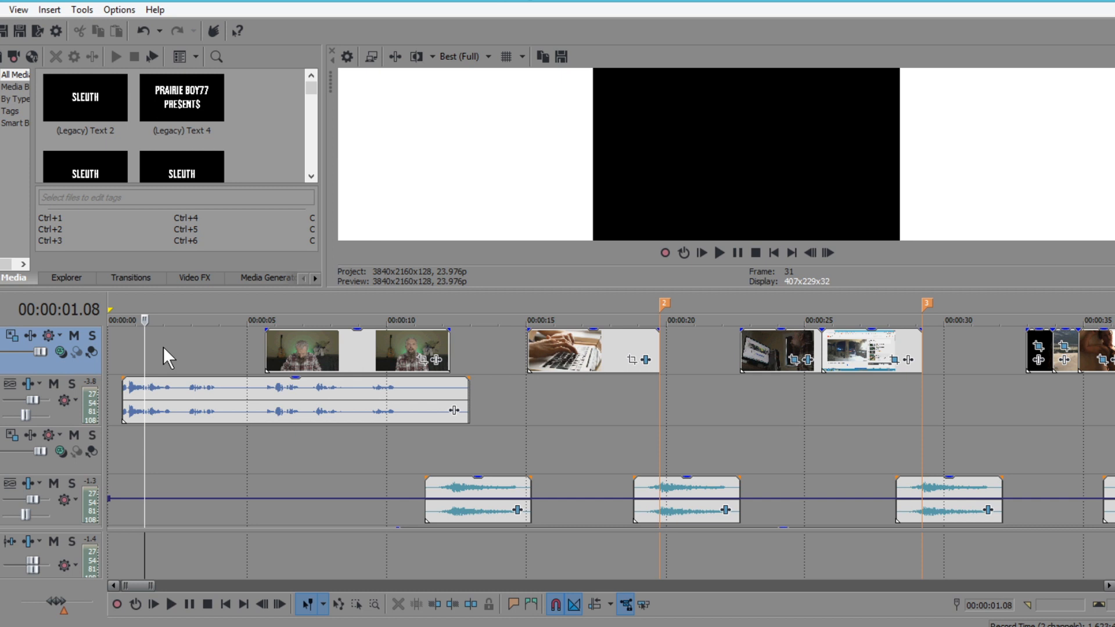
Watch the opening interview from 00:00:00 through to the PRAIRIE BOY77 PRESENTS title.
click(198, 321)
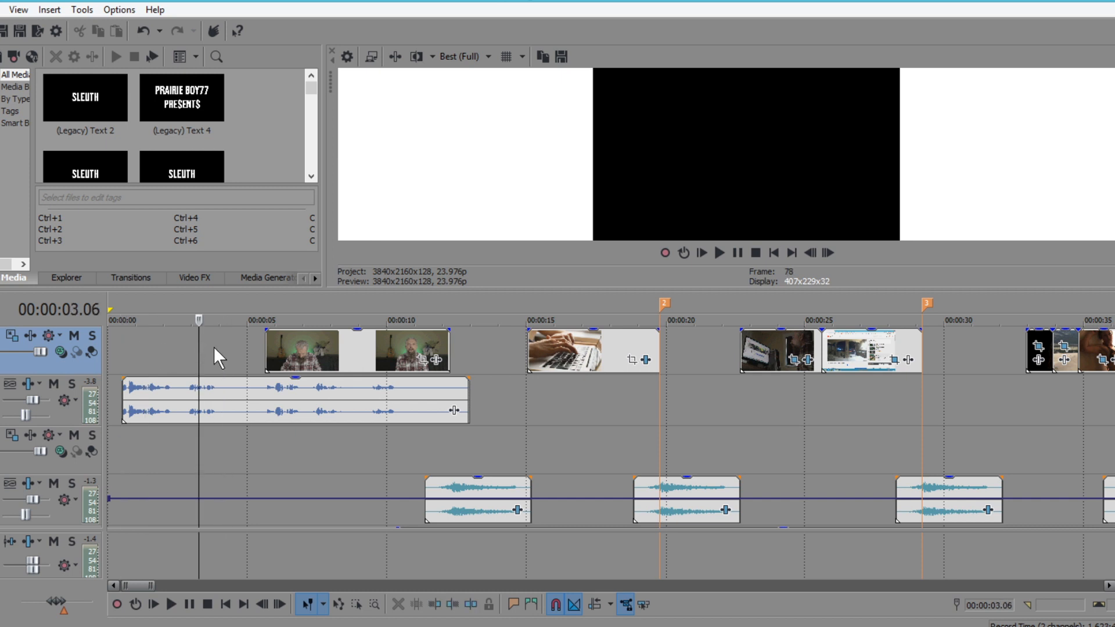
mouse_move(294, 491)
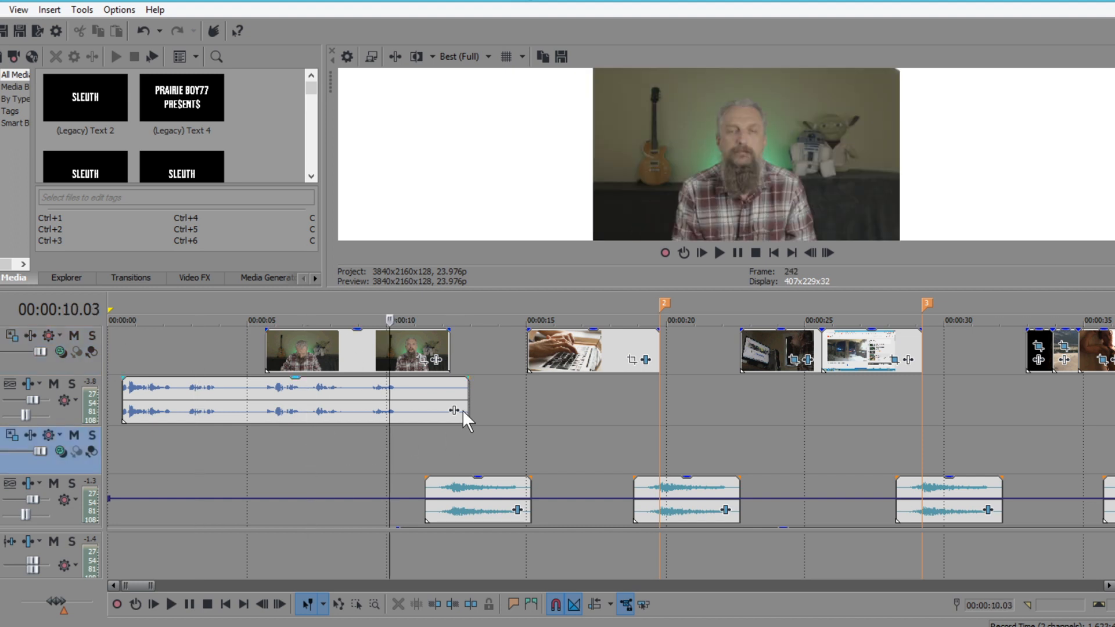
mouse_move(584, 412)
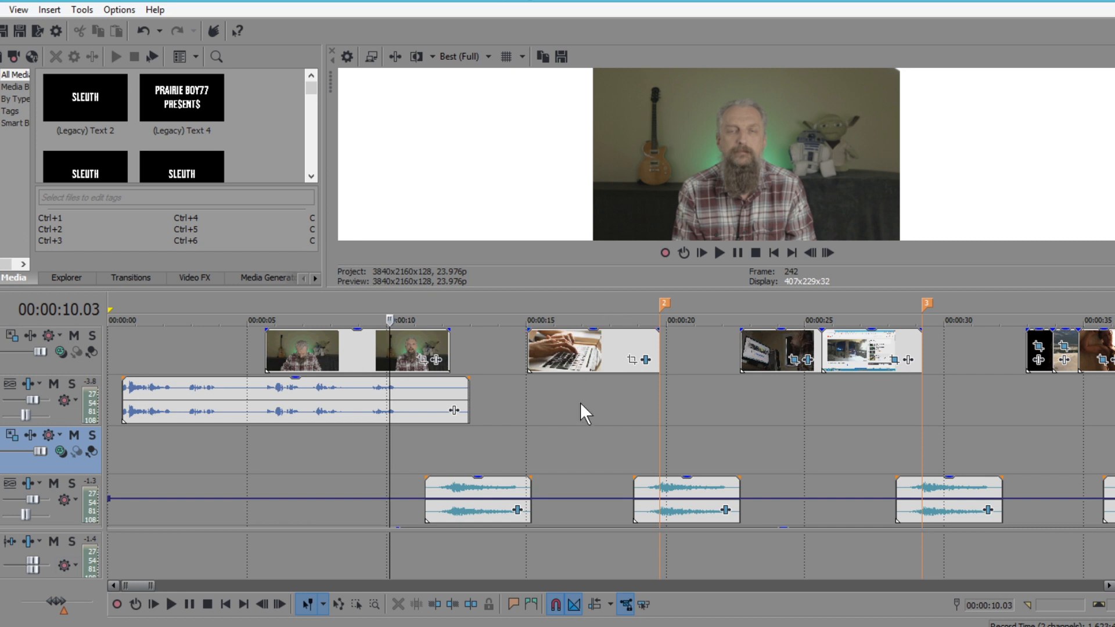
mouse_move(459, 473)
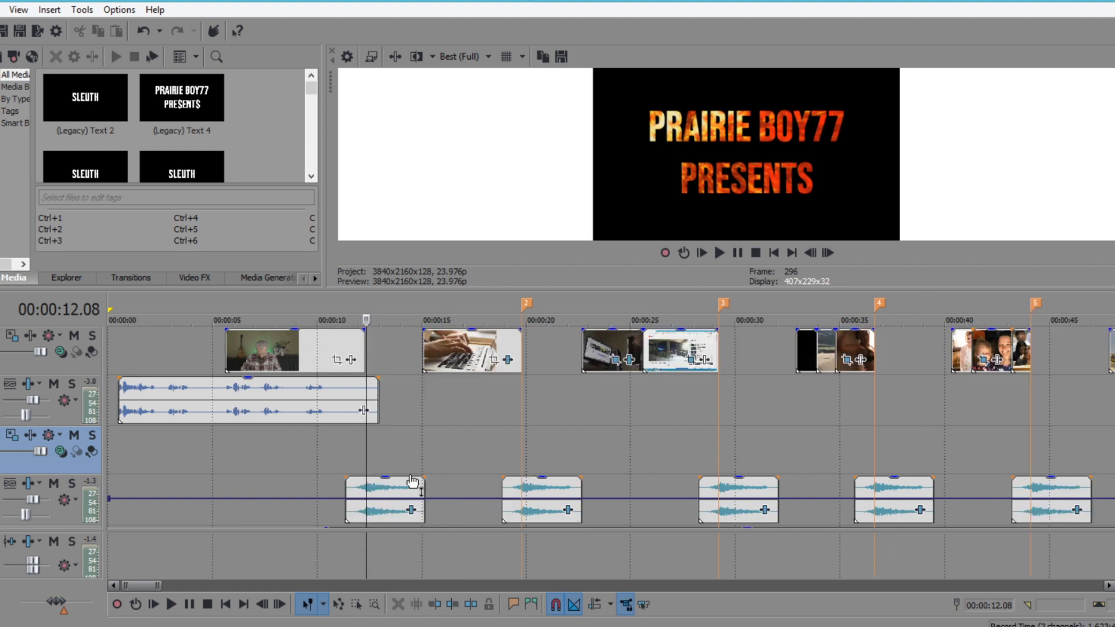
mouse_move(534, 445)
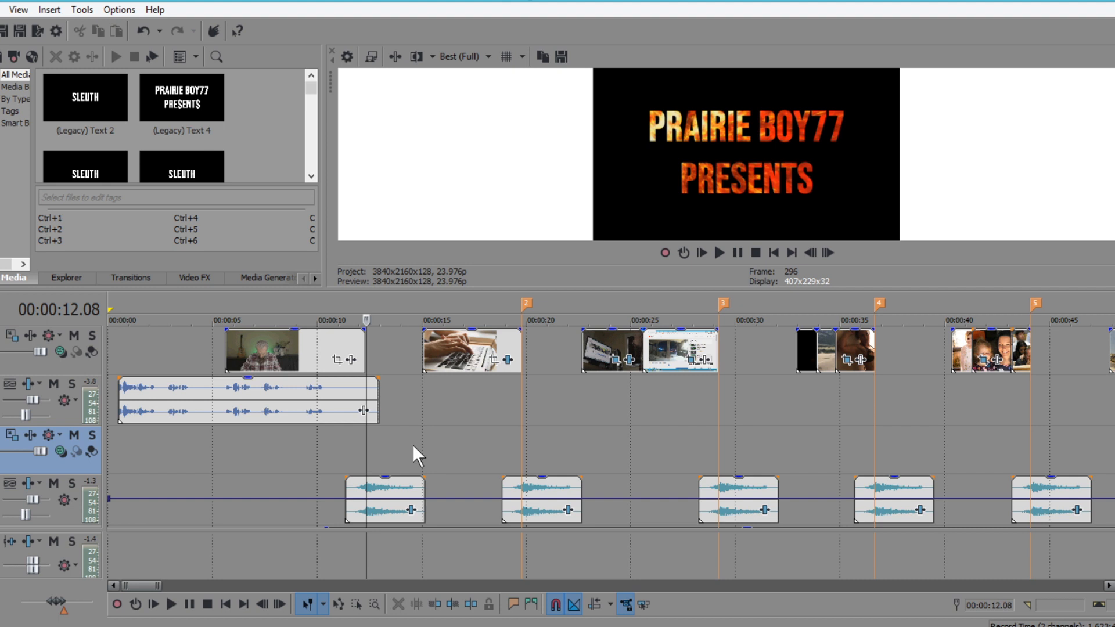
mouse_move(433, 412)
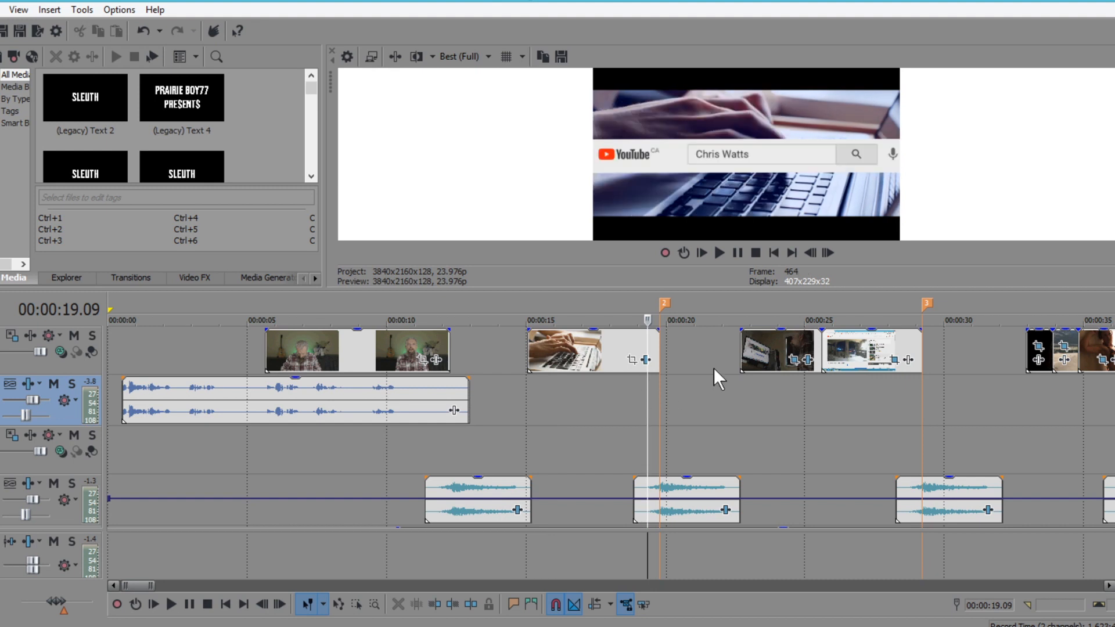
Scrub through the dark computer clip and family photo clip to the SLEUTH end card around 1:12.
click(827, 252)
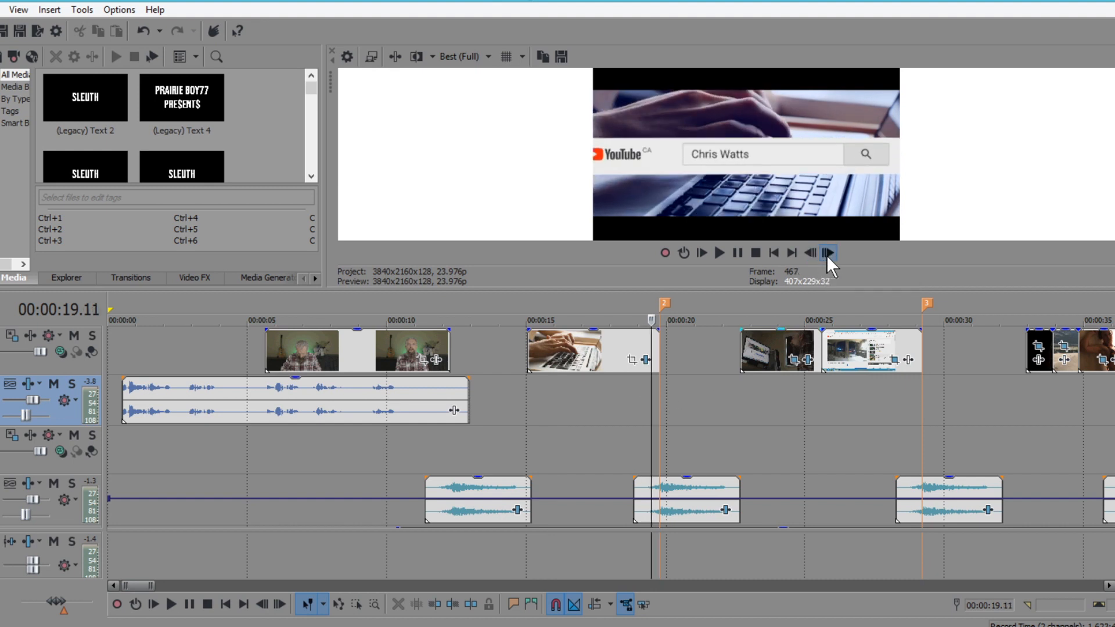
click(827, 252)
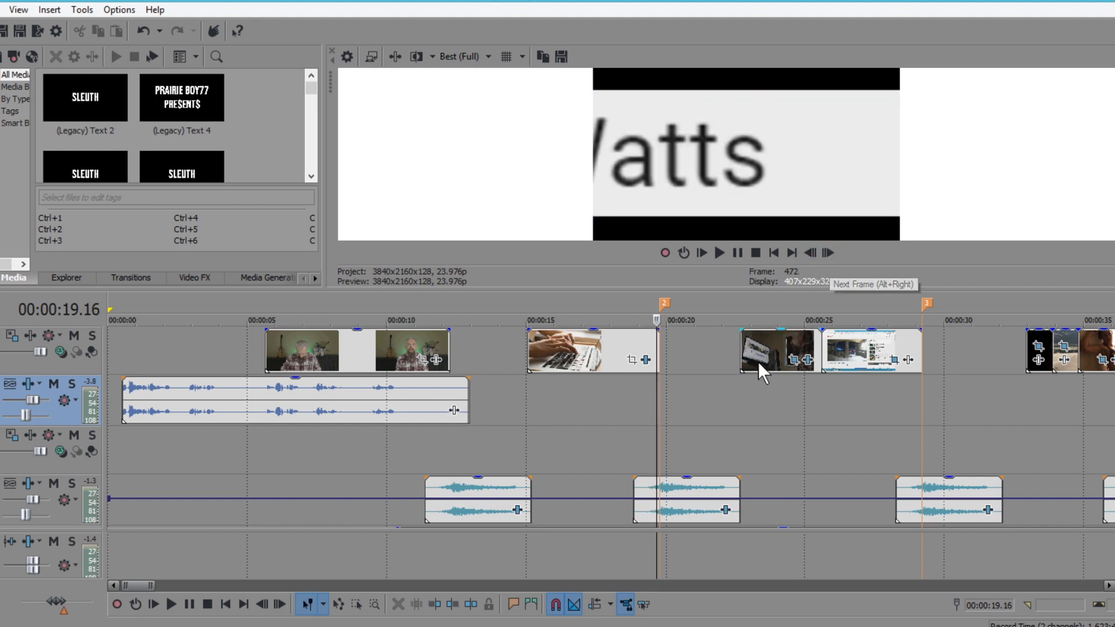
click(826, 252)
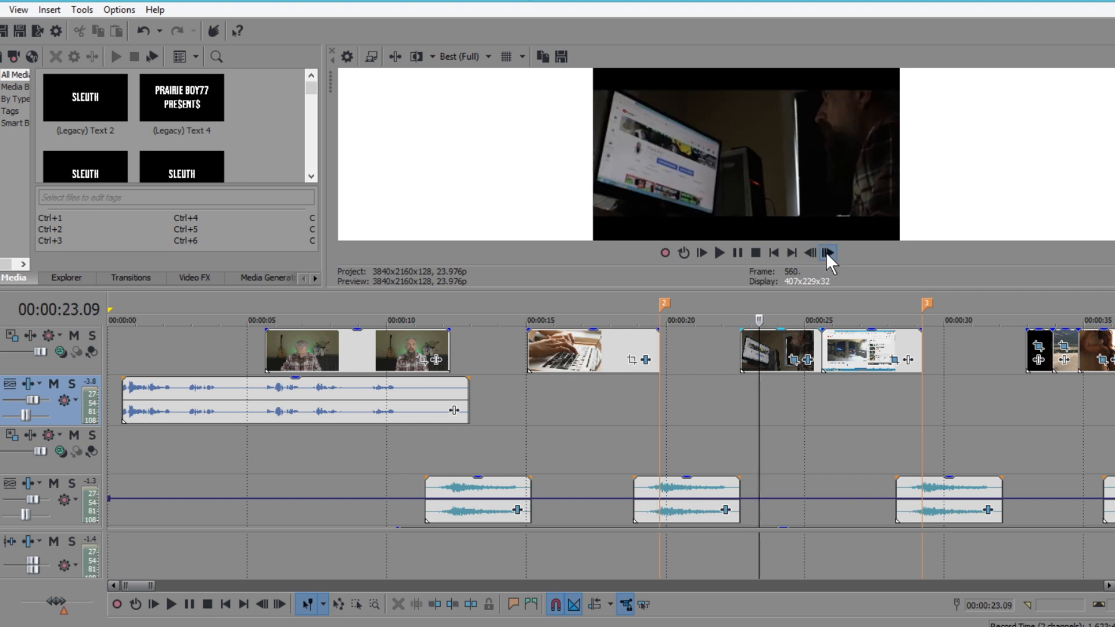
click(827, 252)
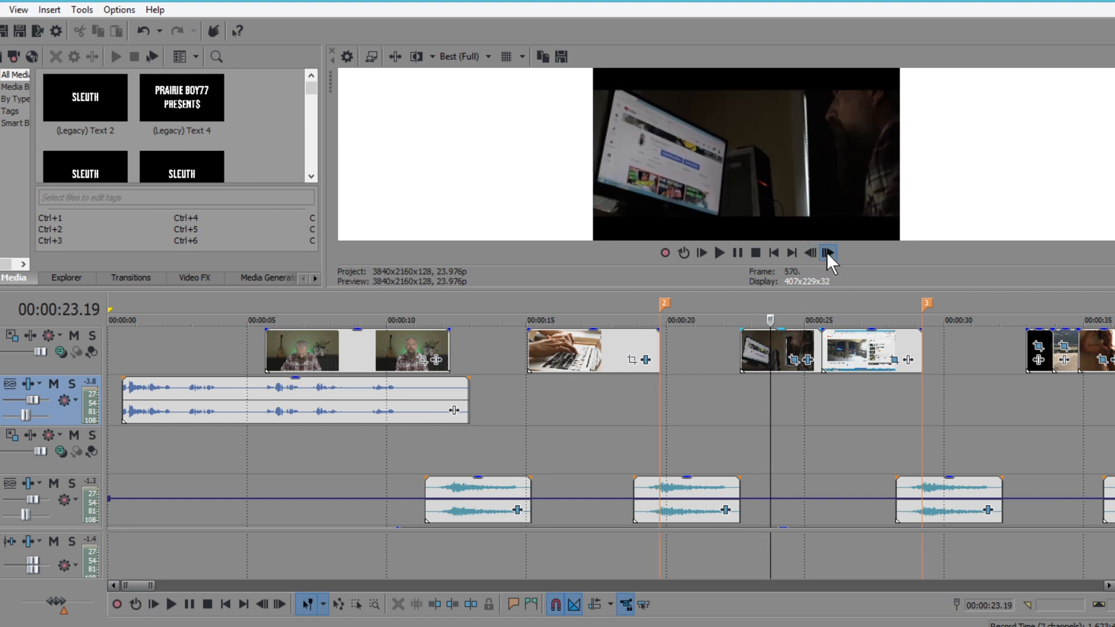
click(827, 252)
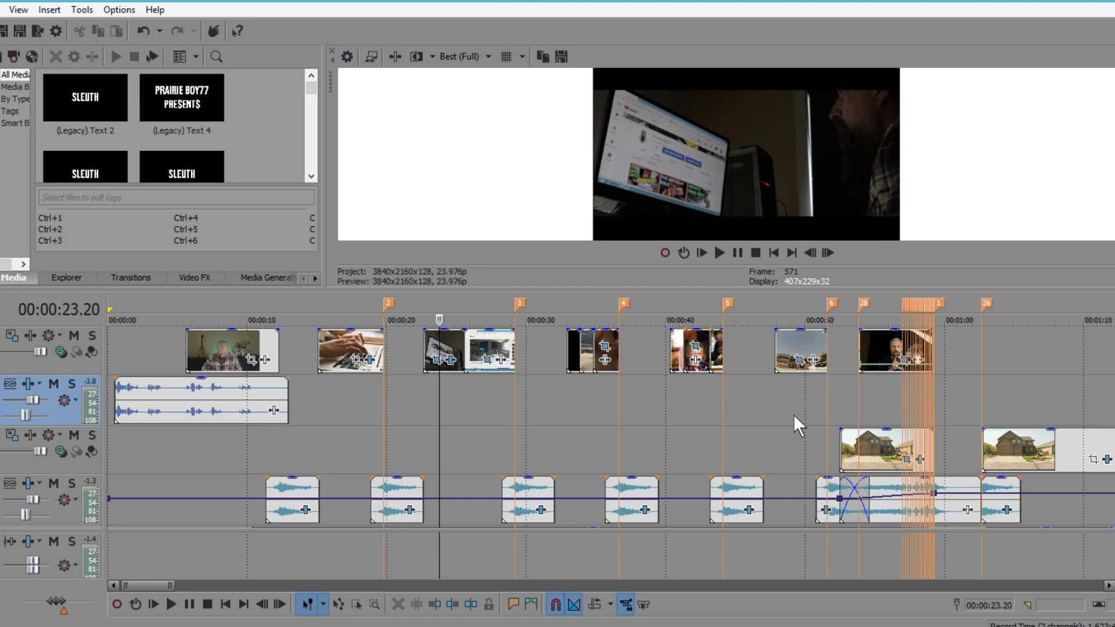
mouse_move(698, 395)
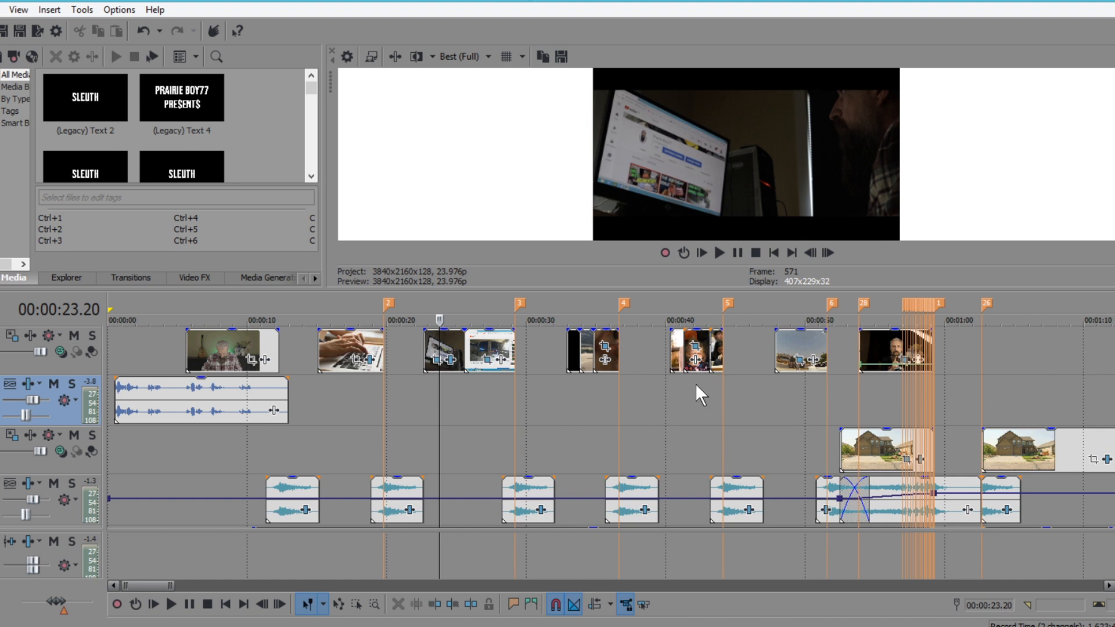
click(826, 253)
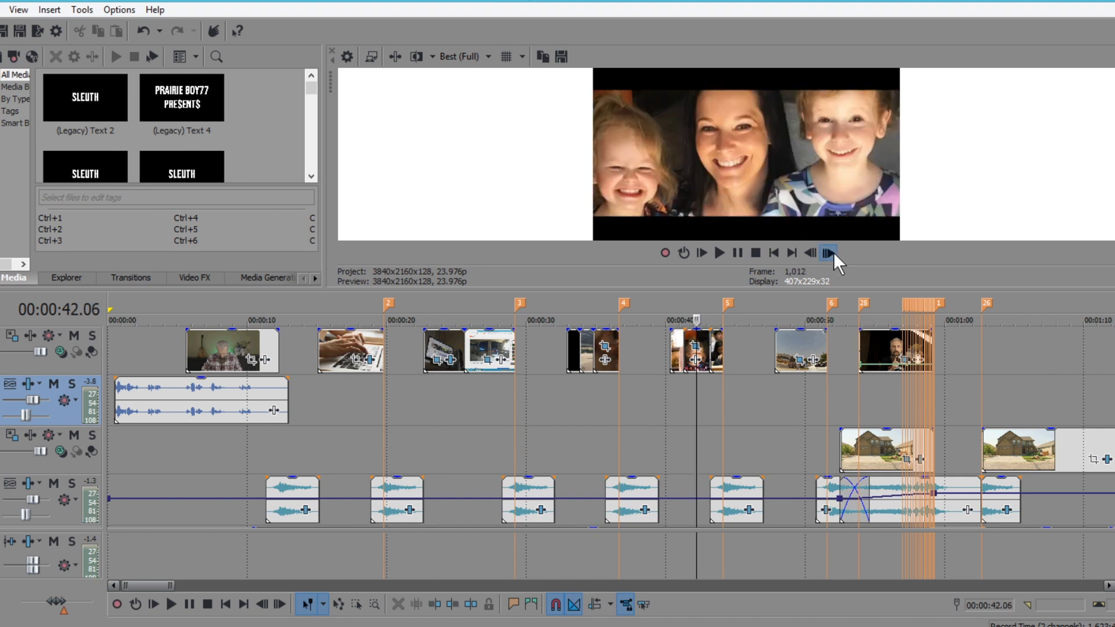
click(827, 252)
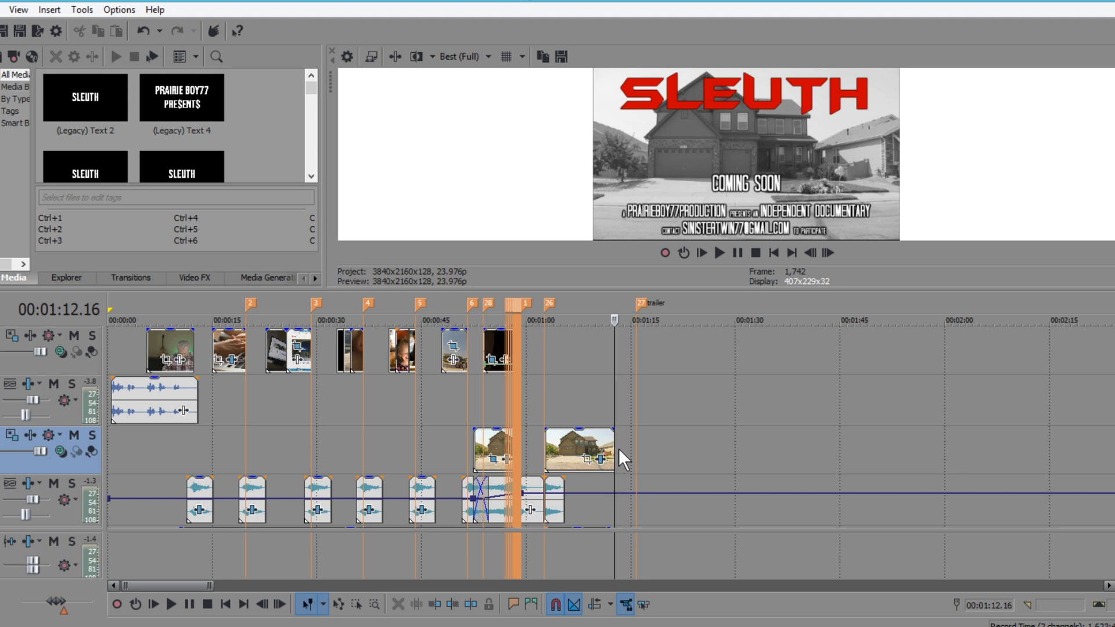
mouse_move(661, 380)
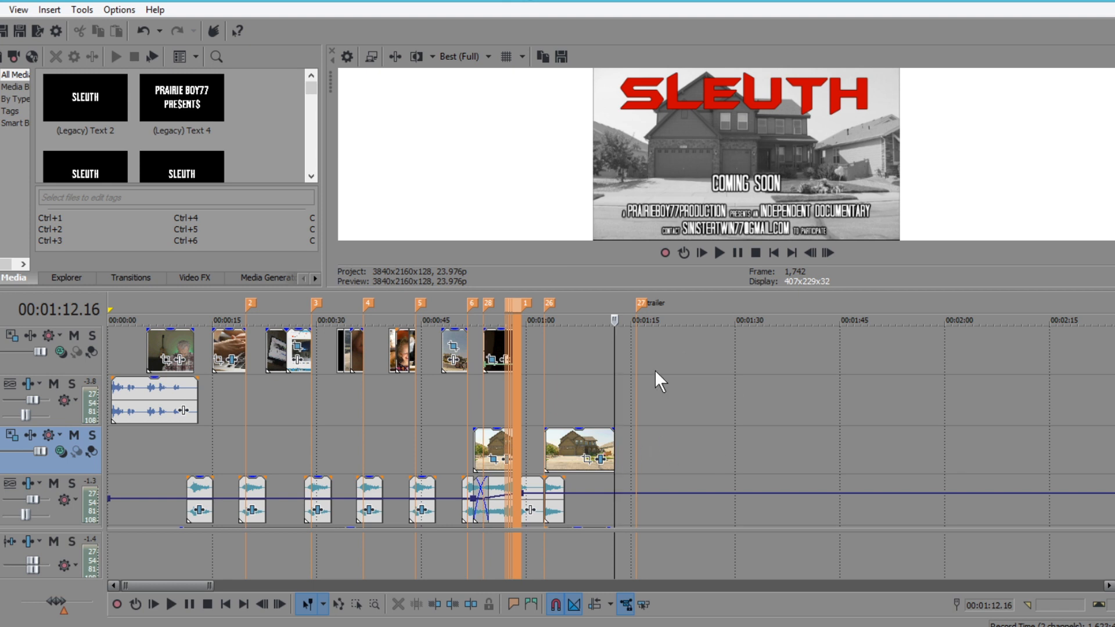